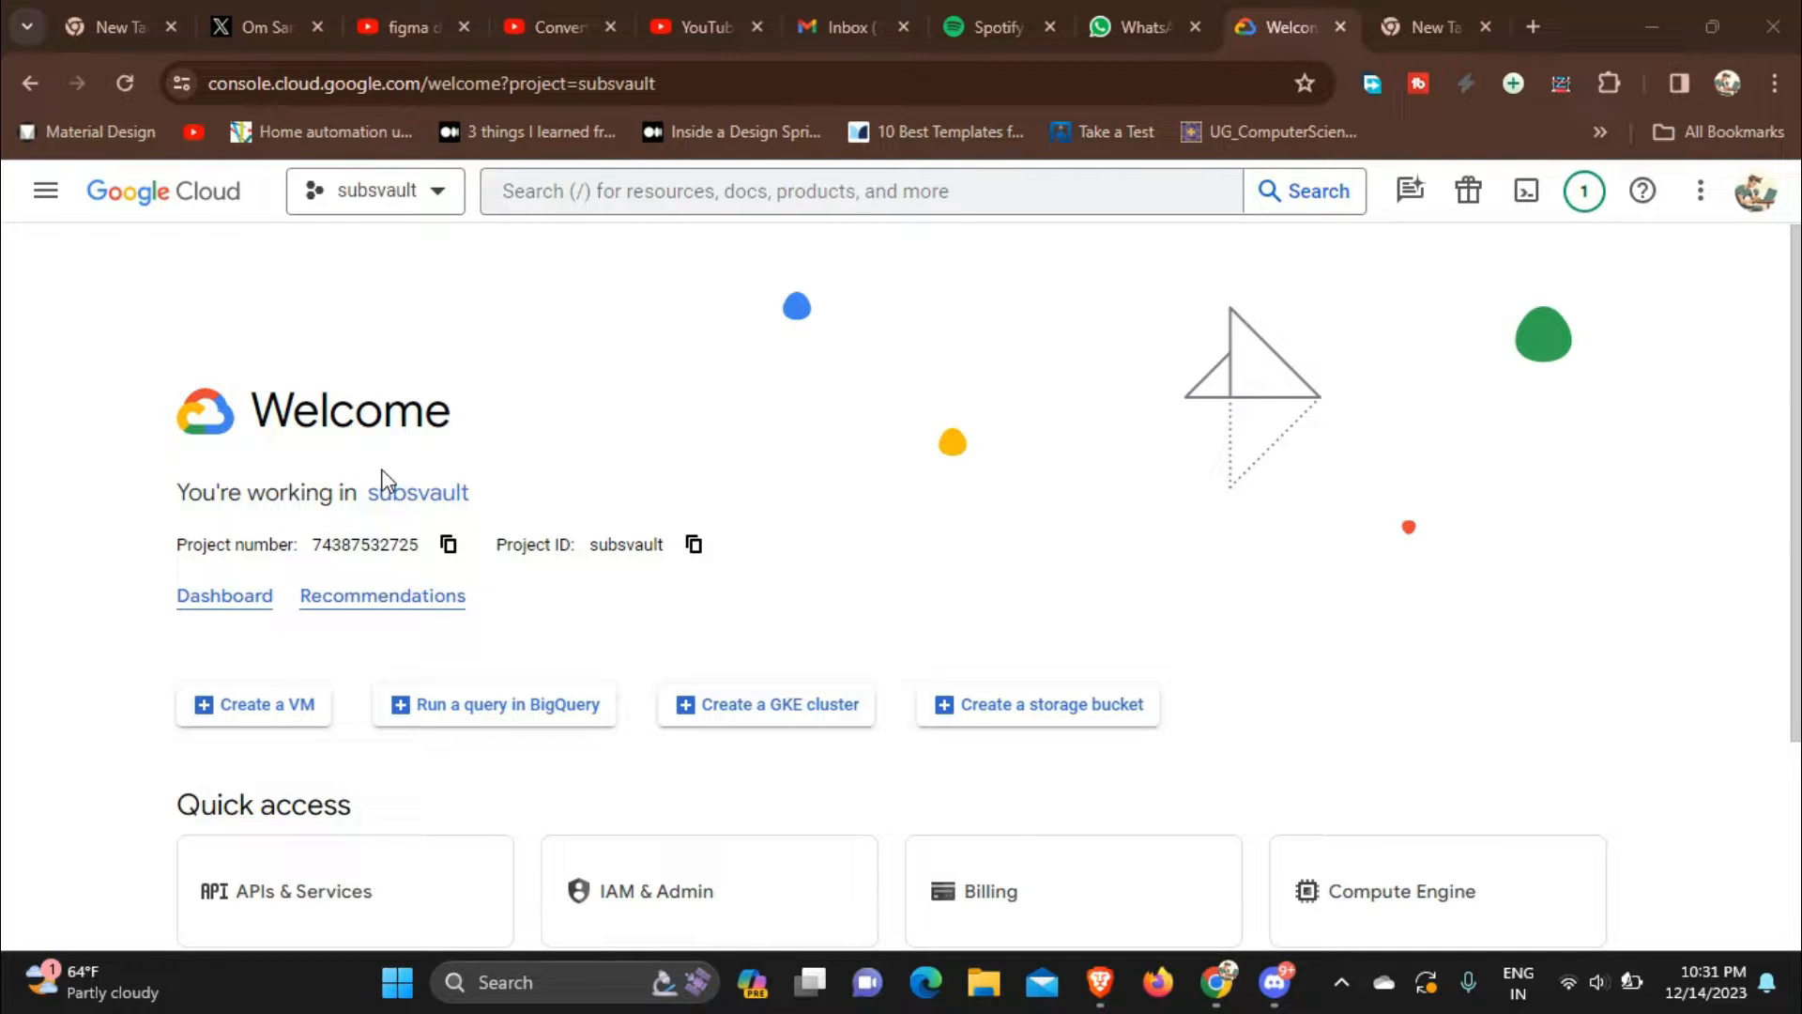
{"action": "mouse_move", "coordinate": [500, 454]}
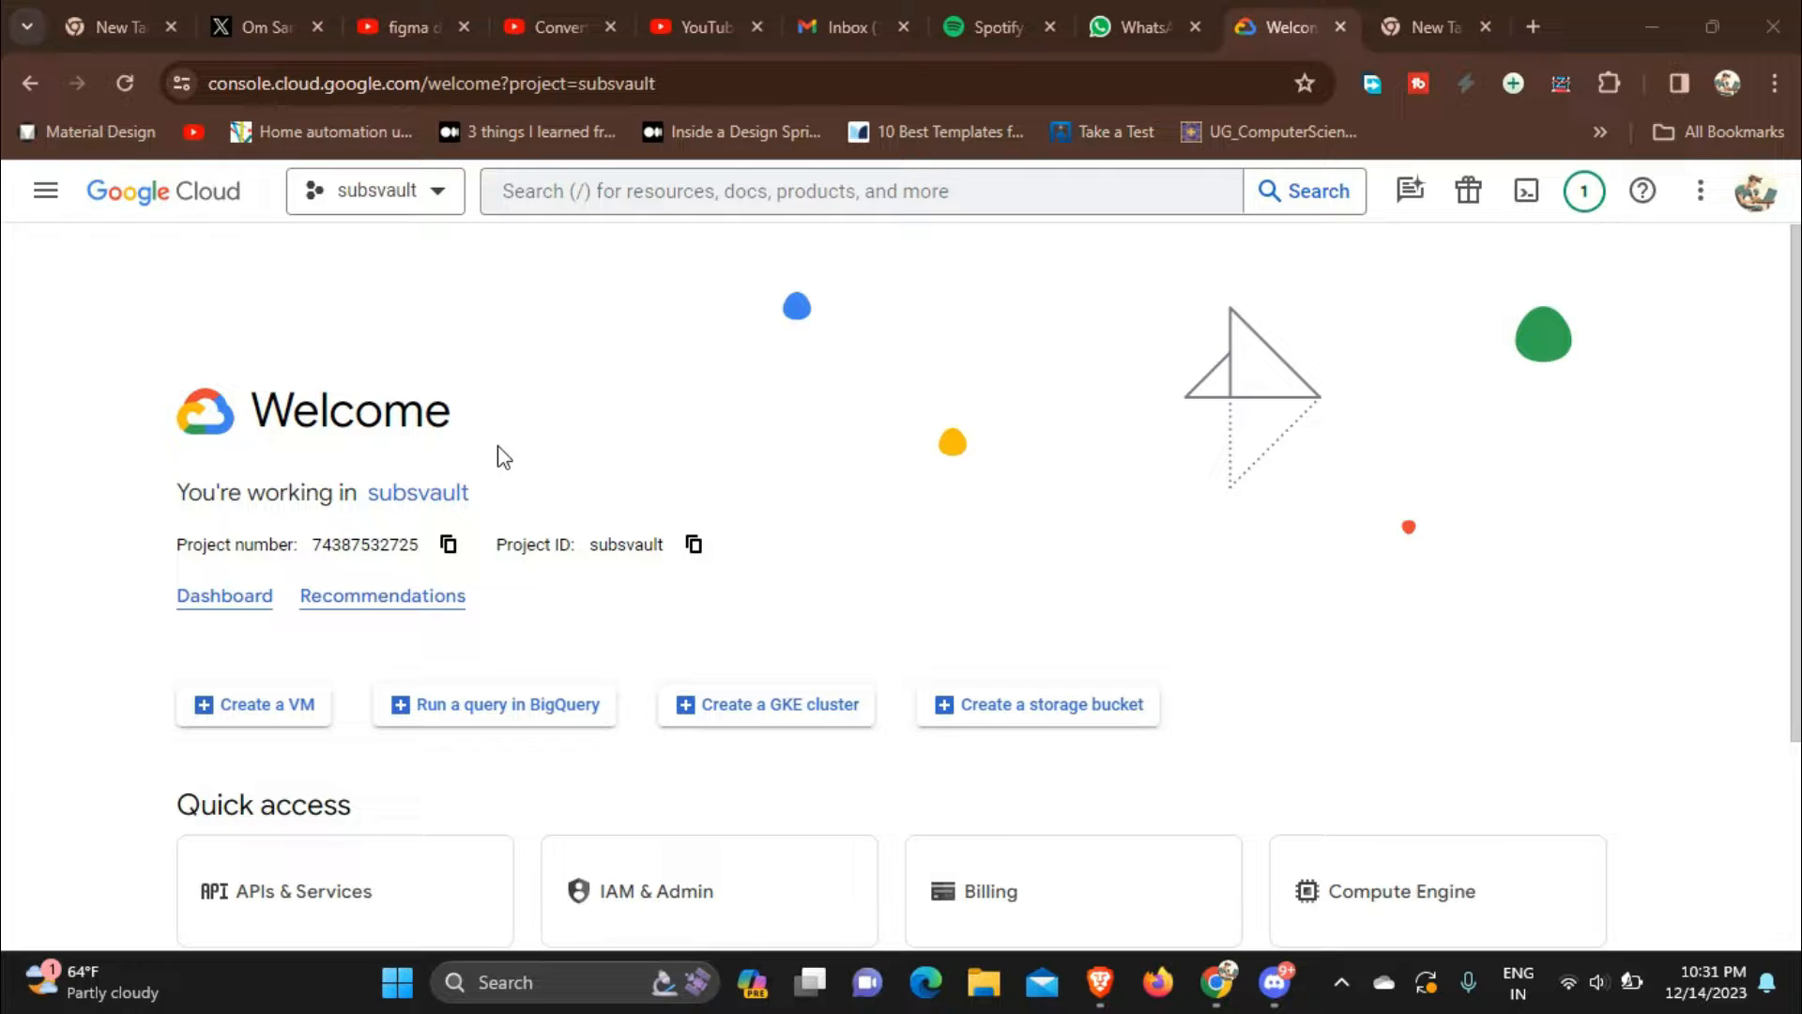
{"action": "mouse_move", "coordinate": [595, 446]}
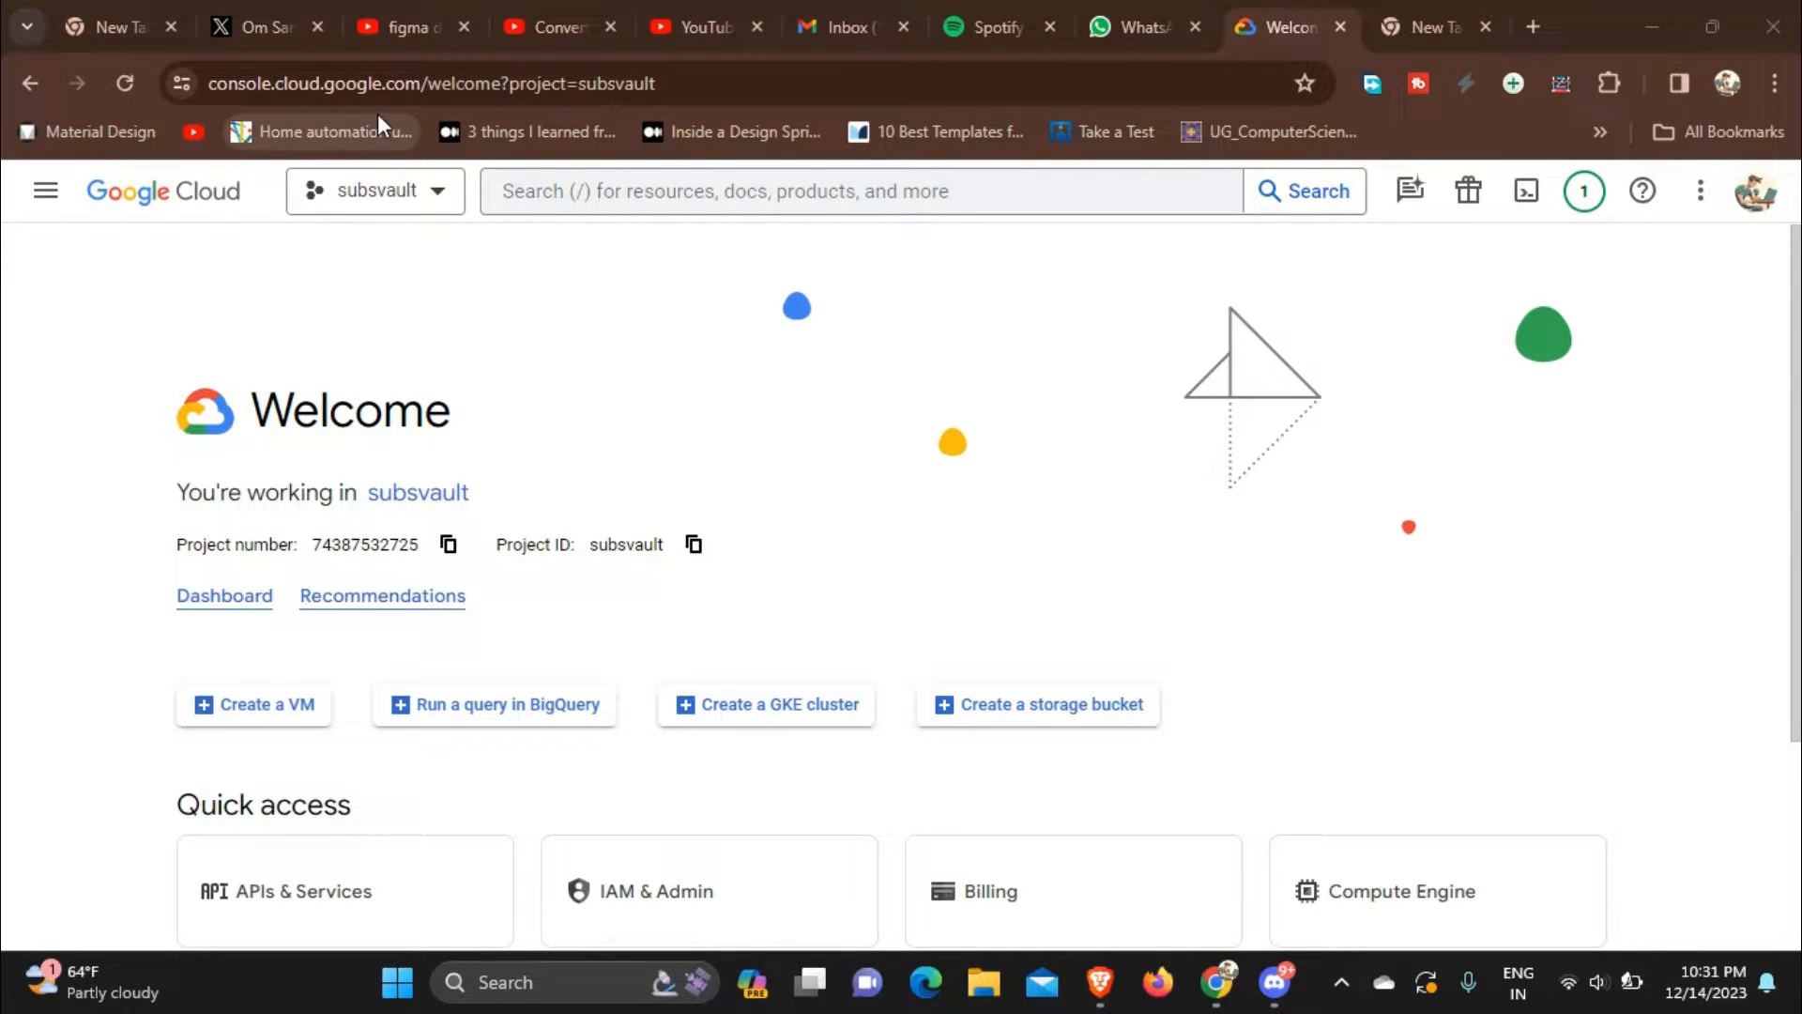
{"action": "mouse_move", "coordinate": [321, 131]}
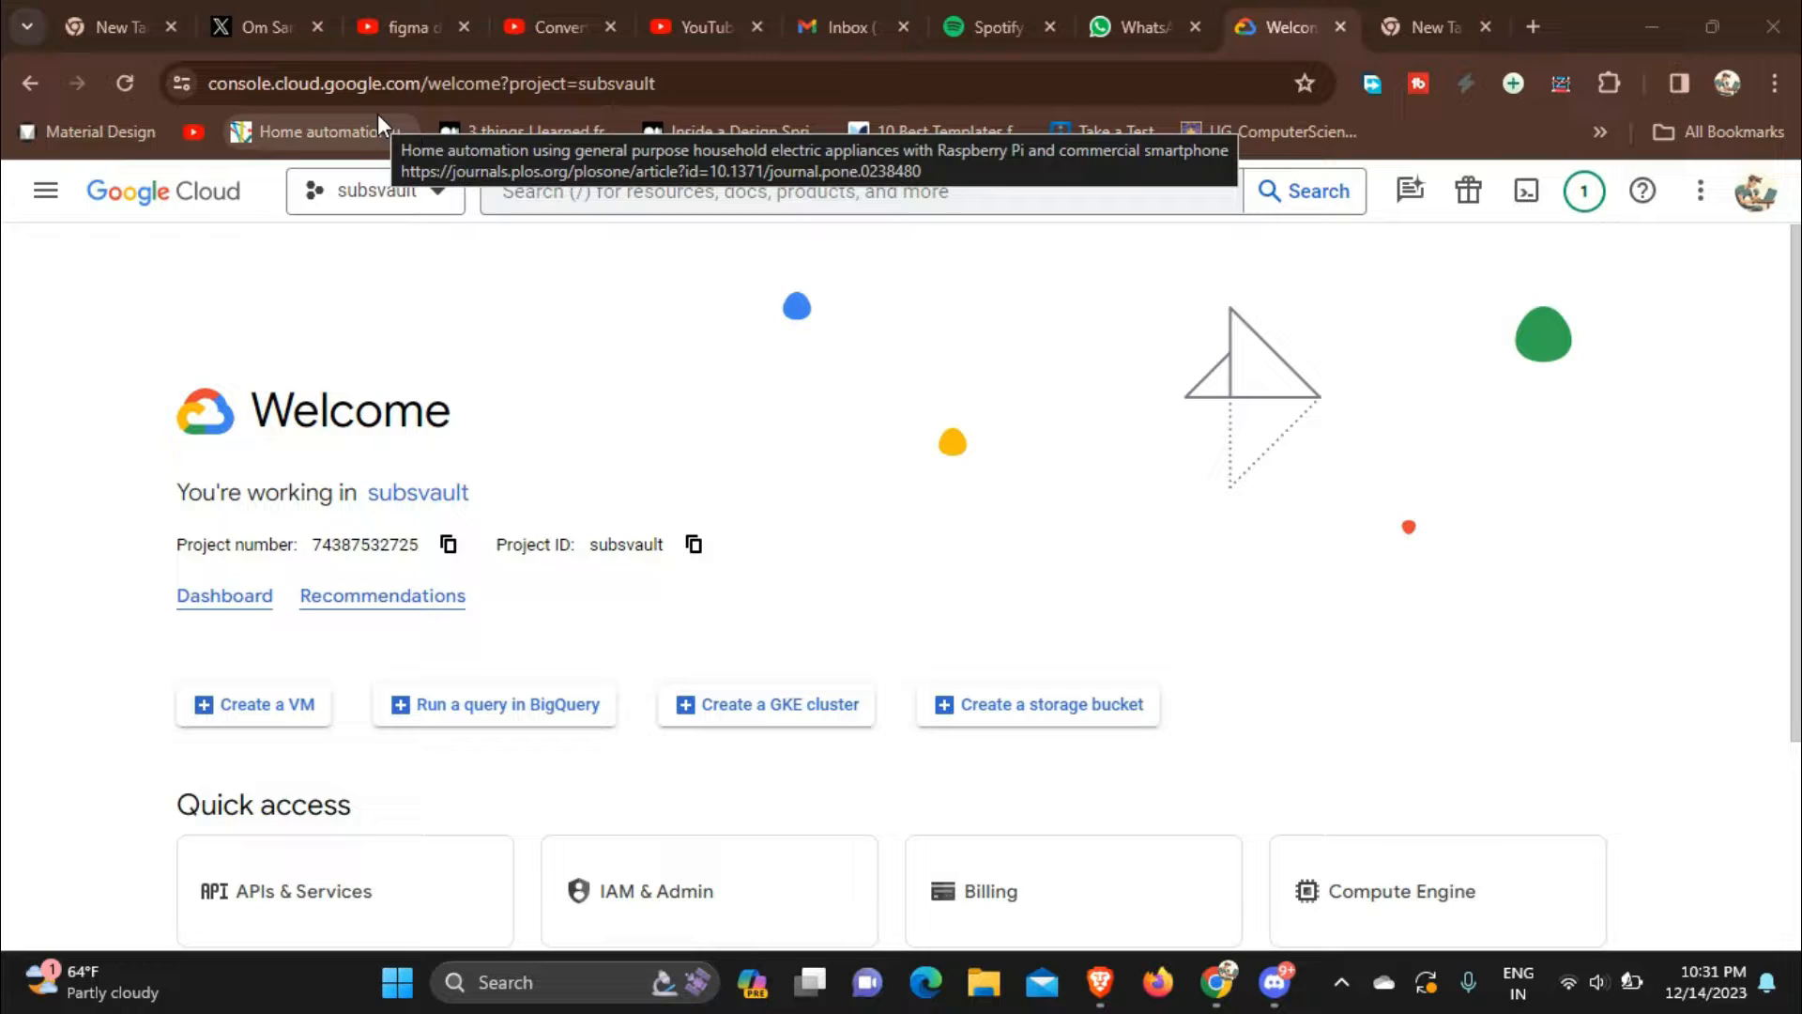
{"action": "mouse_move", "coordinate": [1526, 191]}
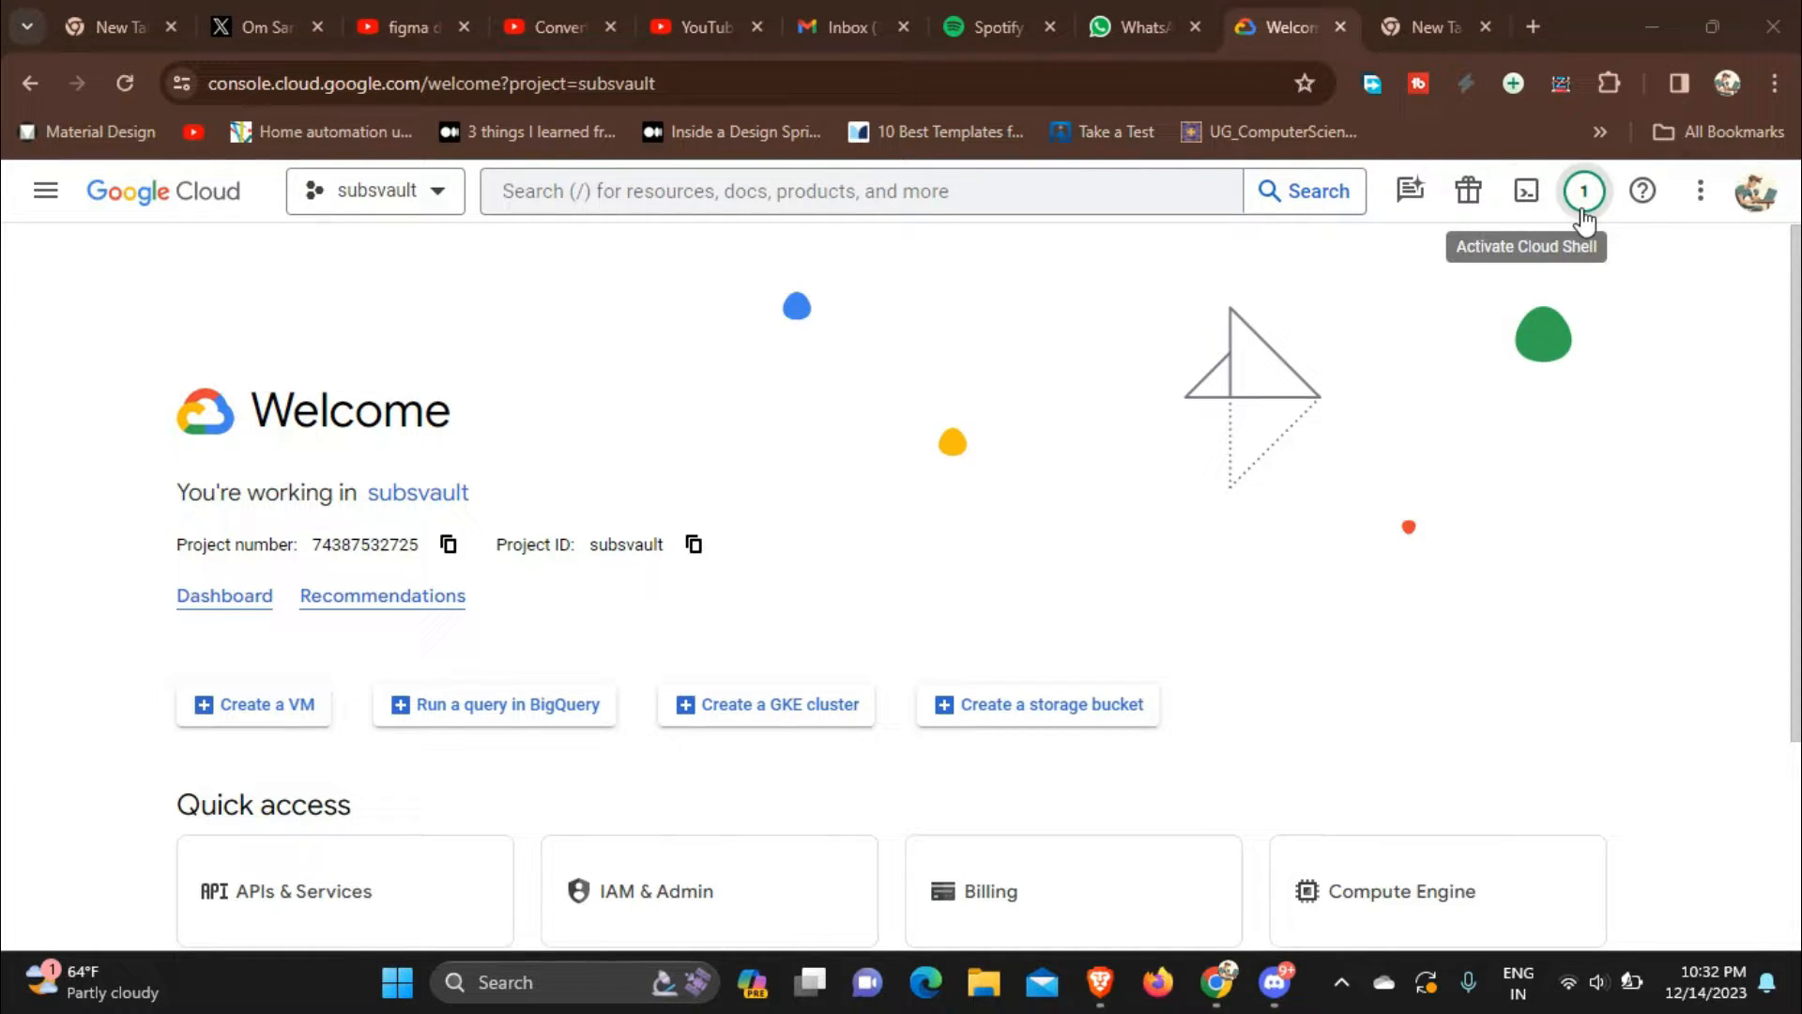
{"action": "mouse_move", "coordinate": [1558, 235]}
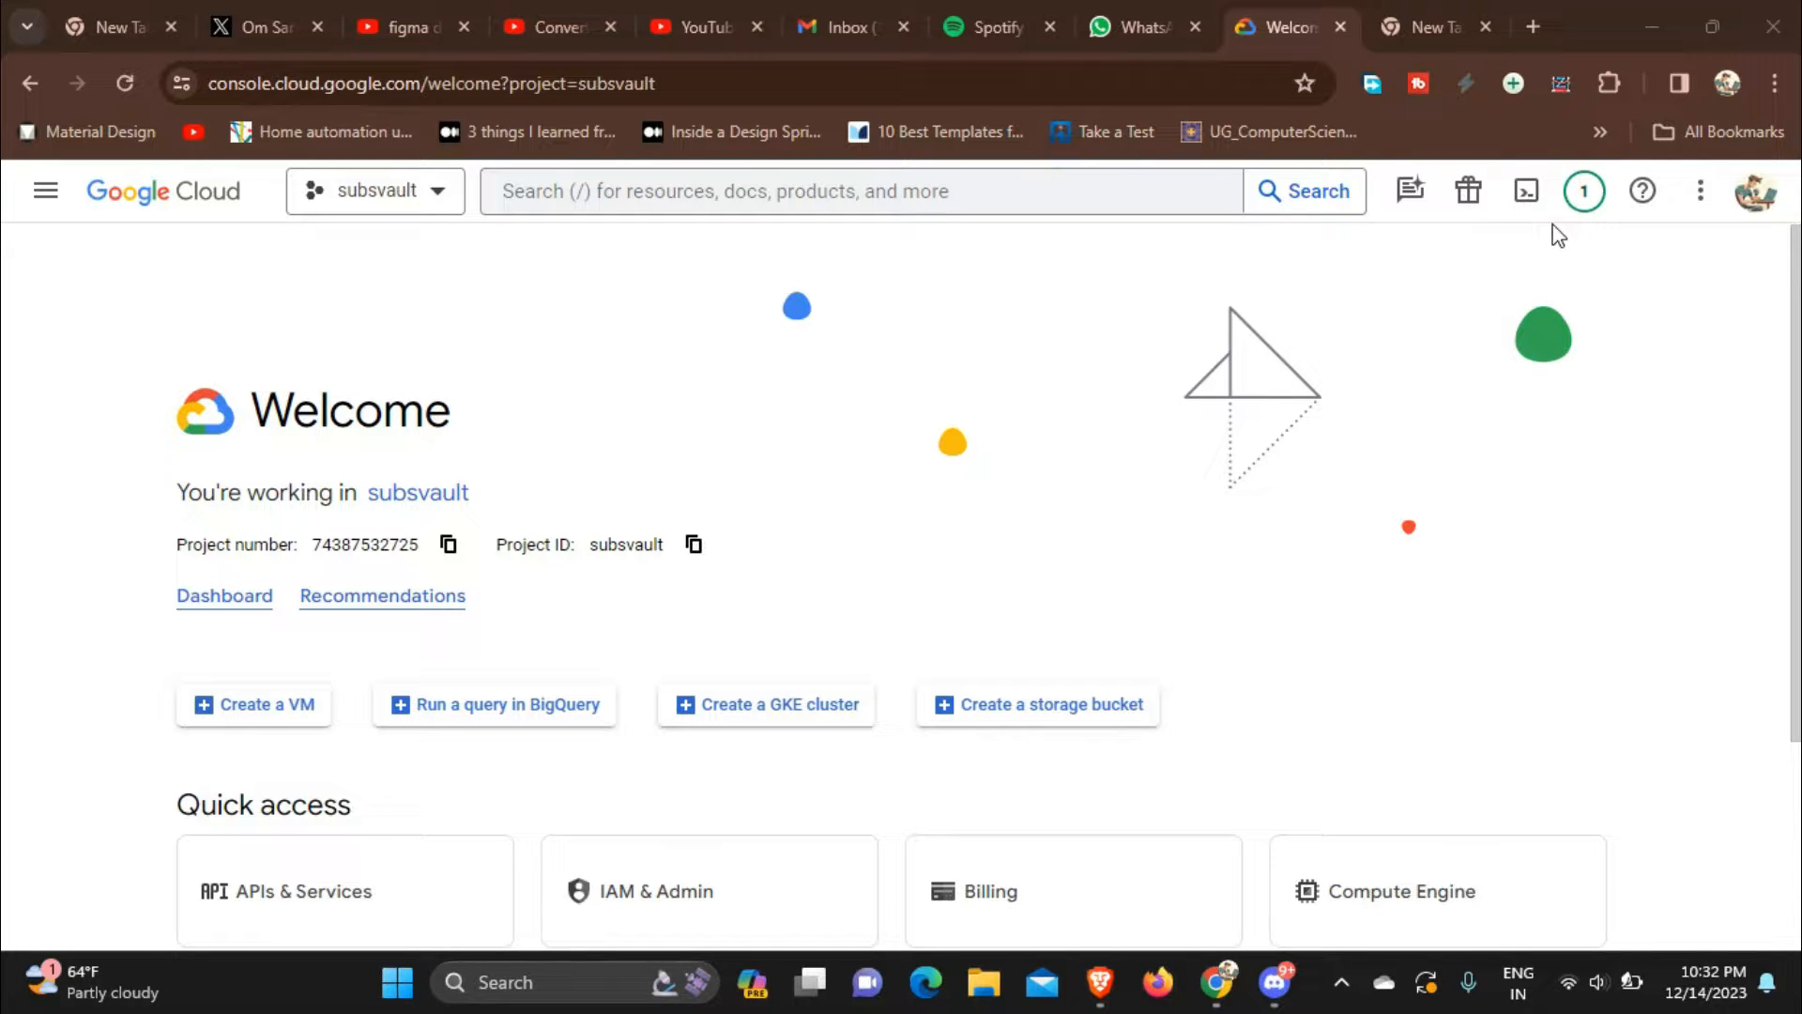
{"action": "mouse_move", "coordinate": [1054, 236]}
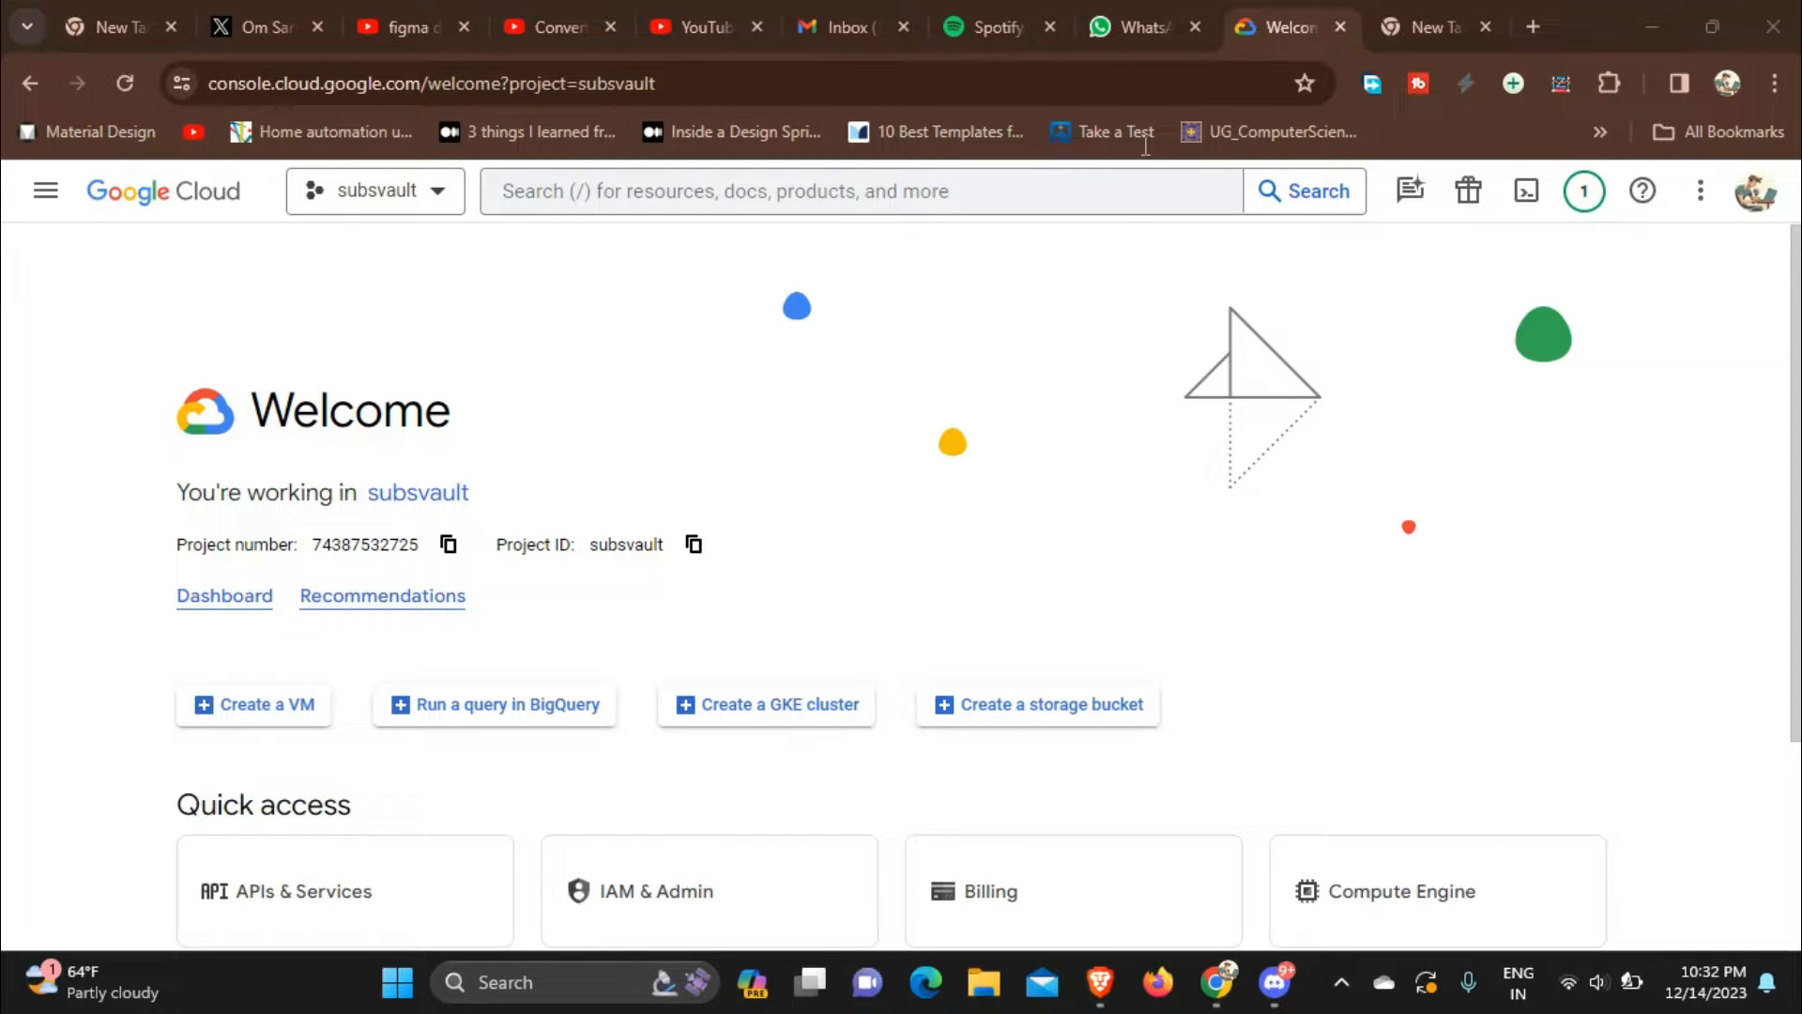
{"action": "mouse_move", "coordinate": [1526, 191]}
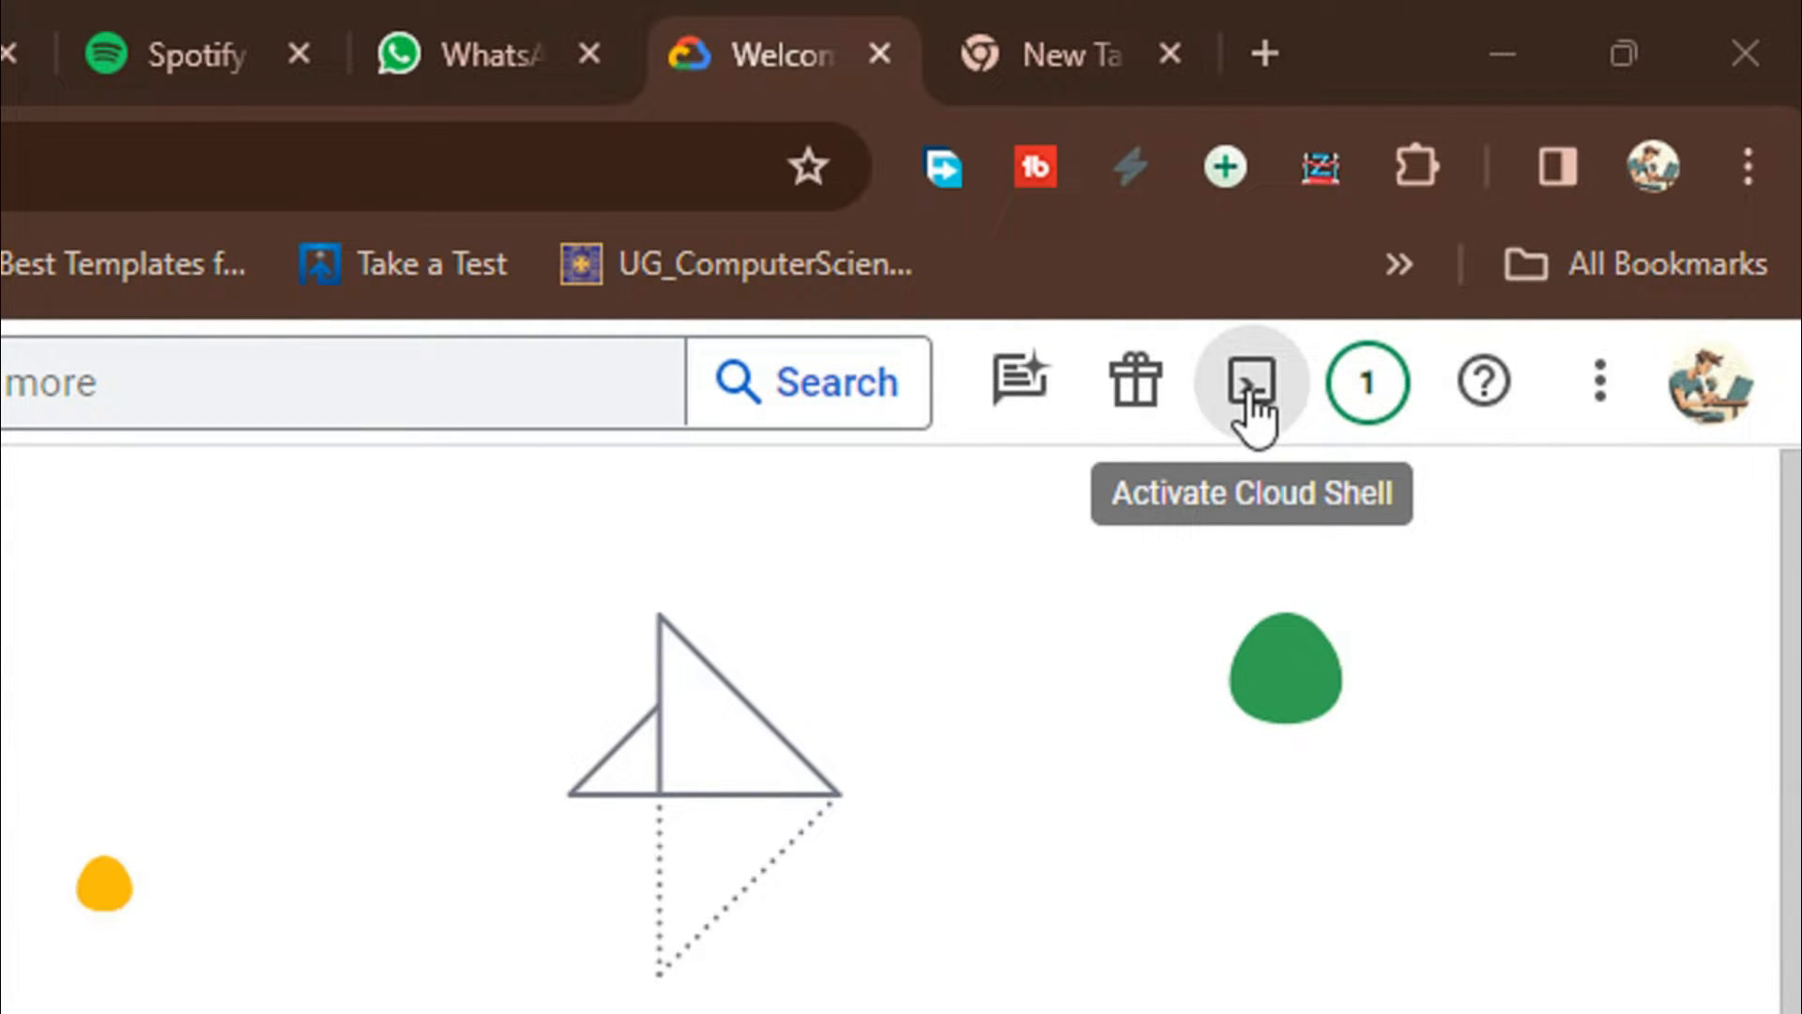
Step: In Cloud Shell, enter 'docker run -p 6070:80 dorowu/ubuntu-desktop-lxde-vnc' at the prompt
{"action": "left_click", "coordinate": [1250, 382]}
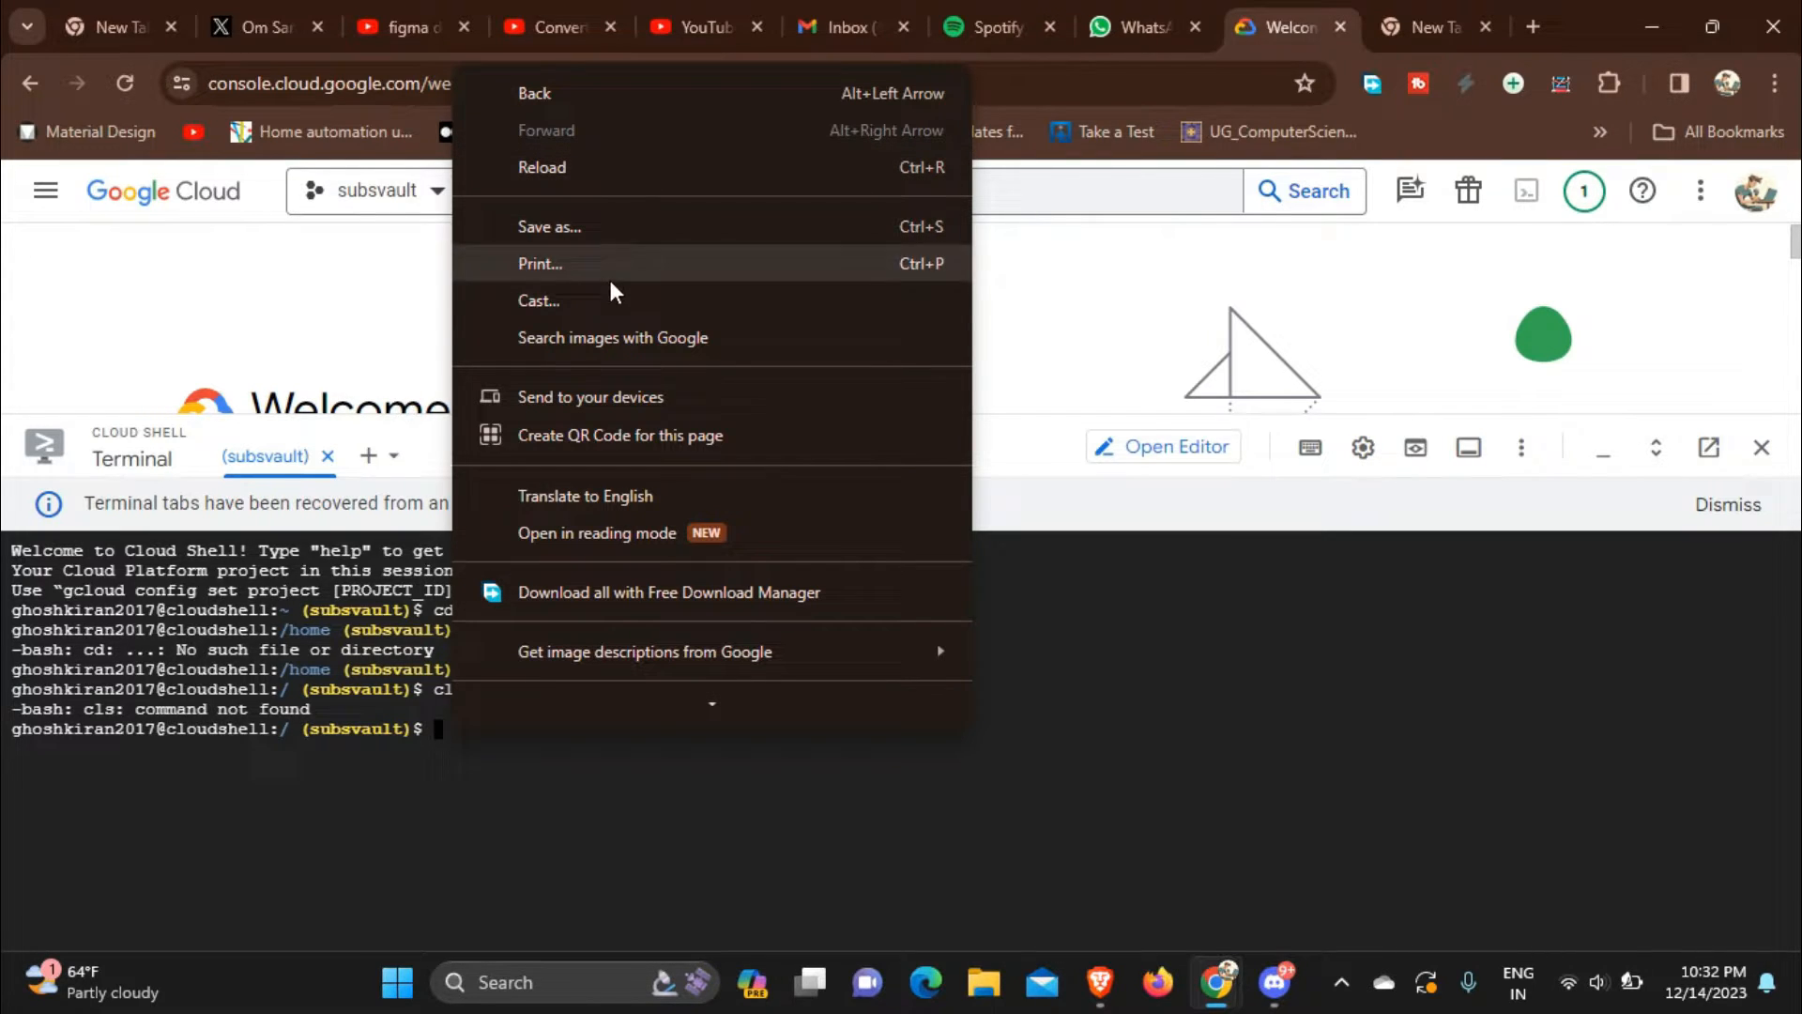
{"action": "left_click", "coordinate": [512, 743]}
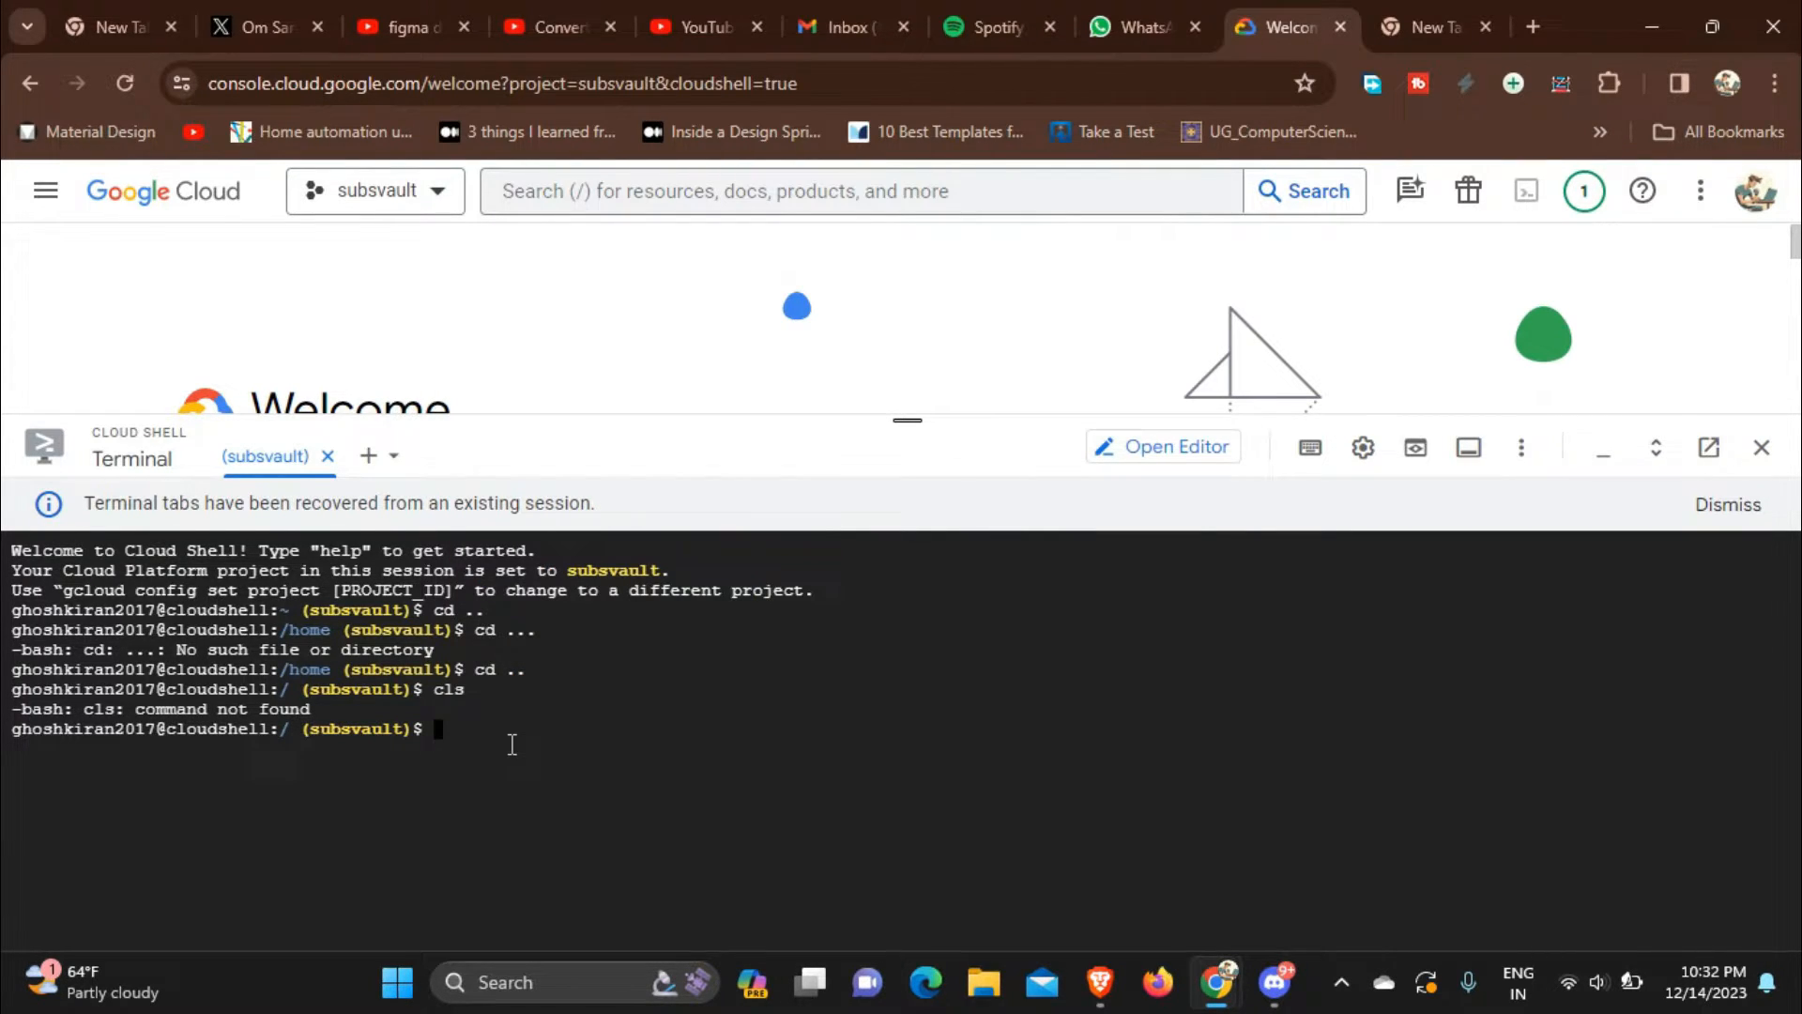
{"action": "type", "text": "docker run -p 6070:80 dorowu/ubuntu-desktop-lxde-vnc"}
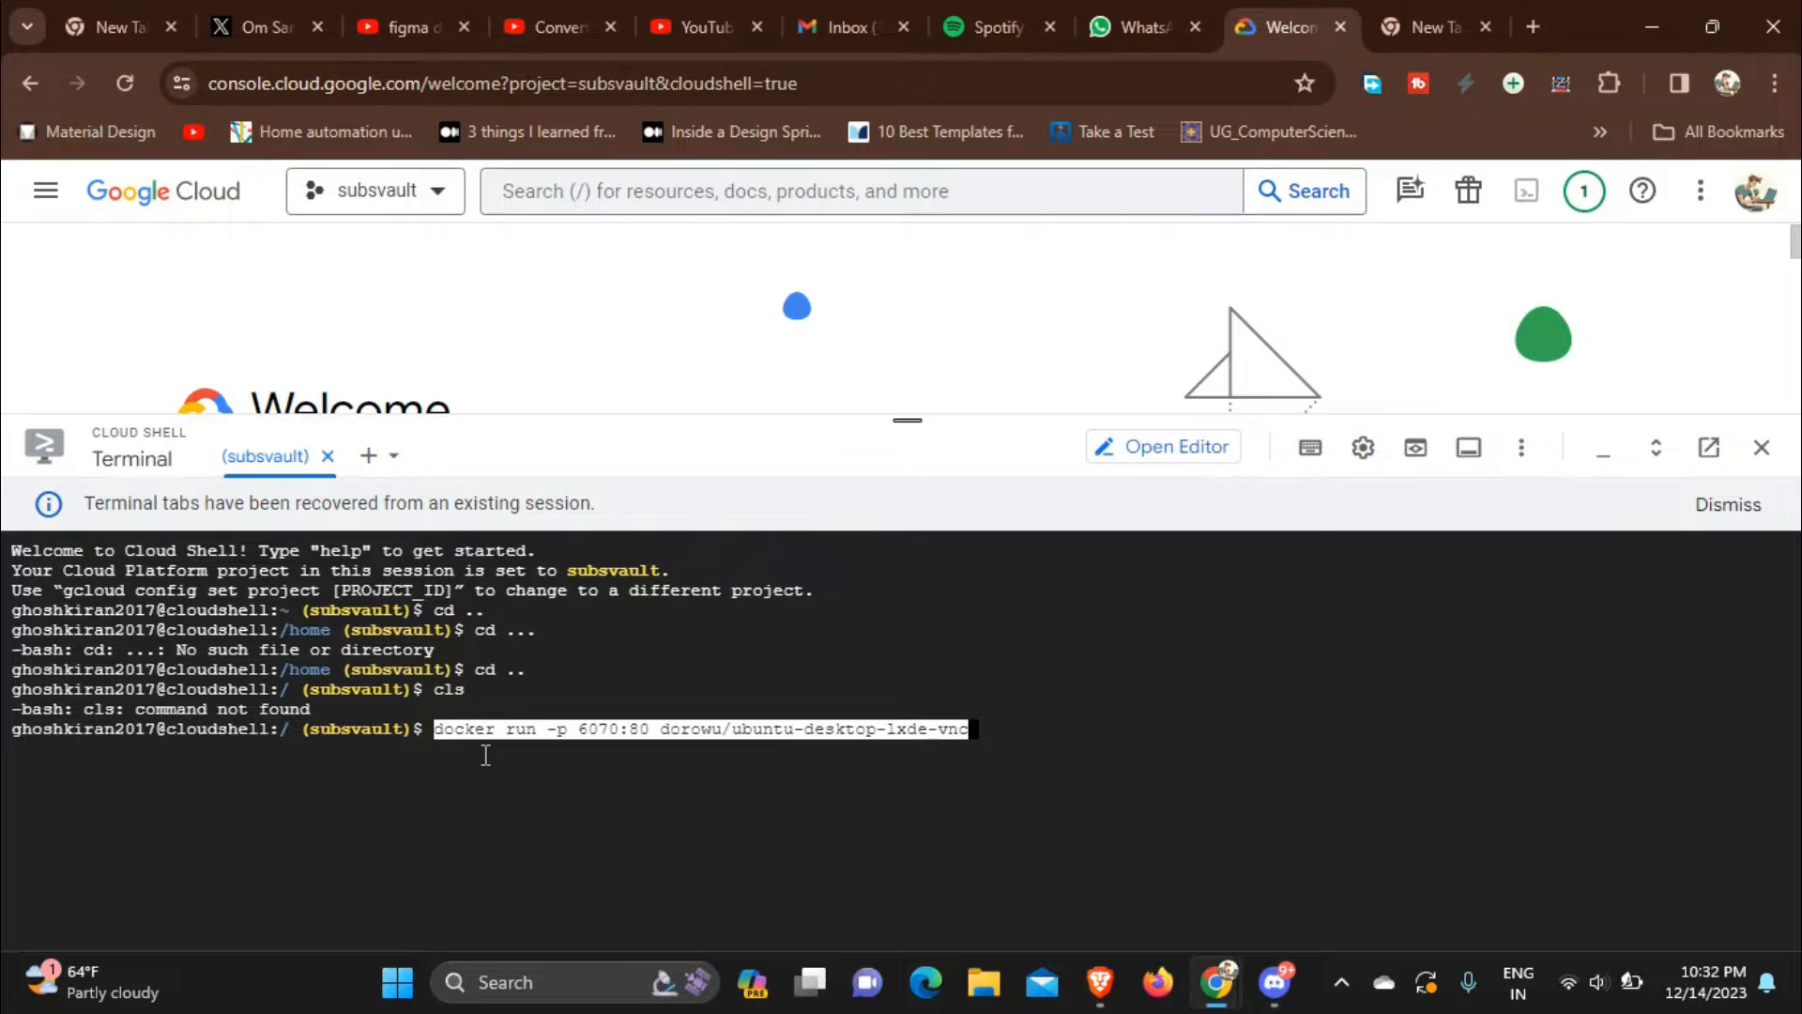
{"action": "mouse_move", "coordinate": [836, 811]}
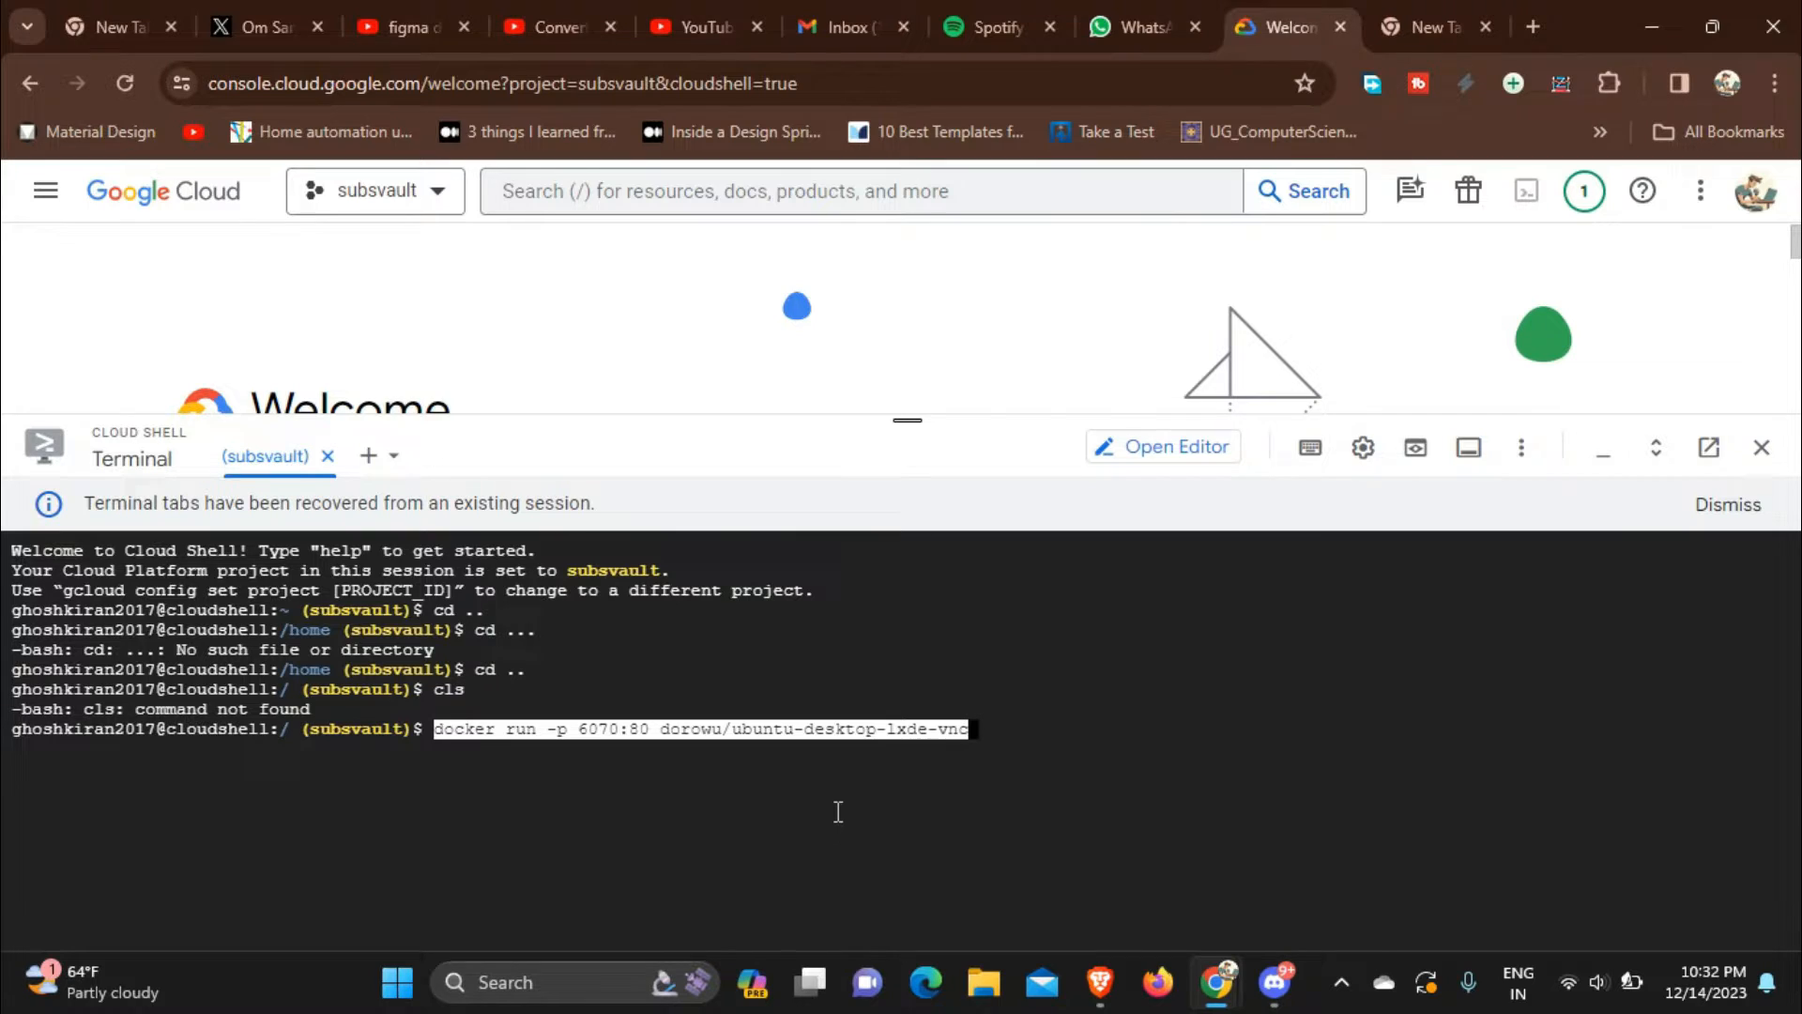
{"action": "left_click", "coordinate": [1727, 503]}
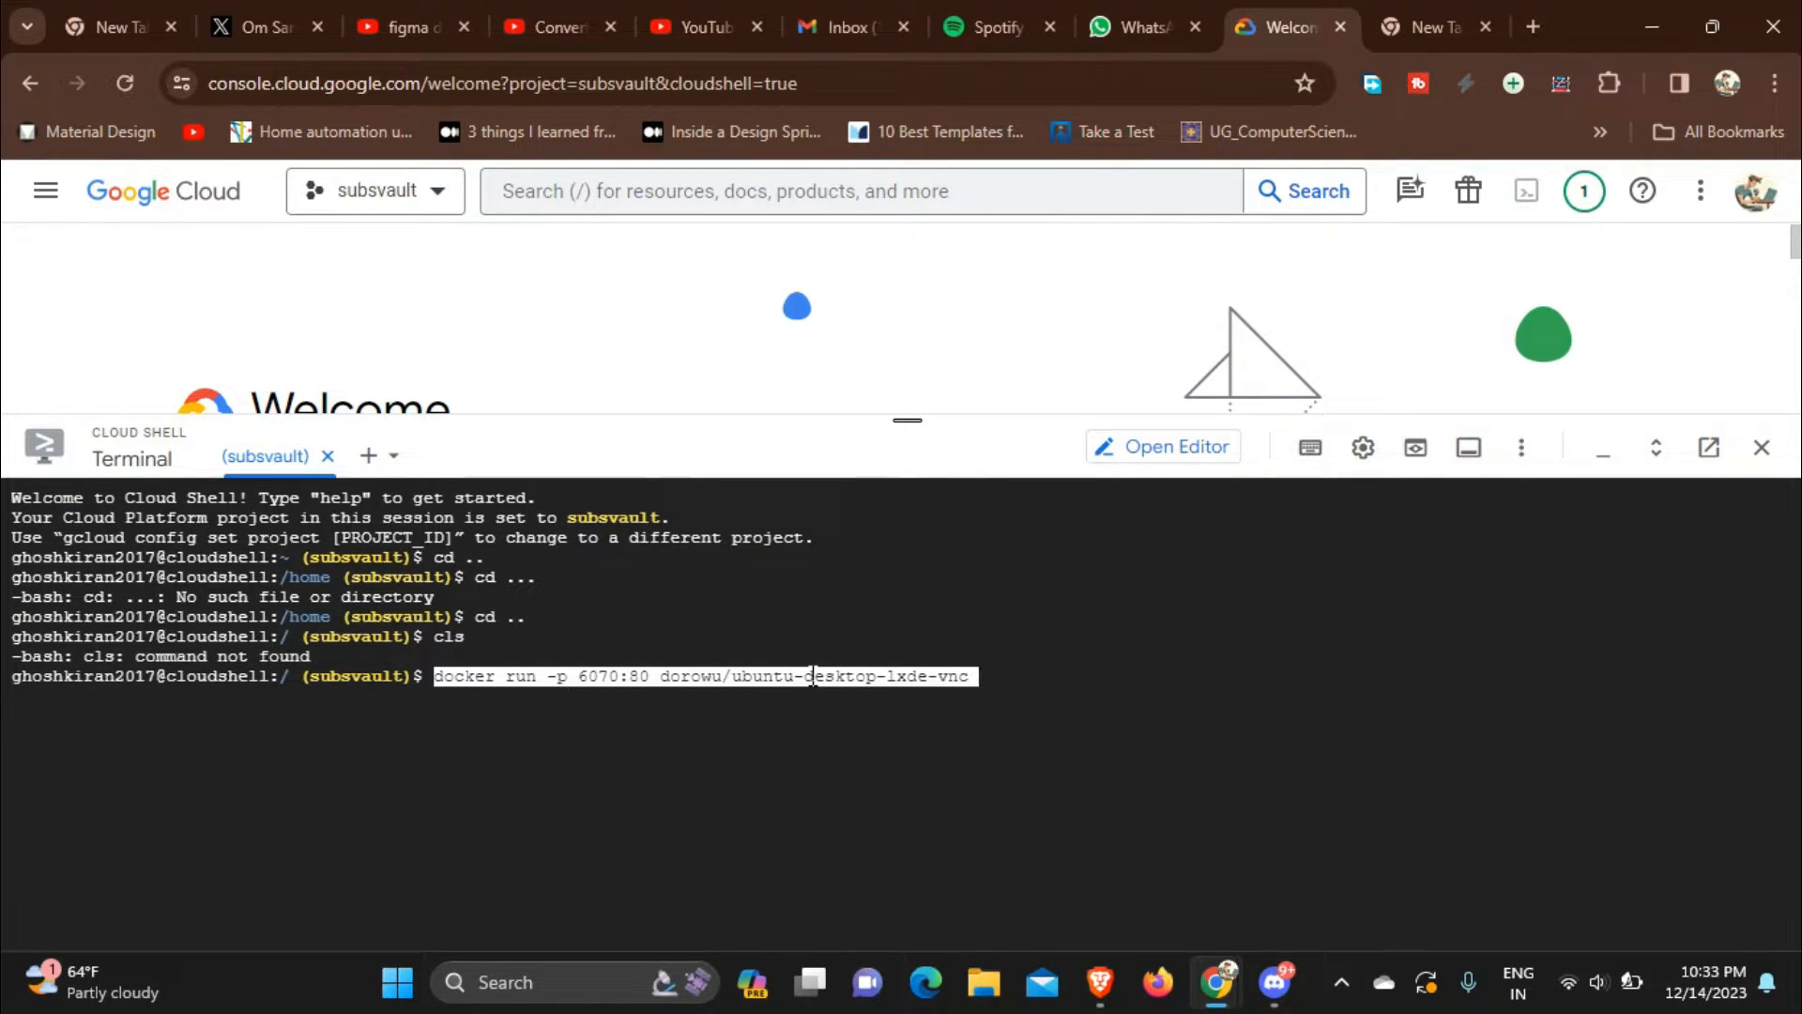
{"action": "mouse_move", "coordinate": [902, 677]}
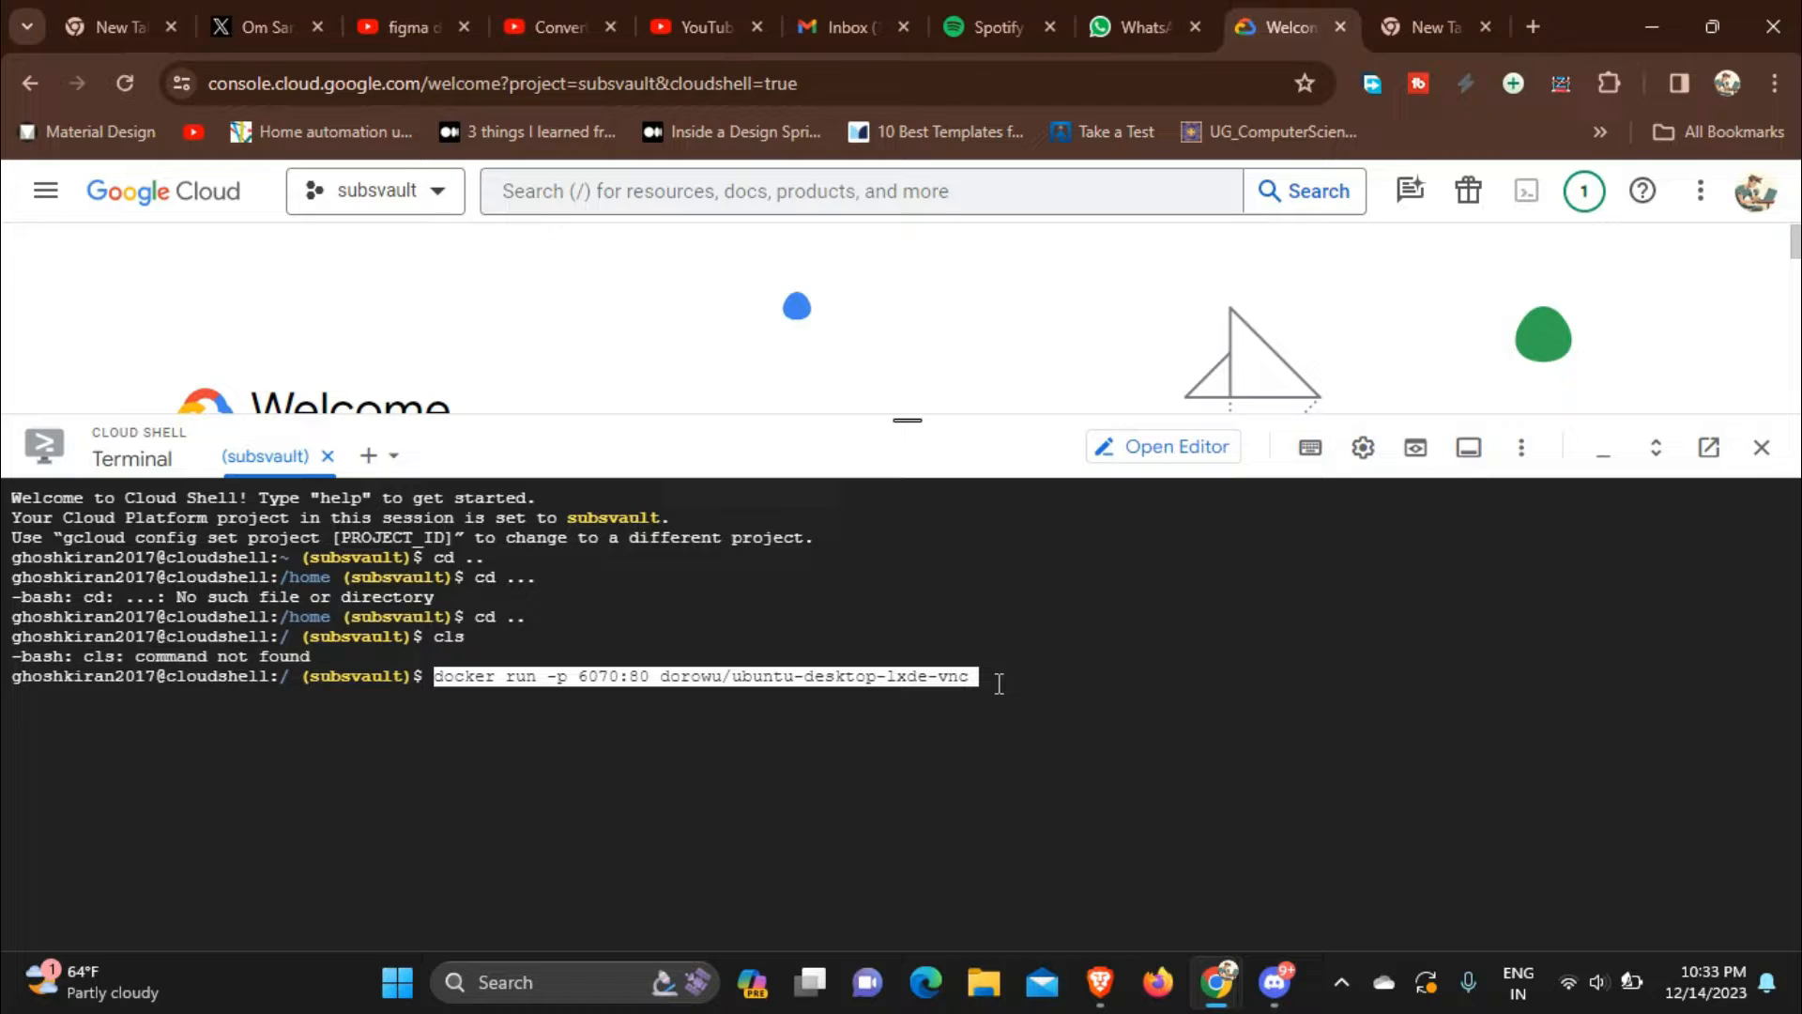
{"action": "mouse_move", "coordinate": [776, 702]}
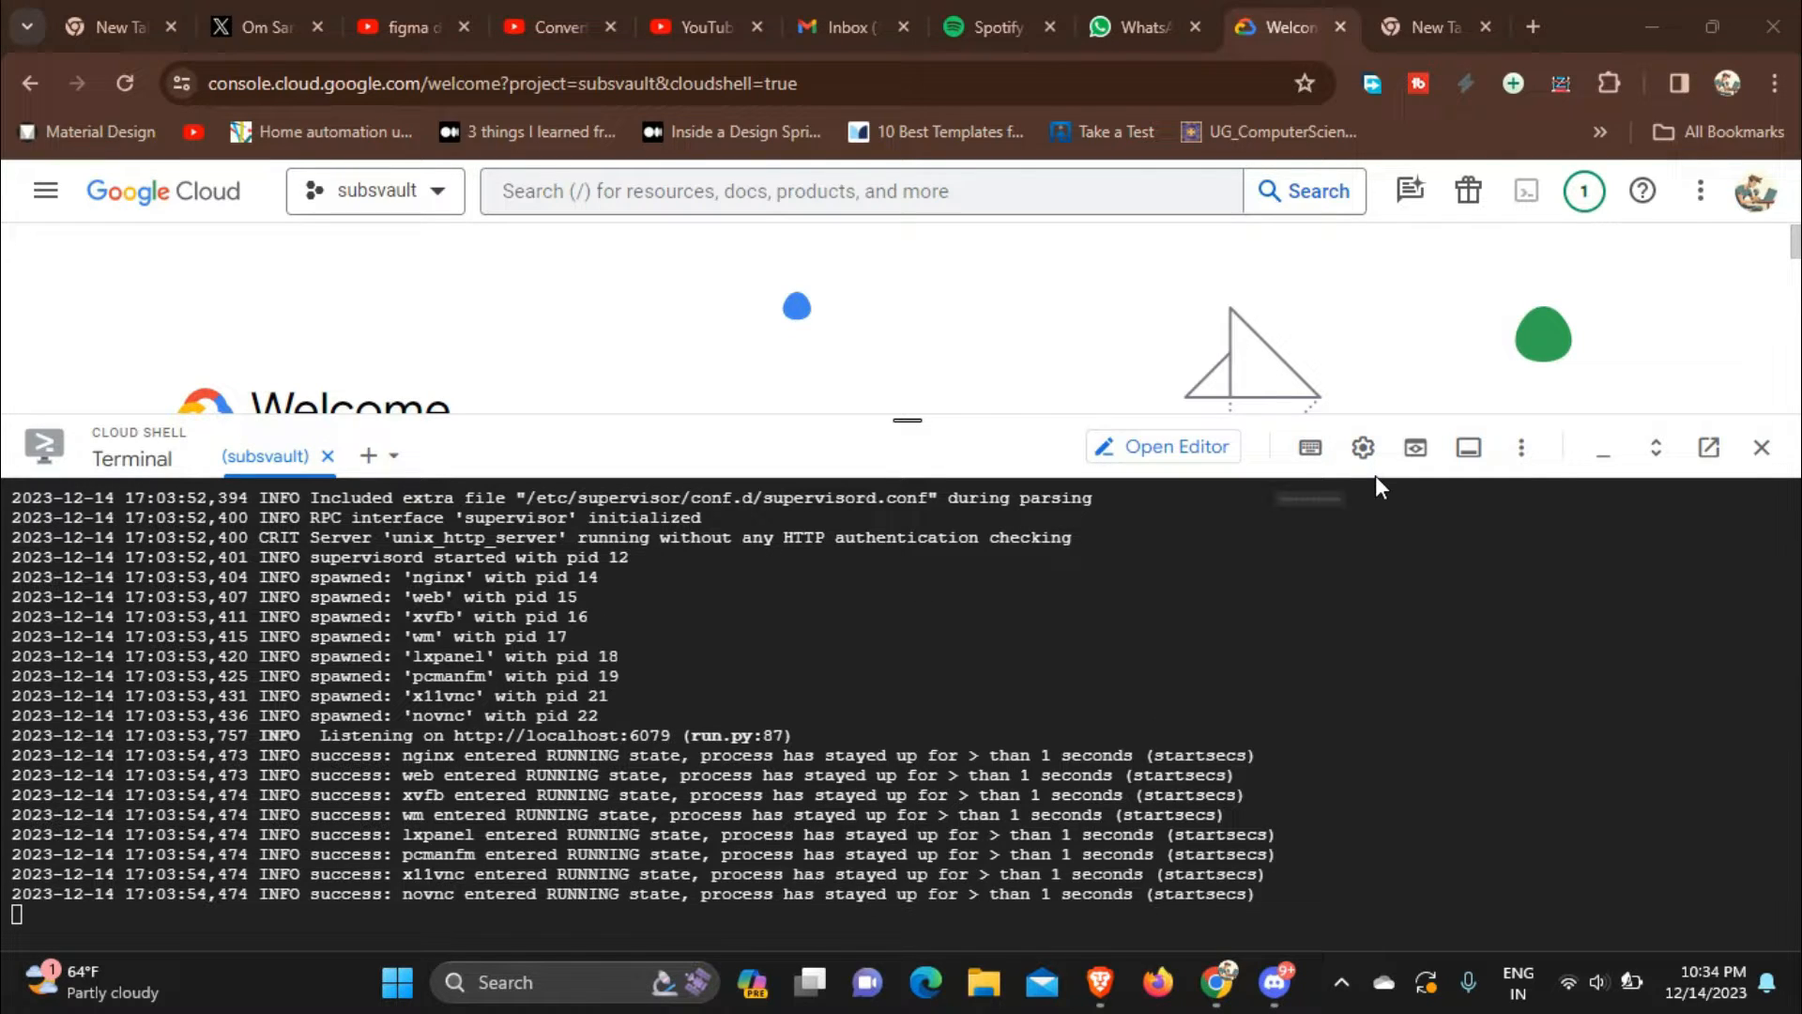
{"action": "mouse_move", "coordinate": [1414, 446]}
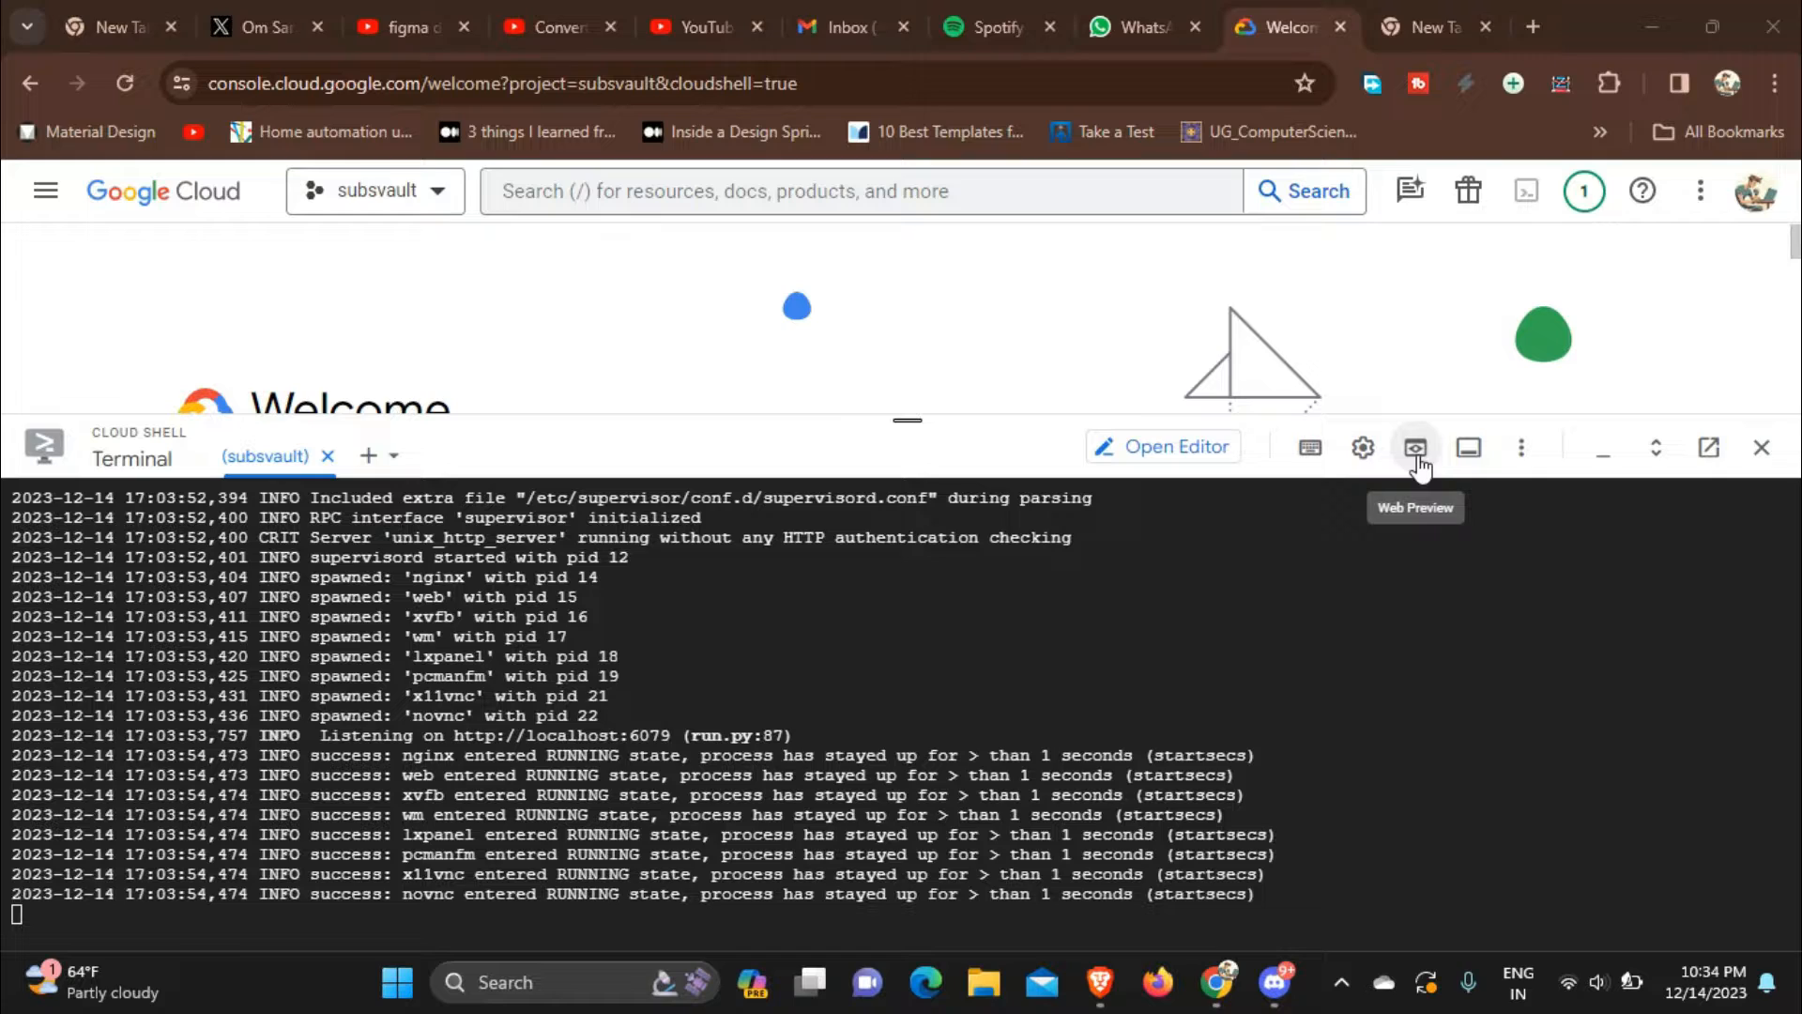
Step: Choose Change port from the Cloud Shell Web Preview menu
{"action": "left_click", "coordinate": [1414, 446]}
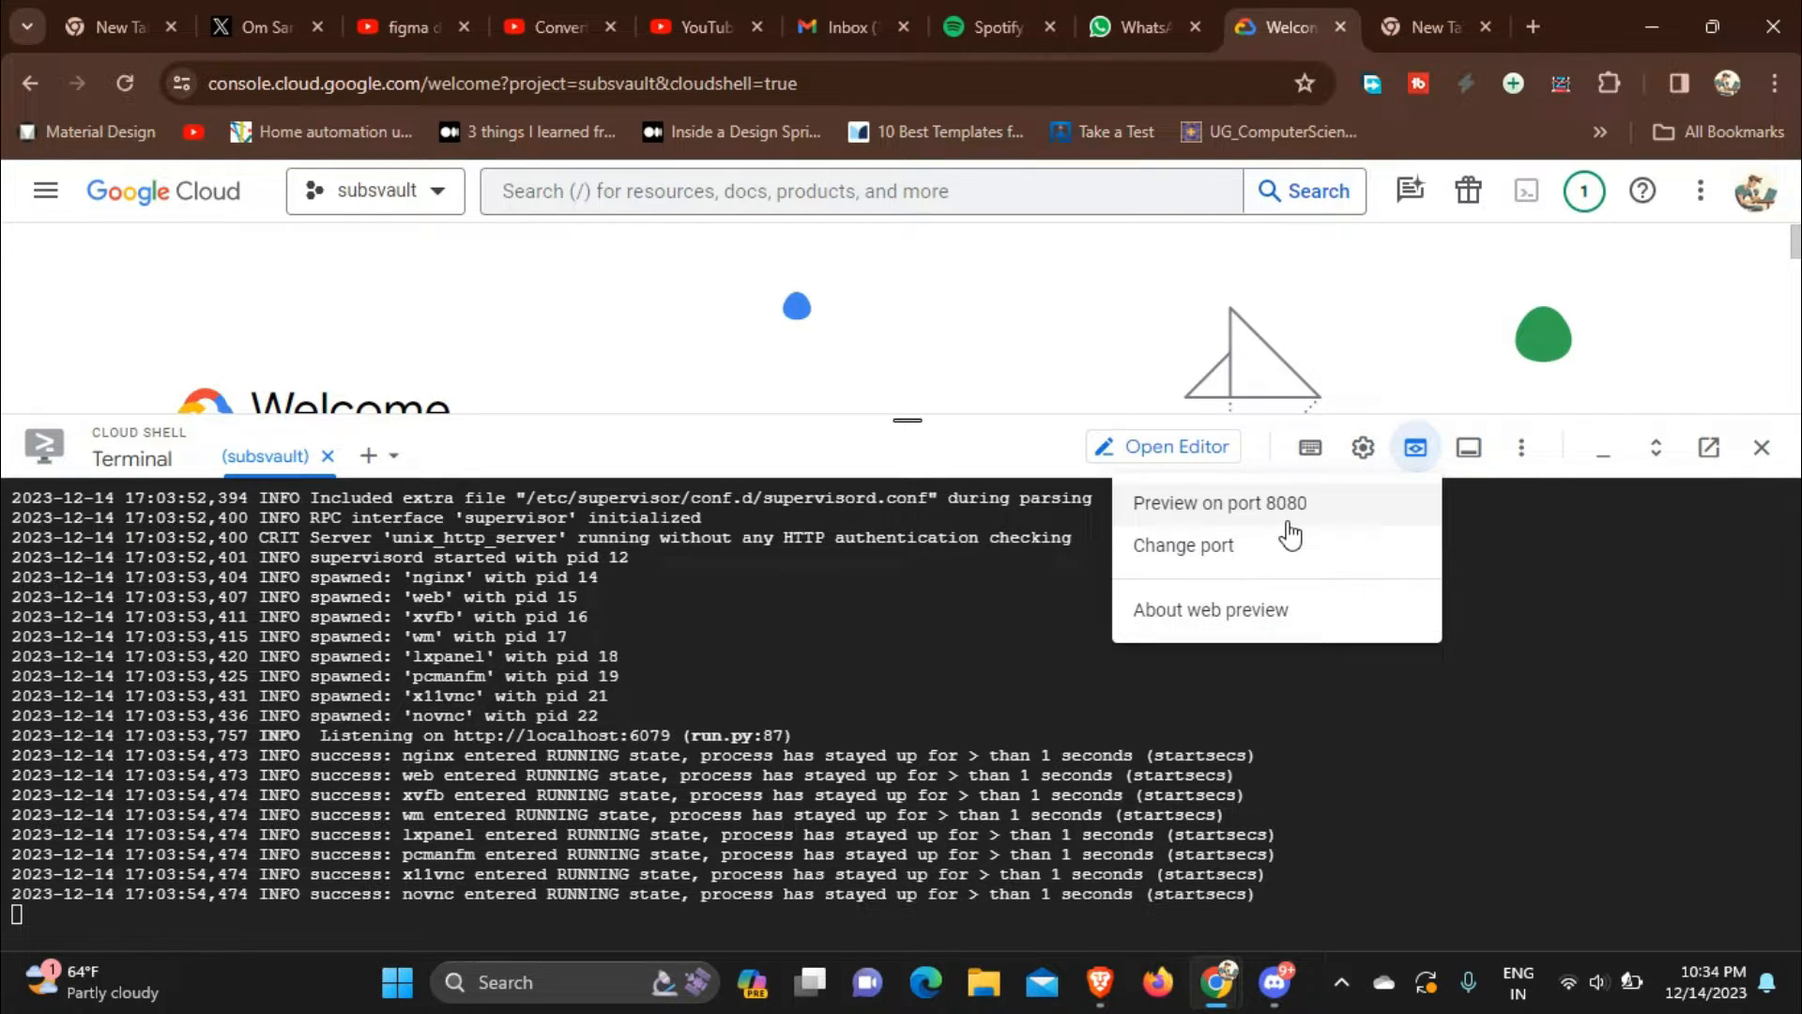
{"action": "mouse_move", "coordinate": [1209, 609]}
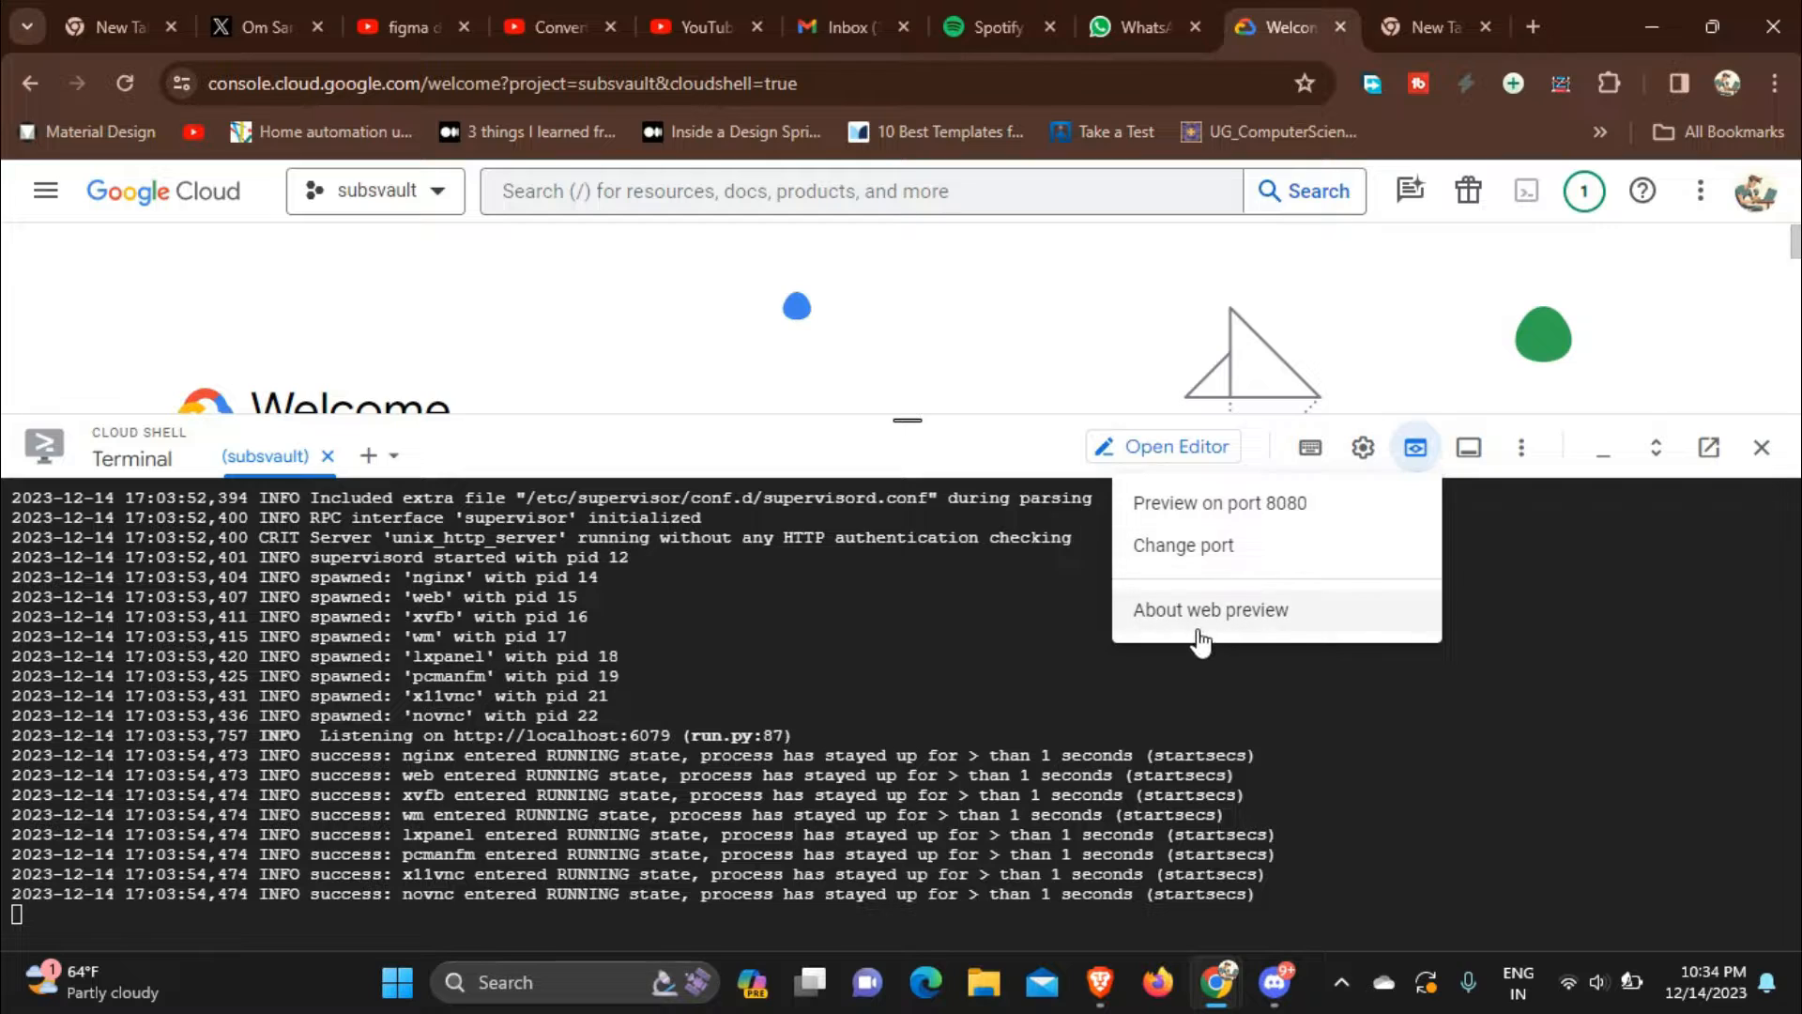
{"action": "mouse_move", "coordinate": [1202, 624]}
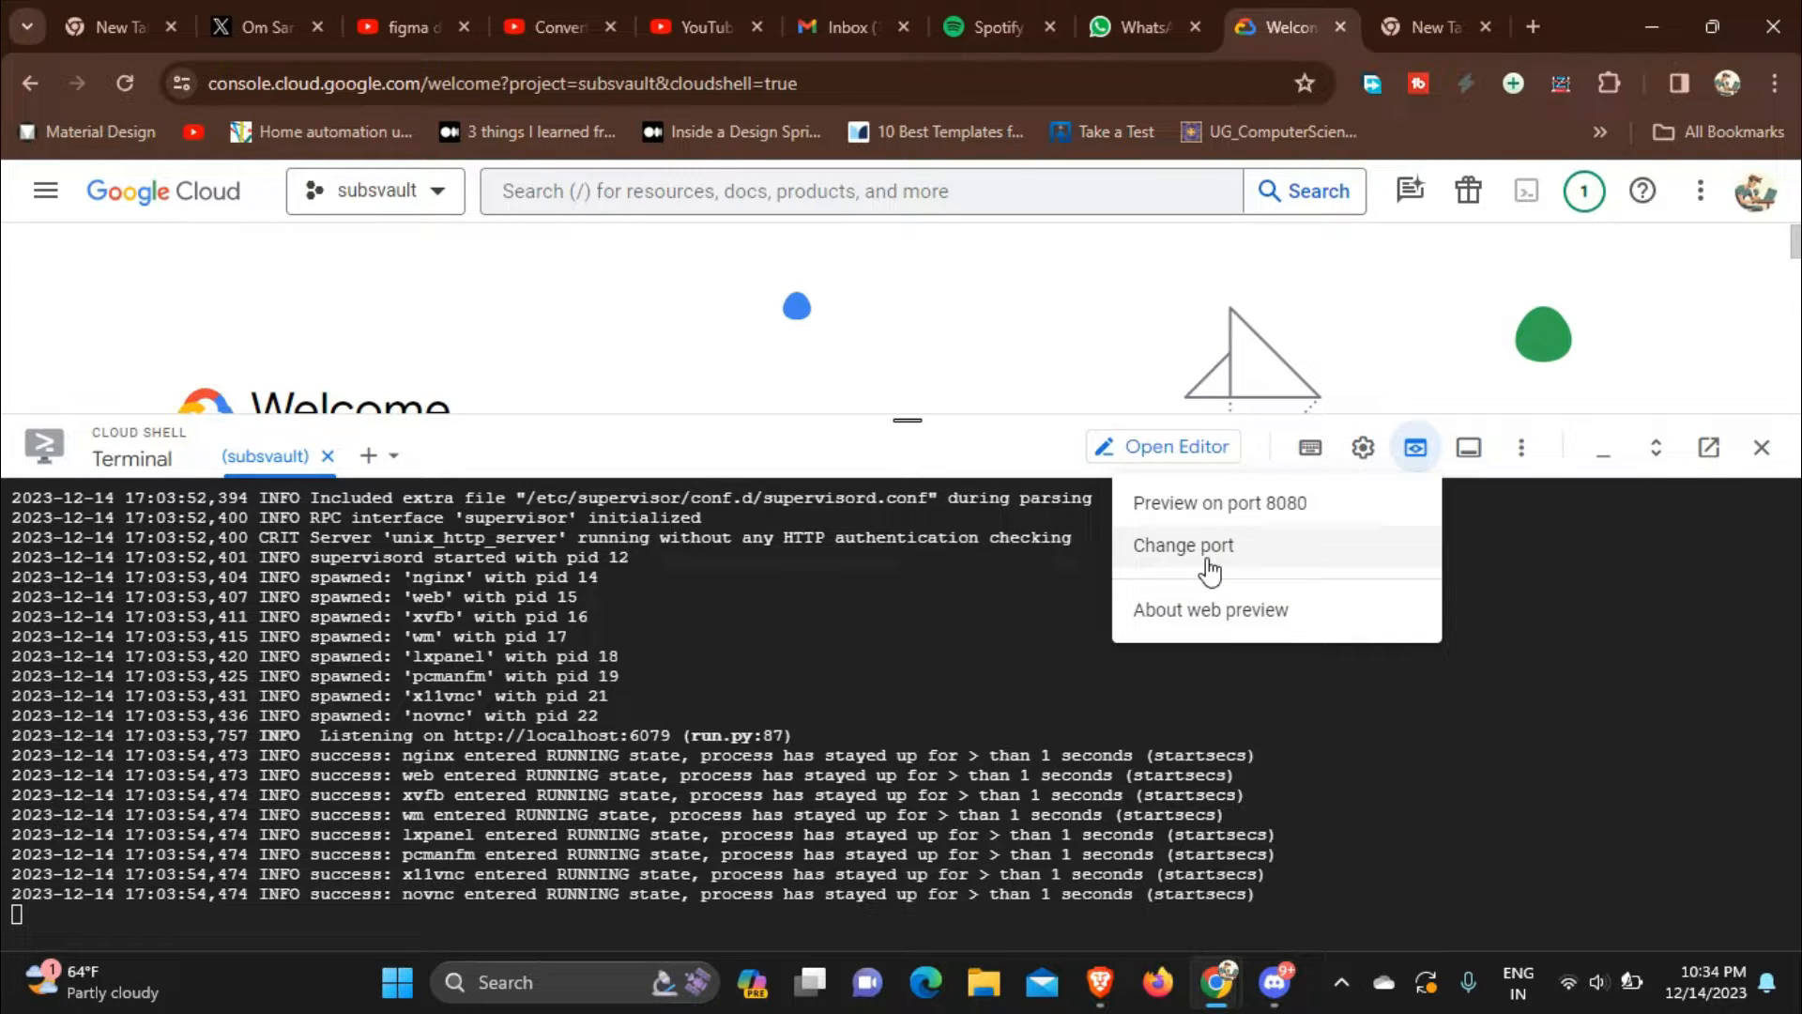
{"action": "mouse_move", "coordinate": [1218, 544]}
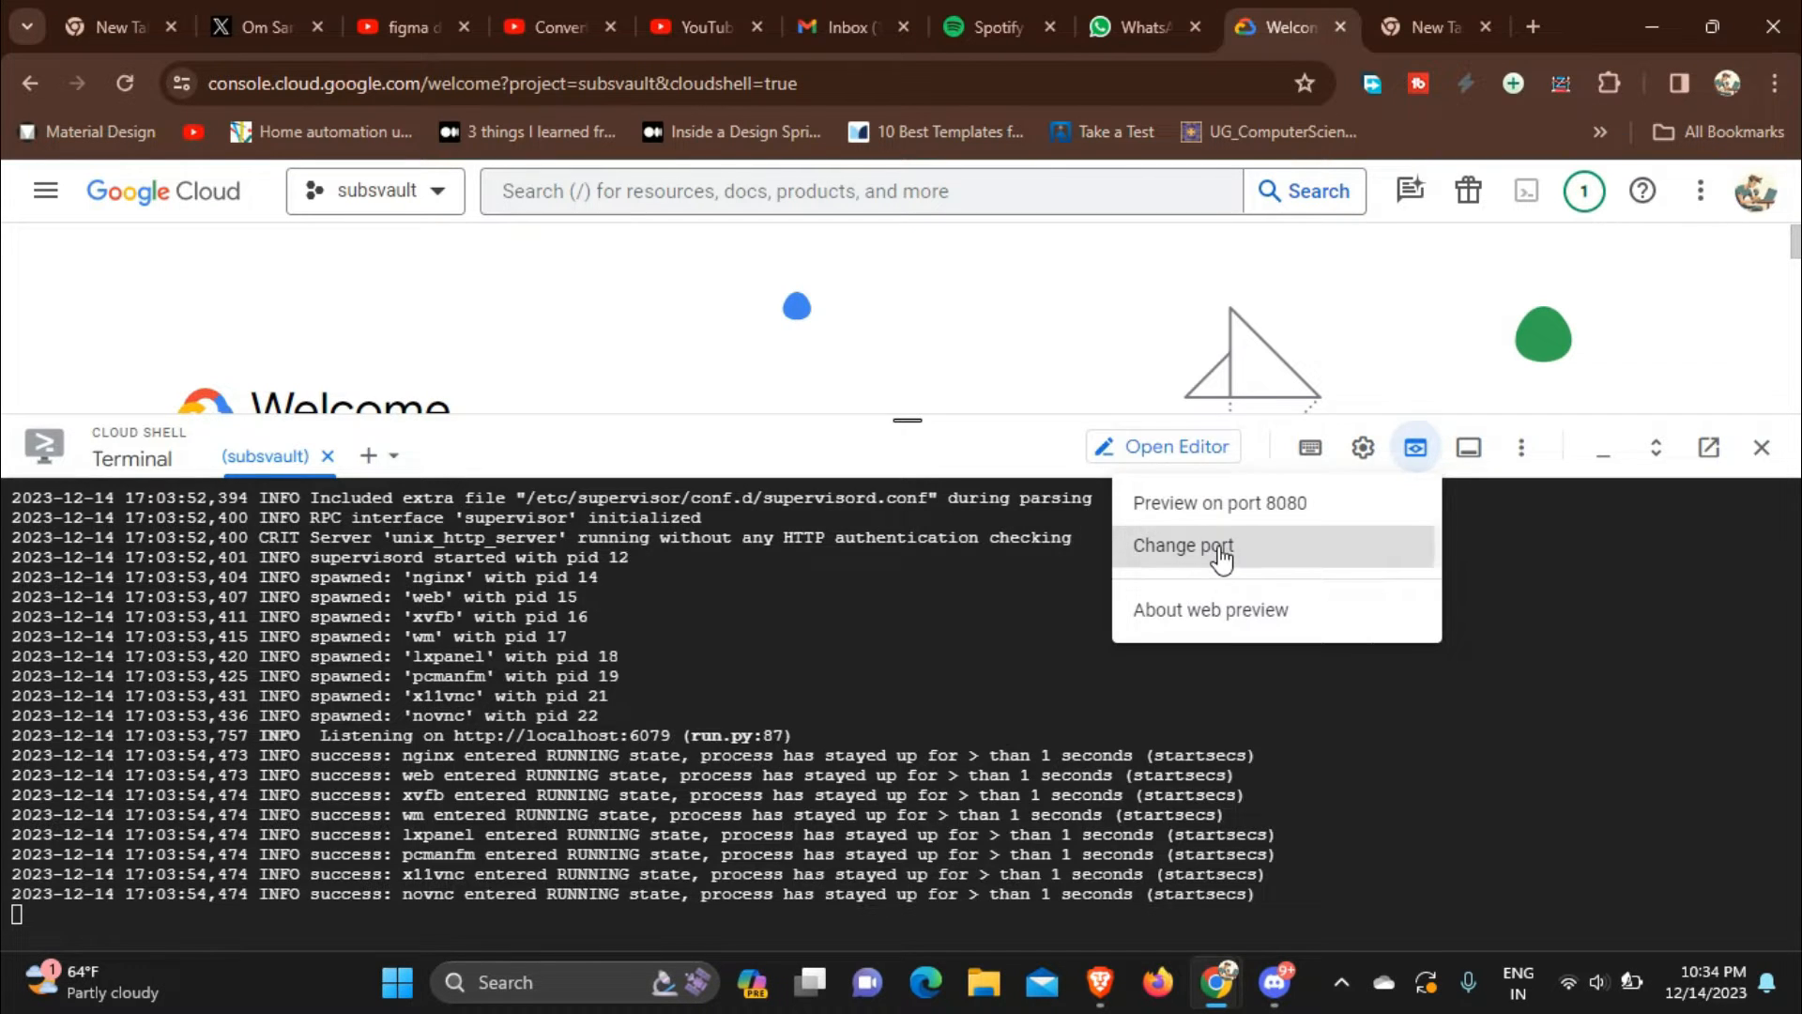
{"action": "left_click", "coordinate": [1182, 544]}
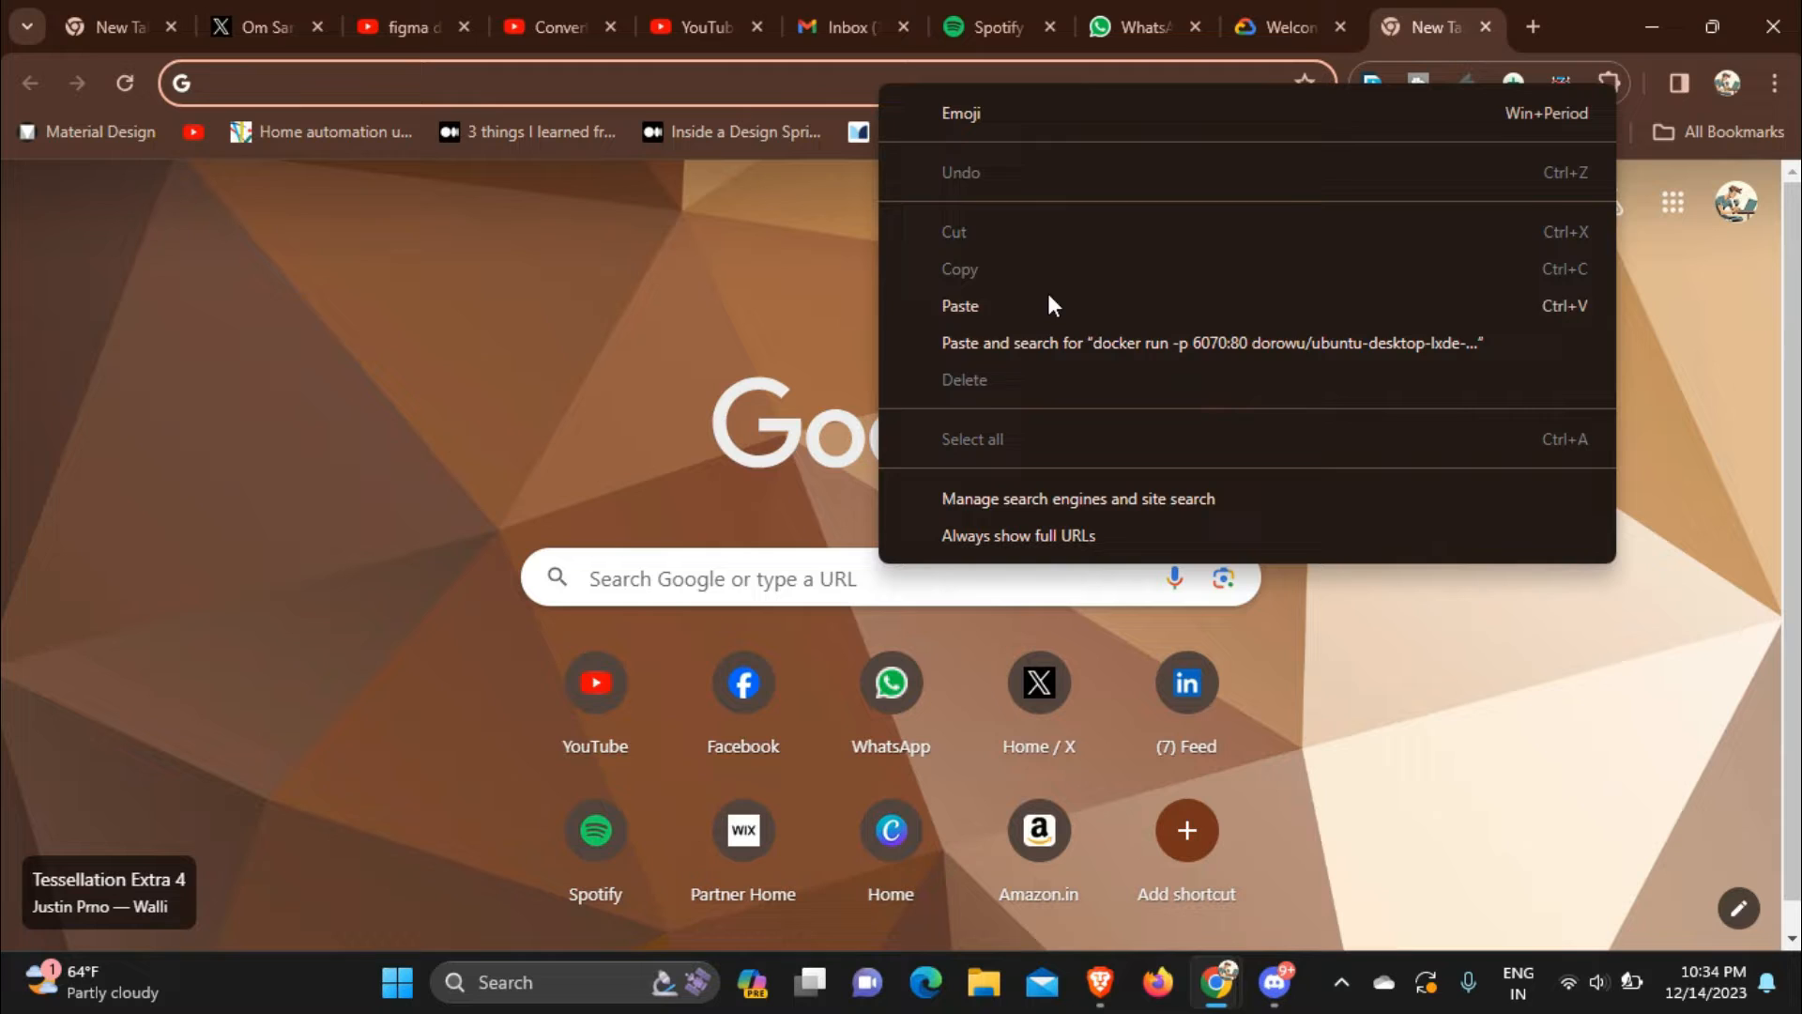
Step: Paste the docker command into the new Chrome tab to read its 6070 port
{"action": "left_click", "coordinate": [959, 304]}
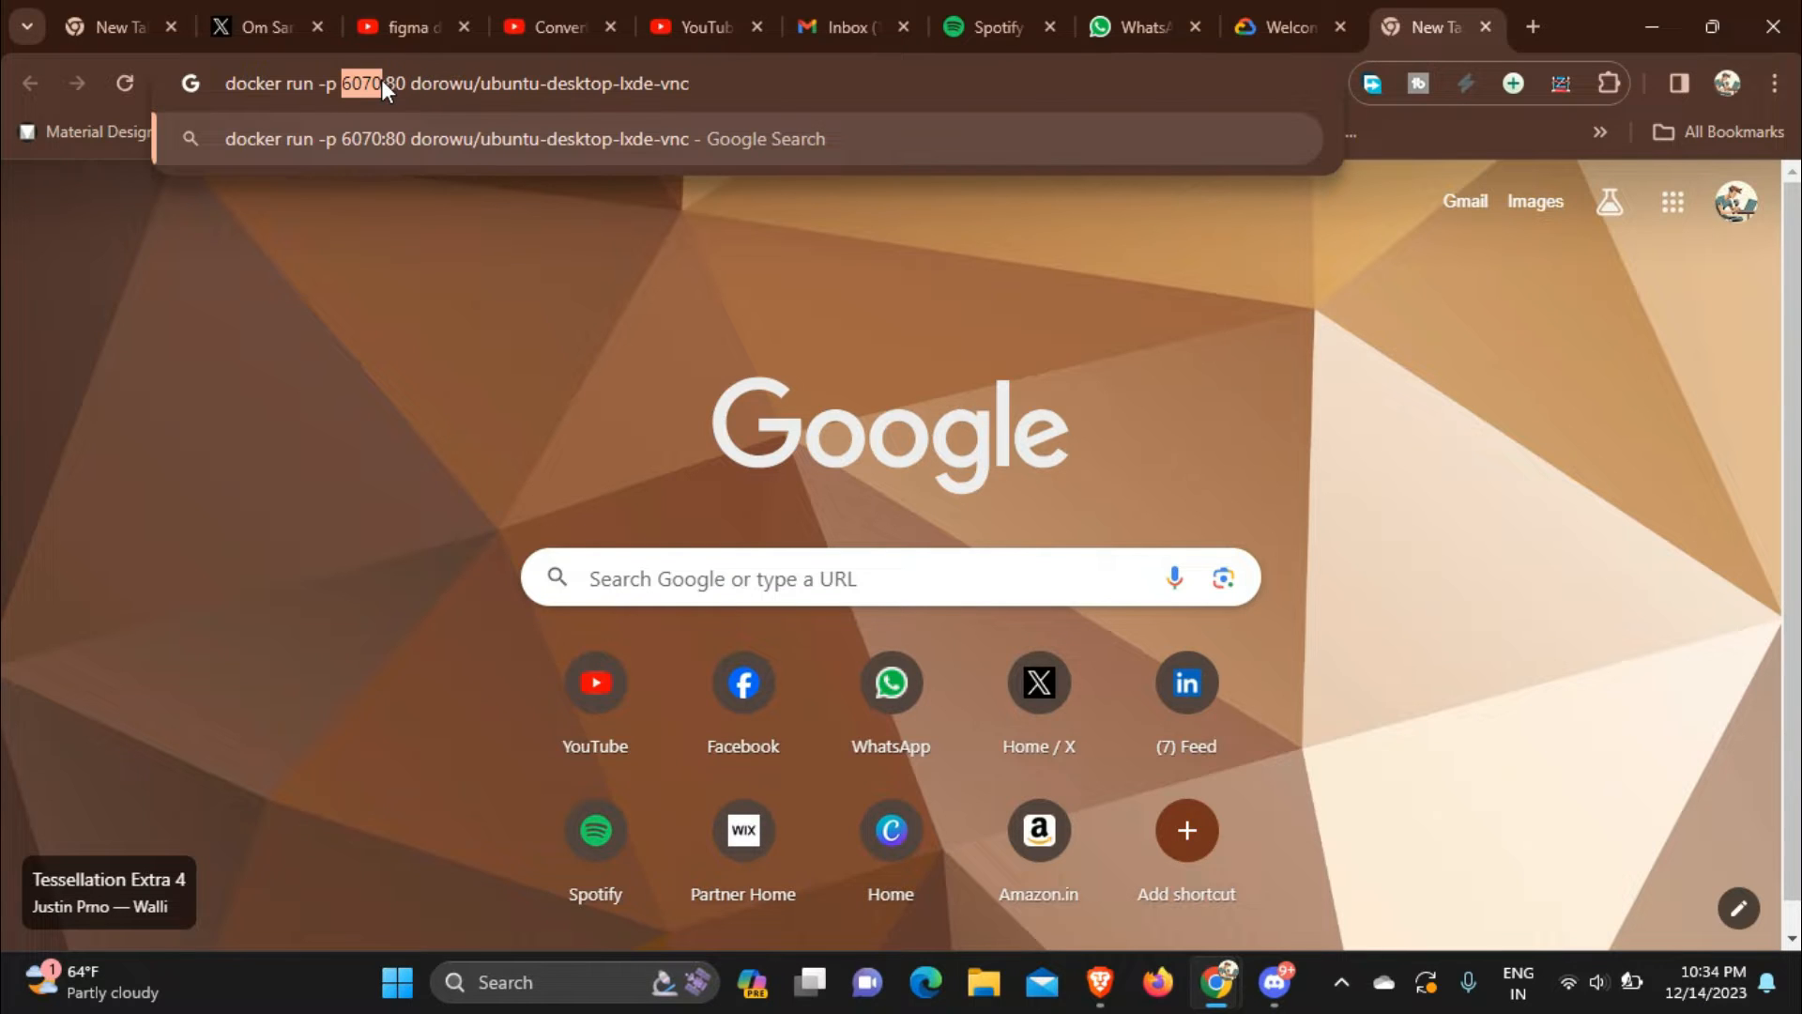
{"action": "mouse_move", "coordinate": [524, 119]}
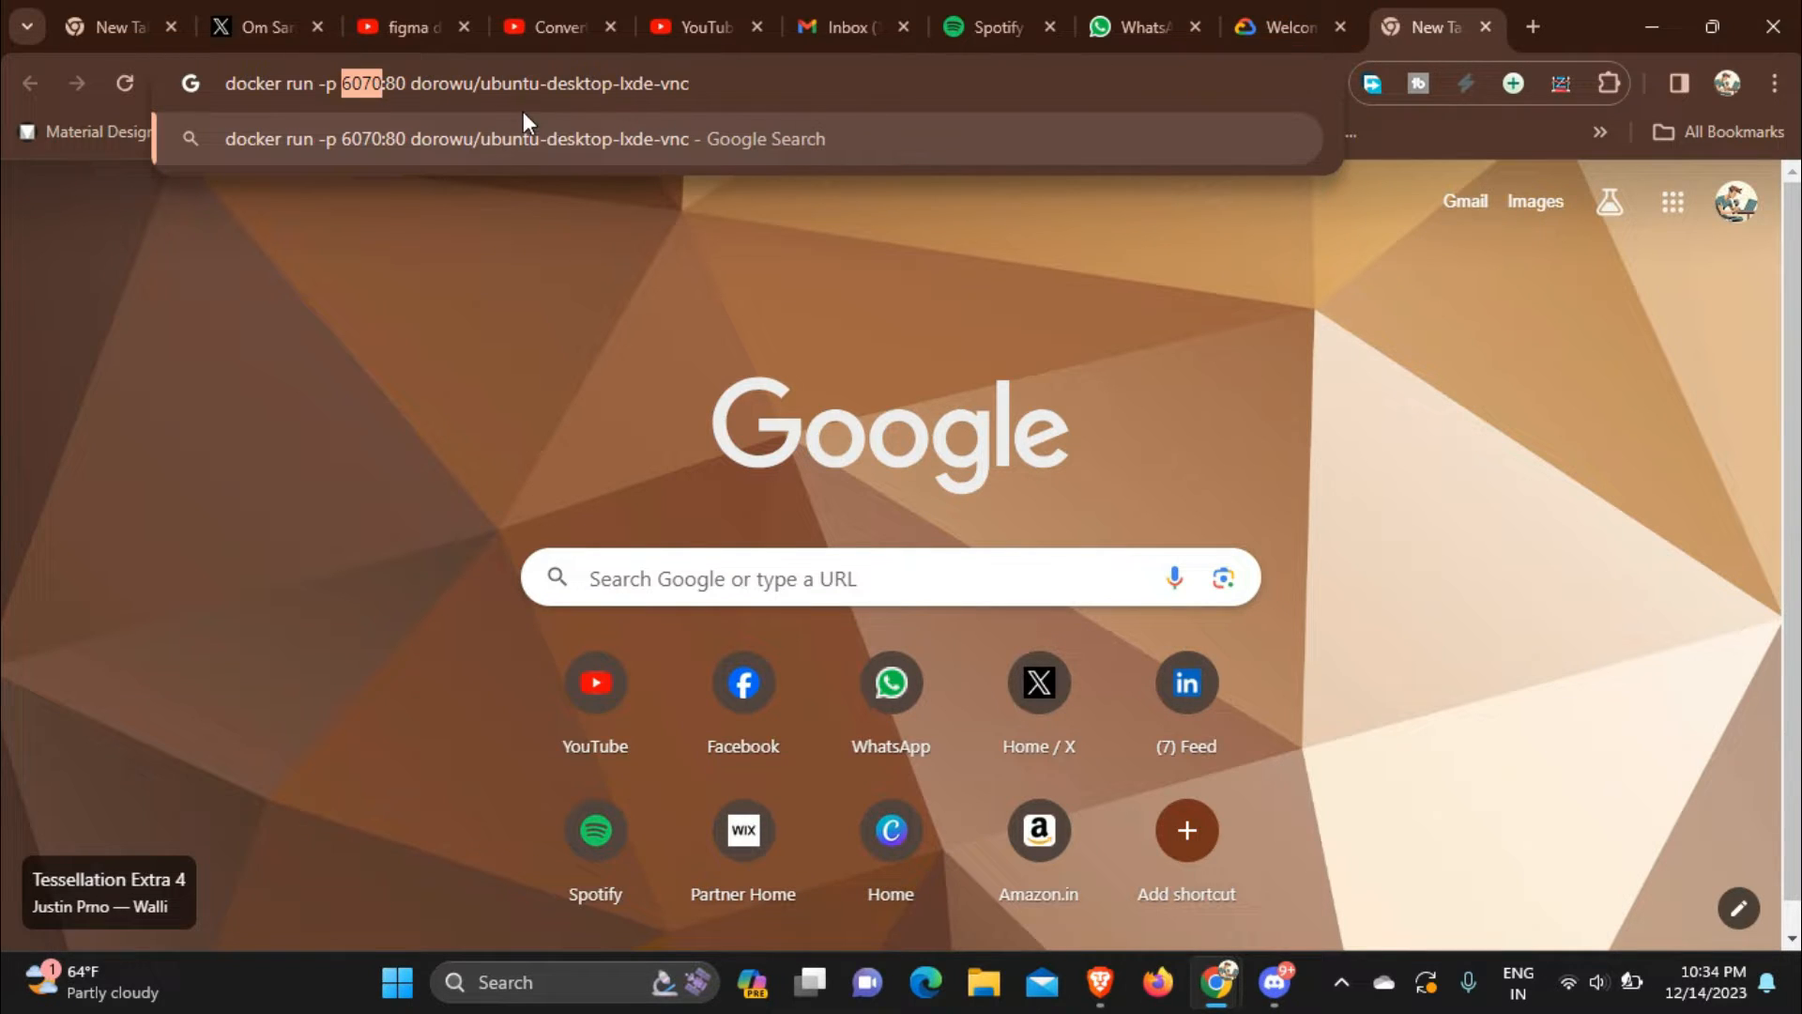
{"action": "mouse_move", "coordinate": [452, 276]}
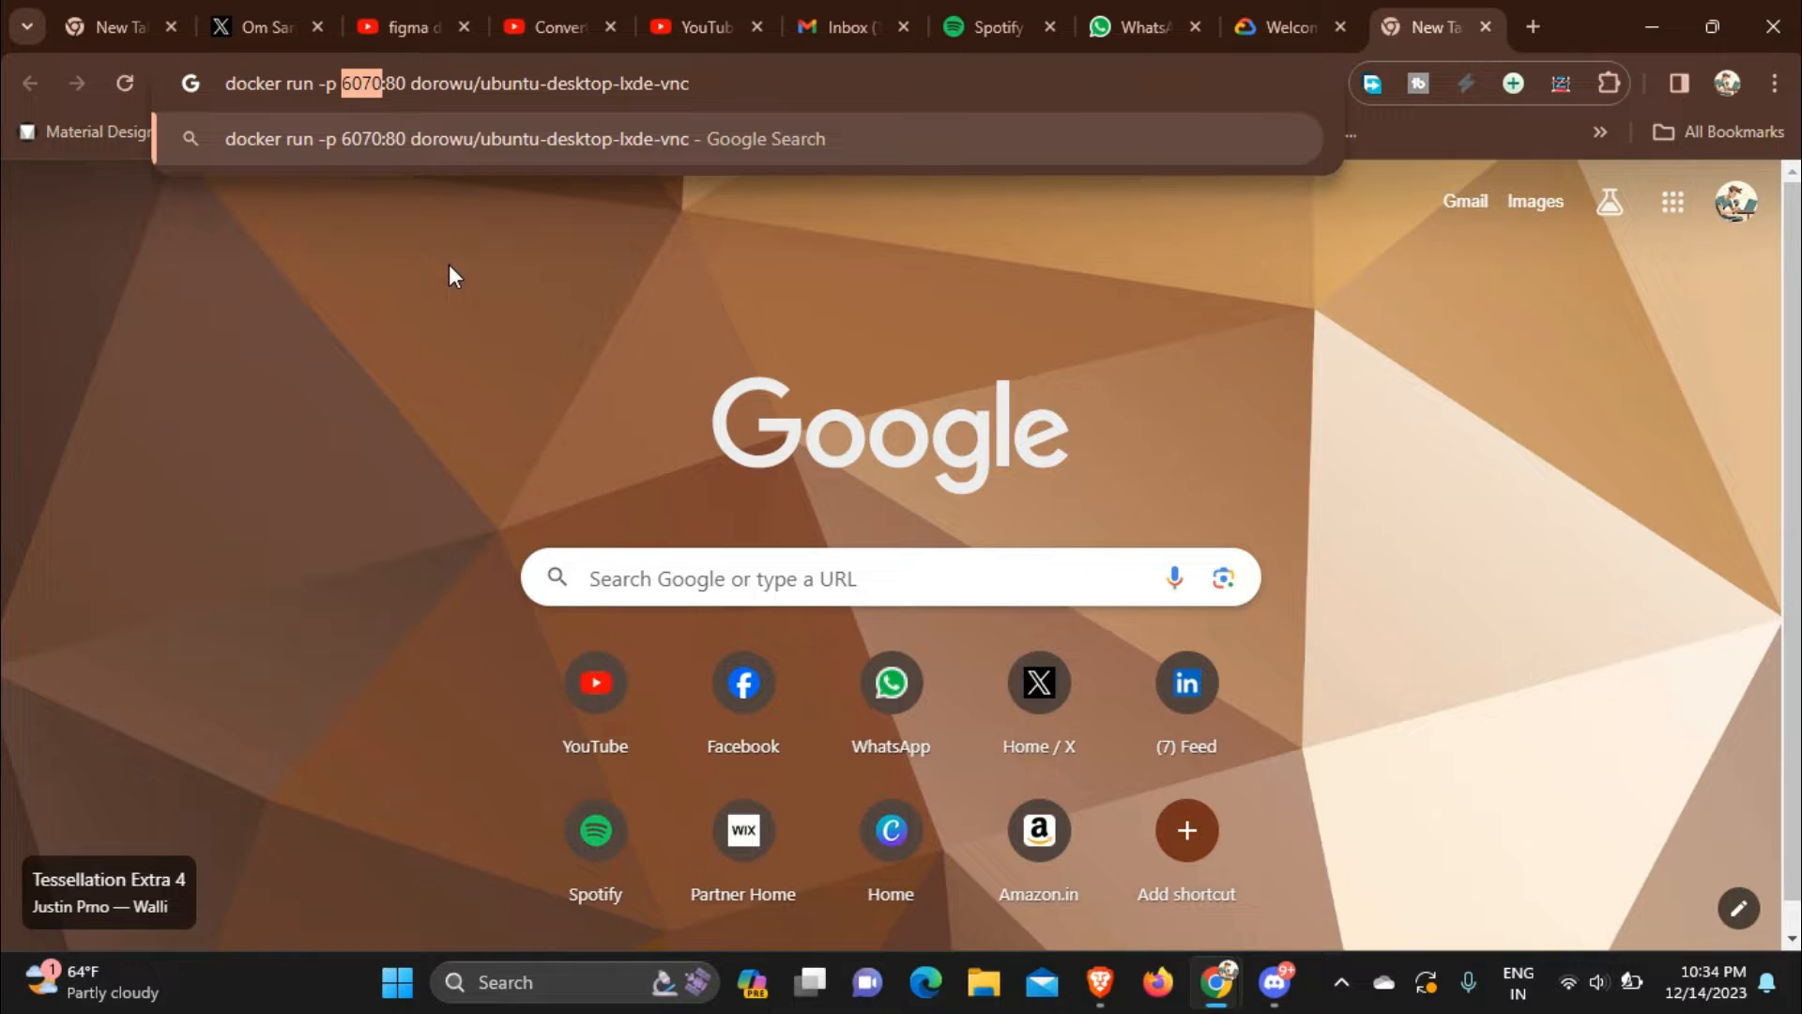
{"action": "left_click", "coordinate": [1278, 26]}
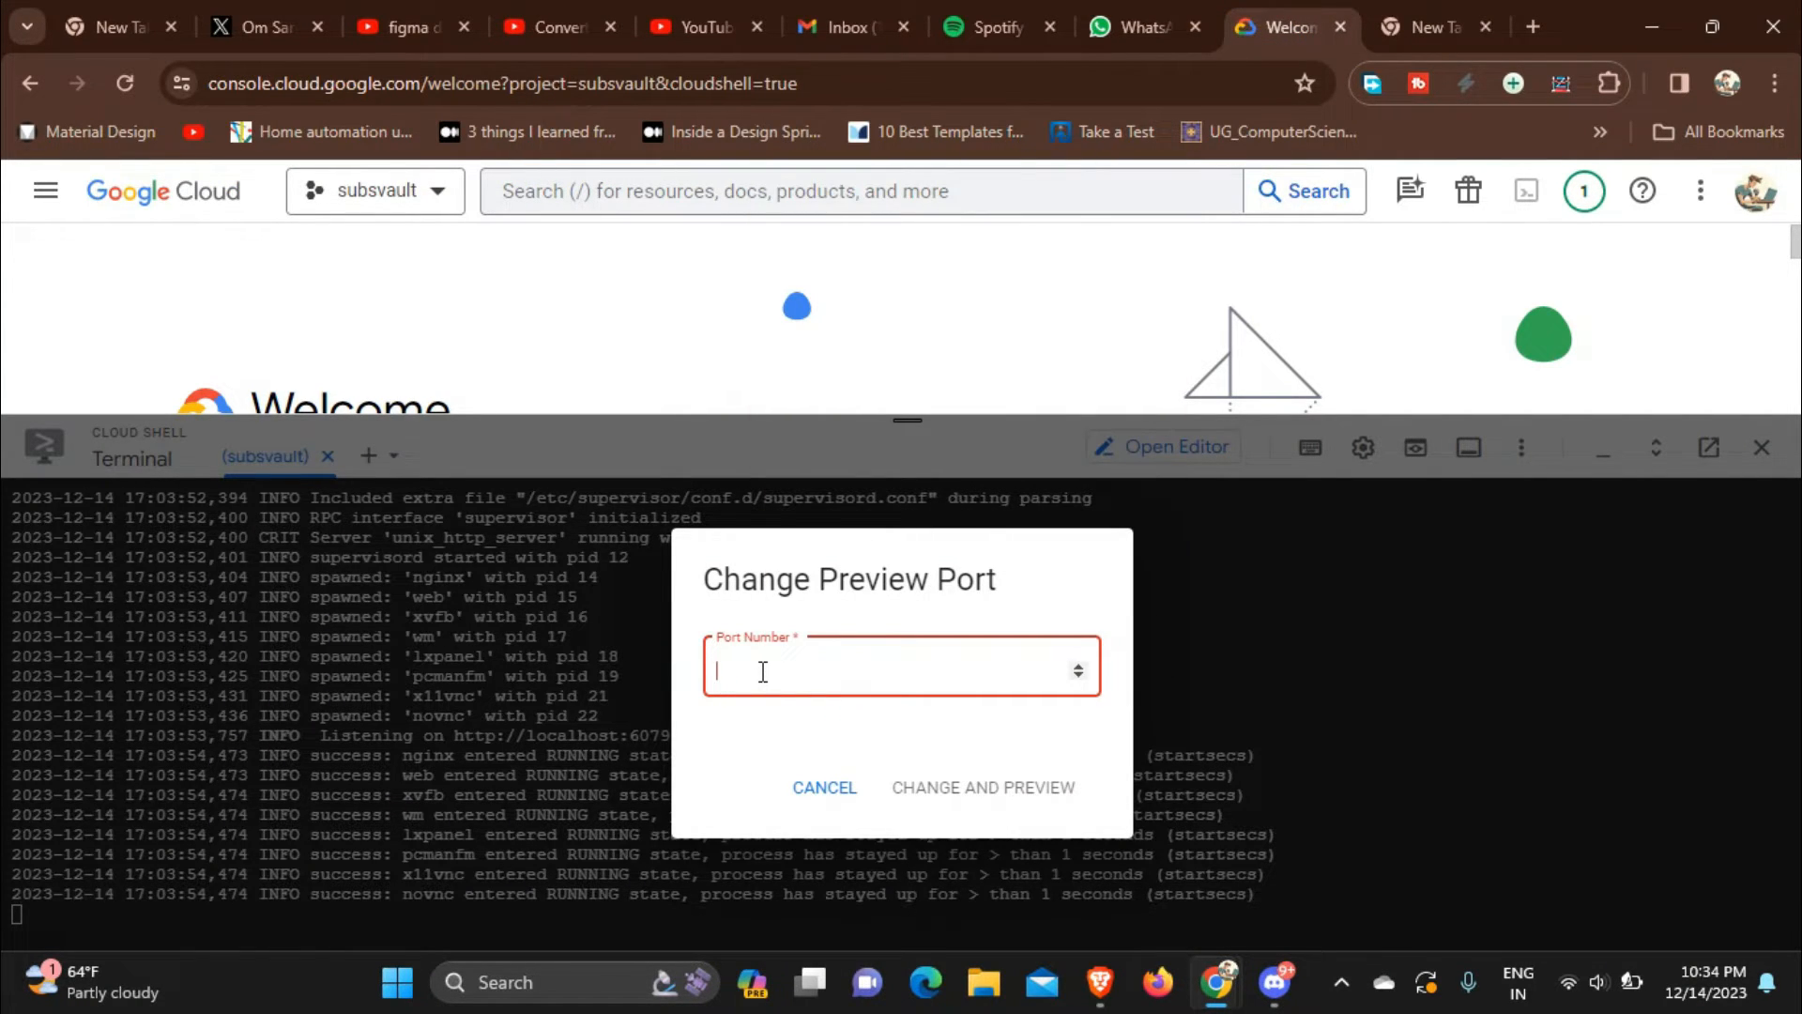
Step: Set the preview port to 6070 and open Change and Preview
{"action": "type", "text": "6070"}
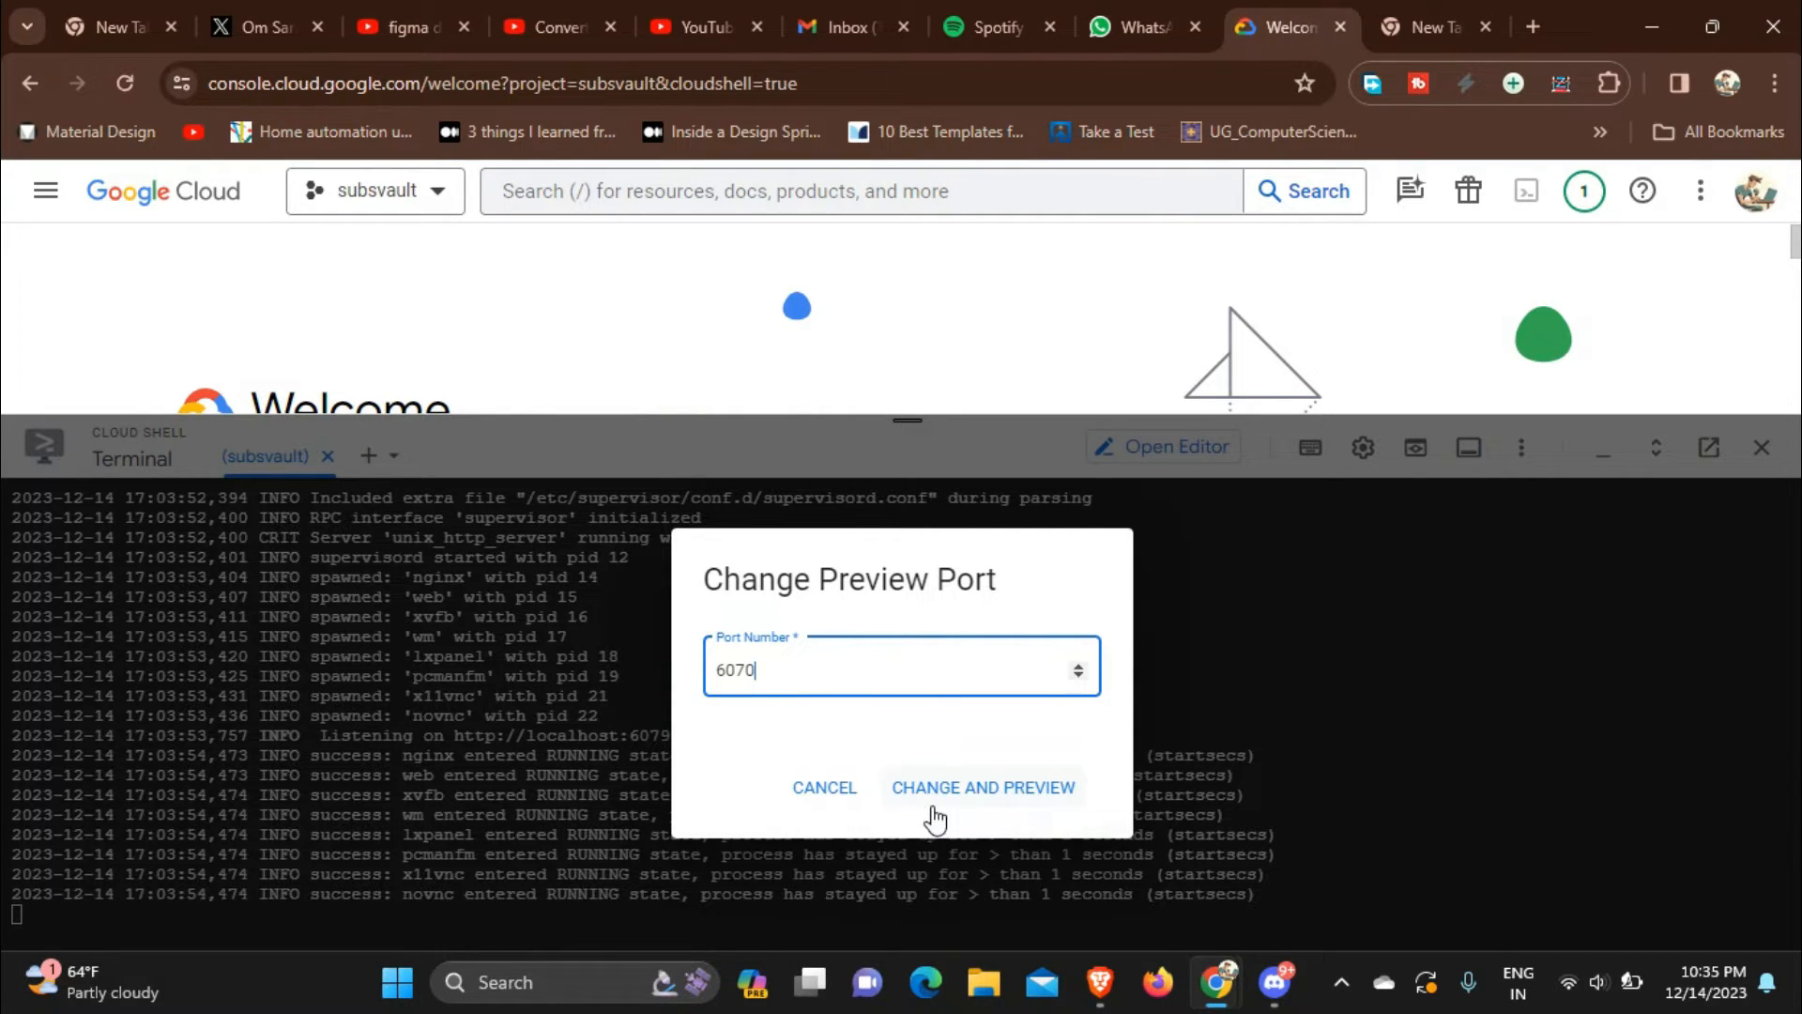
{"action": "left_click", "coordinate": [982, 787]}
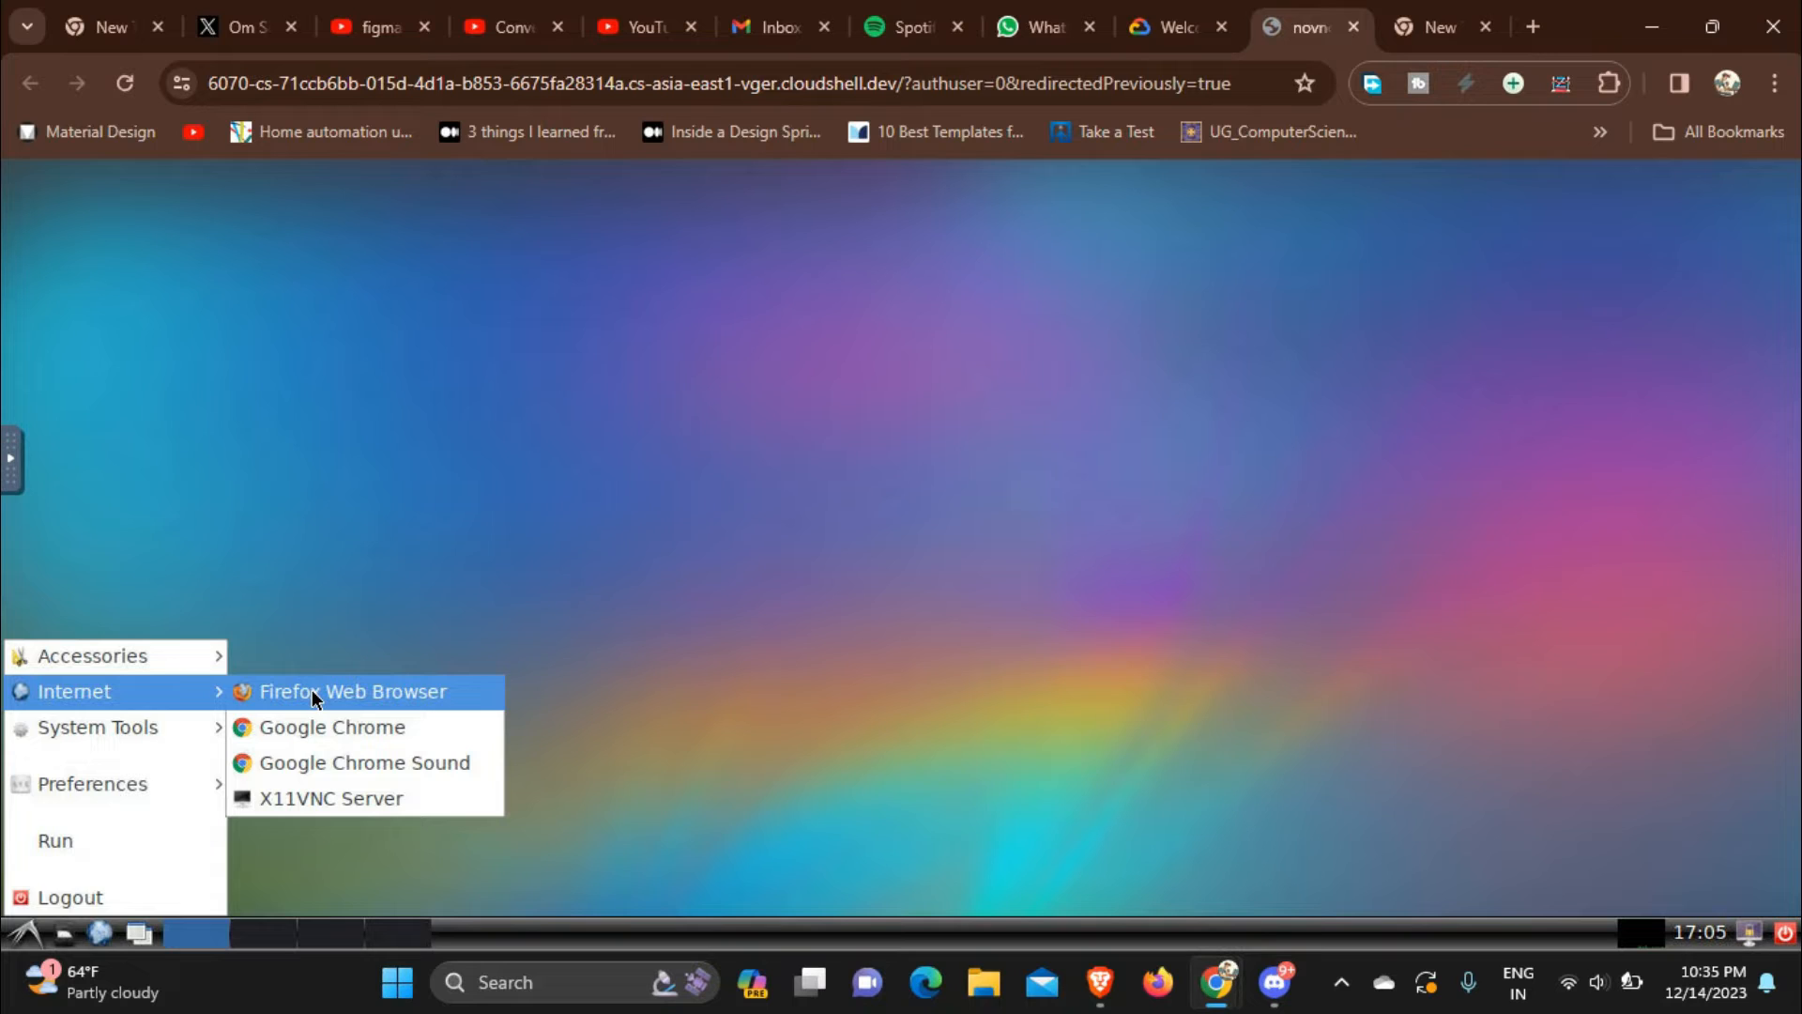
{"action": "mouse_move", "coordinate": [353, 691]}
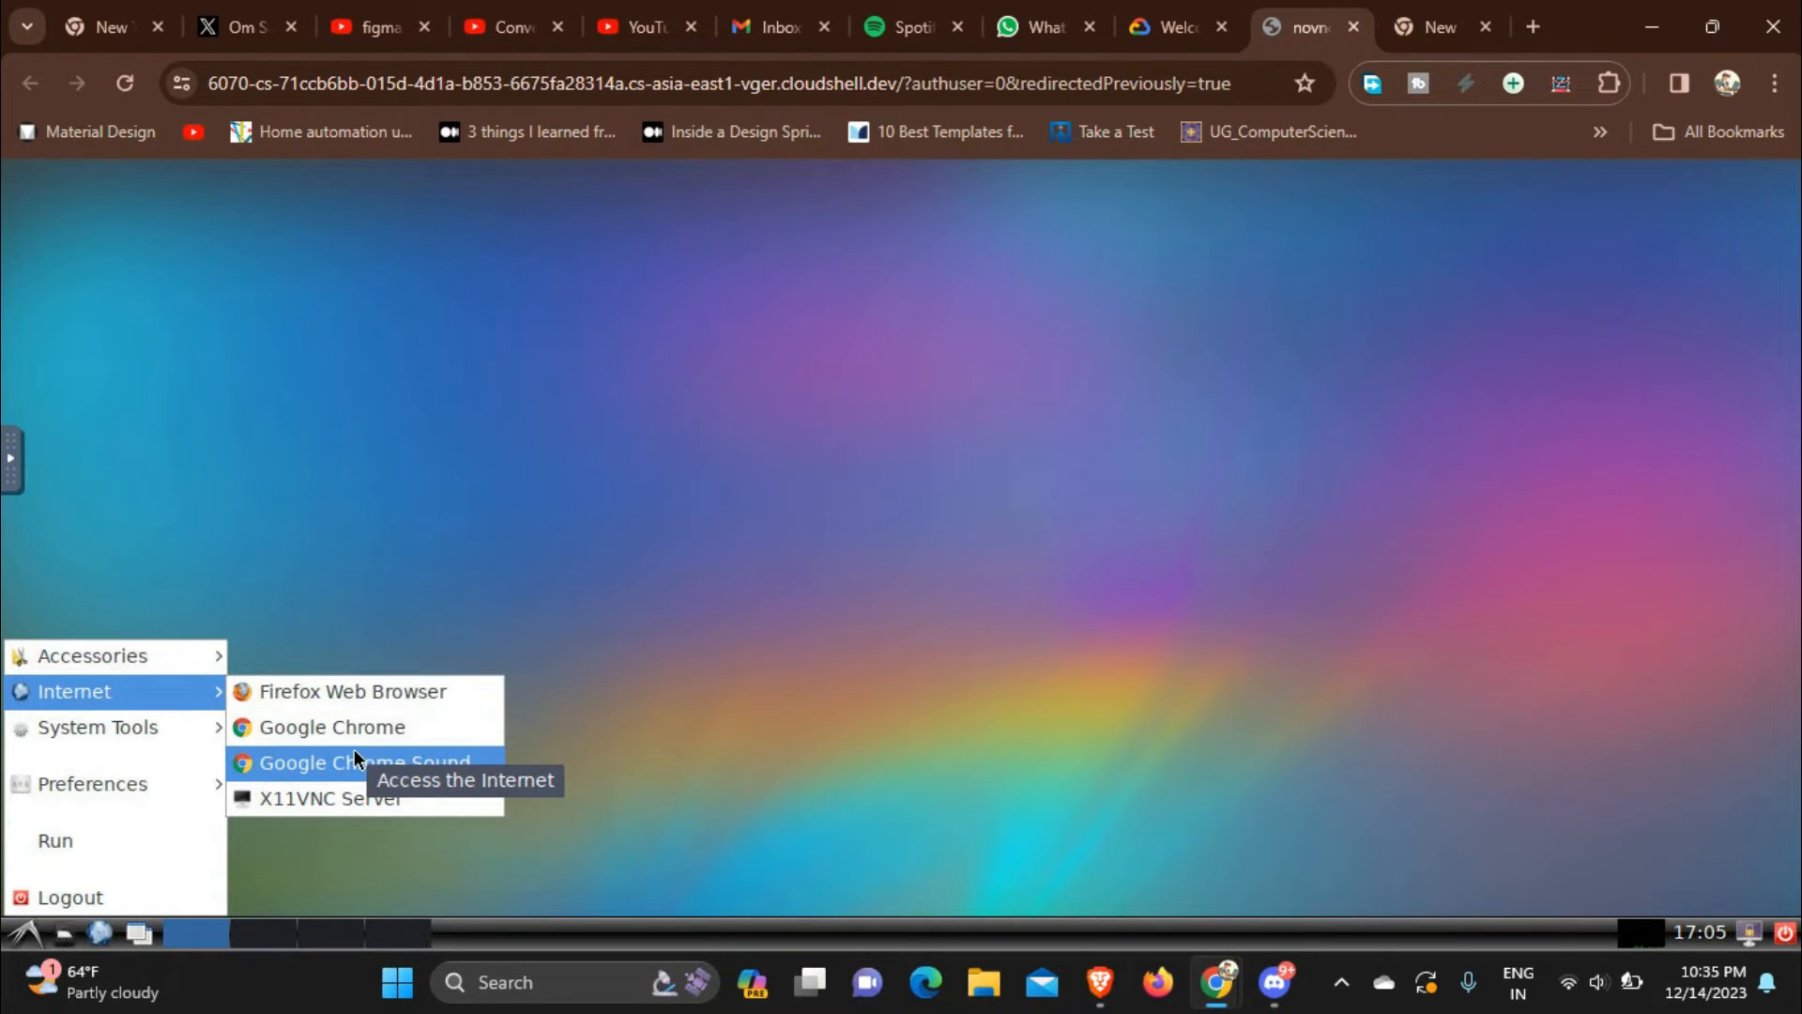
{"action": "mouse_move", "coordinate": [331, 798]}
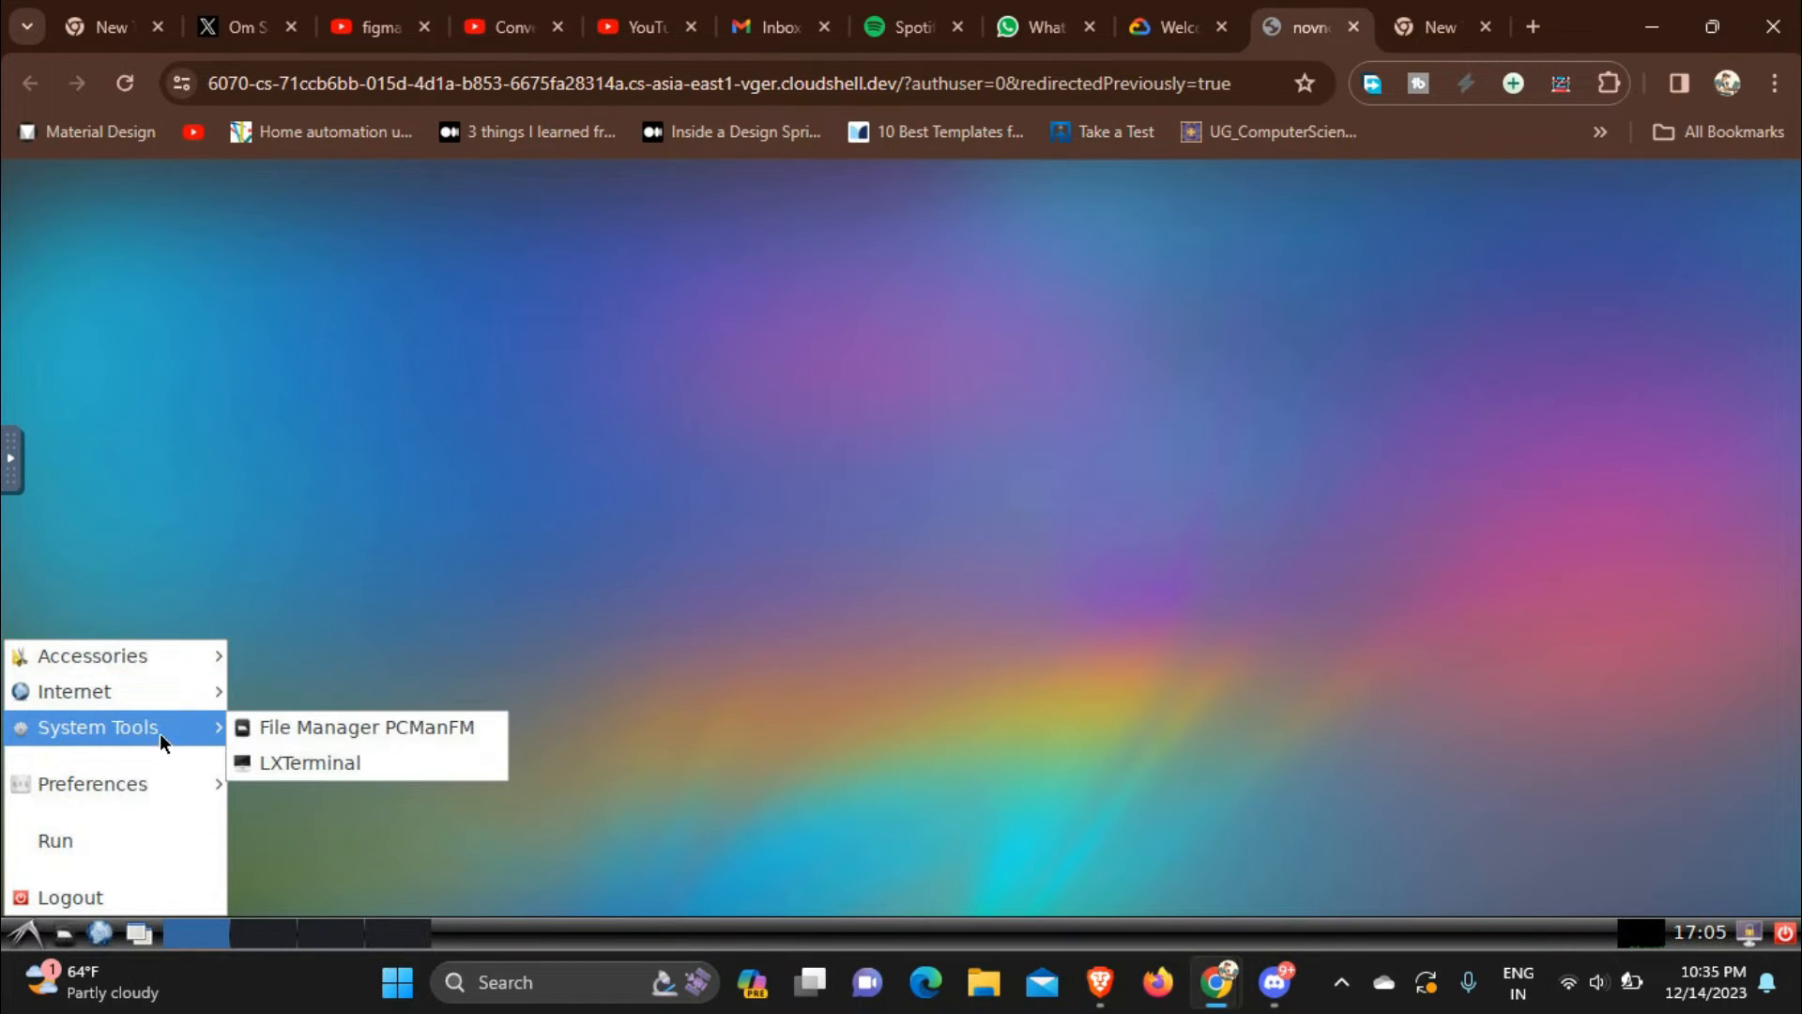
{"action": "mouse_move", "coordinate": [365, 727]}
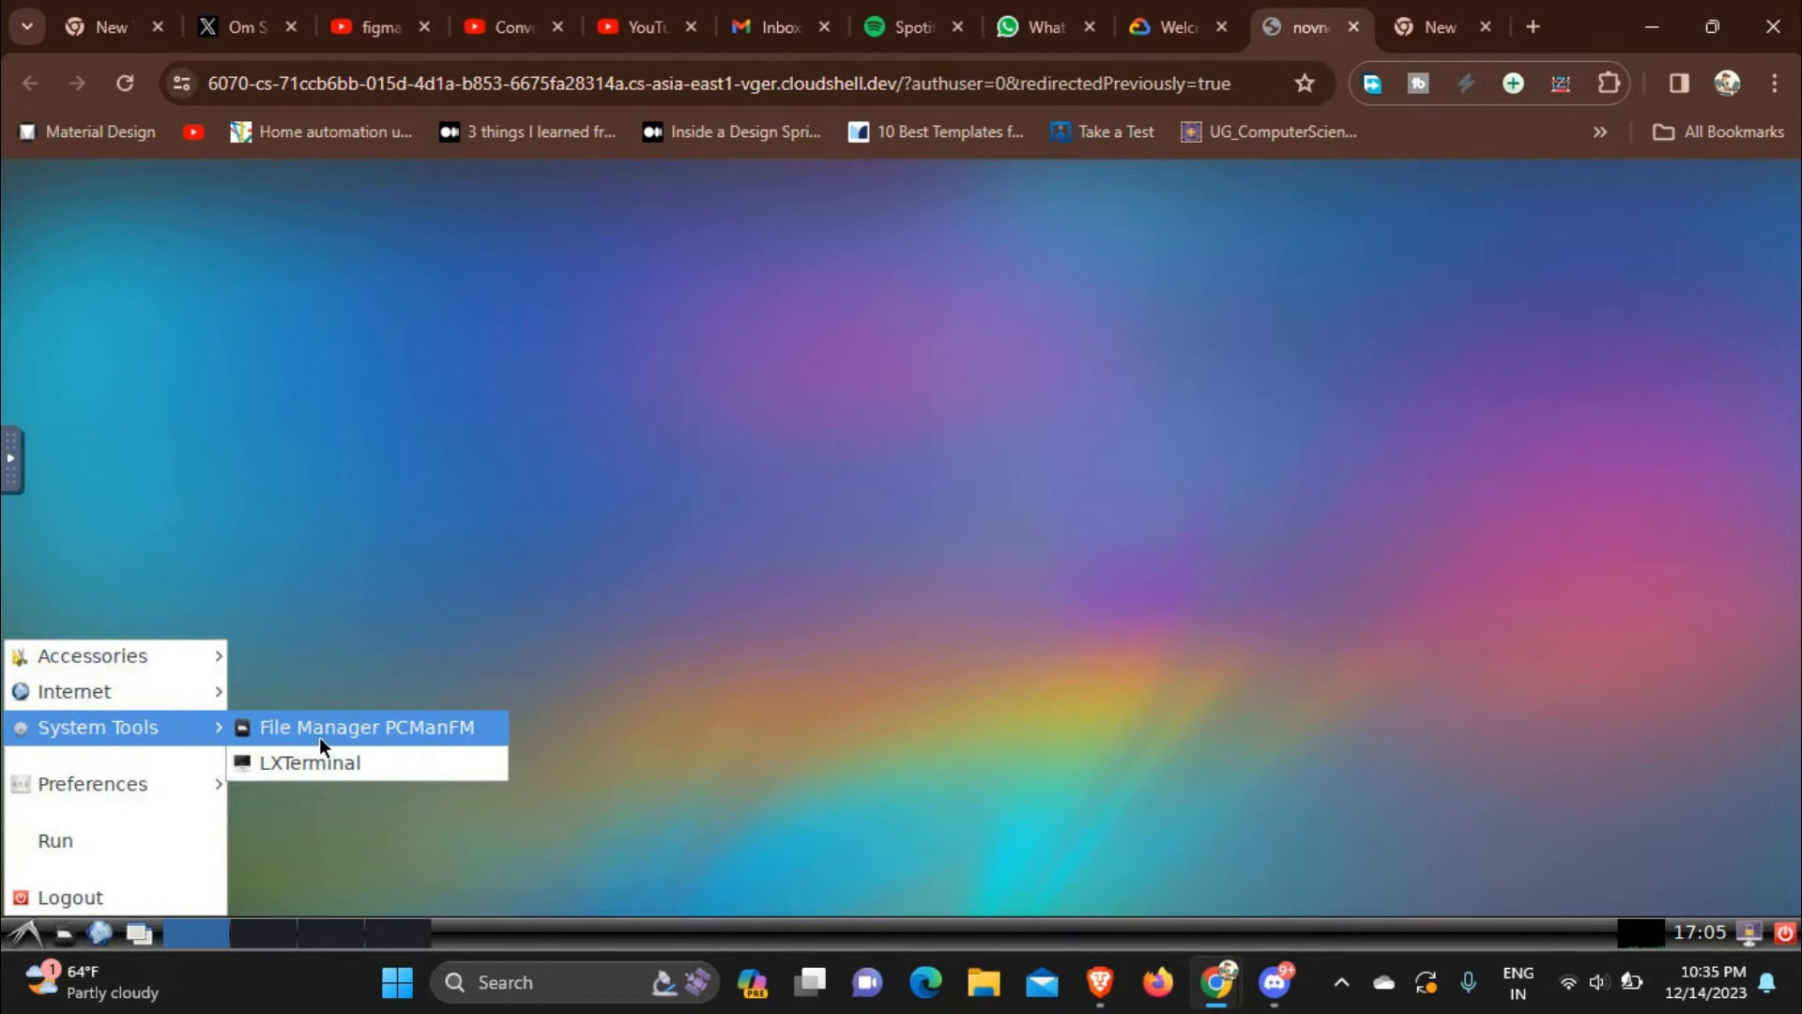
{"action": "mouse_move", "coordinate": [319, 772]}
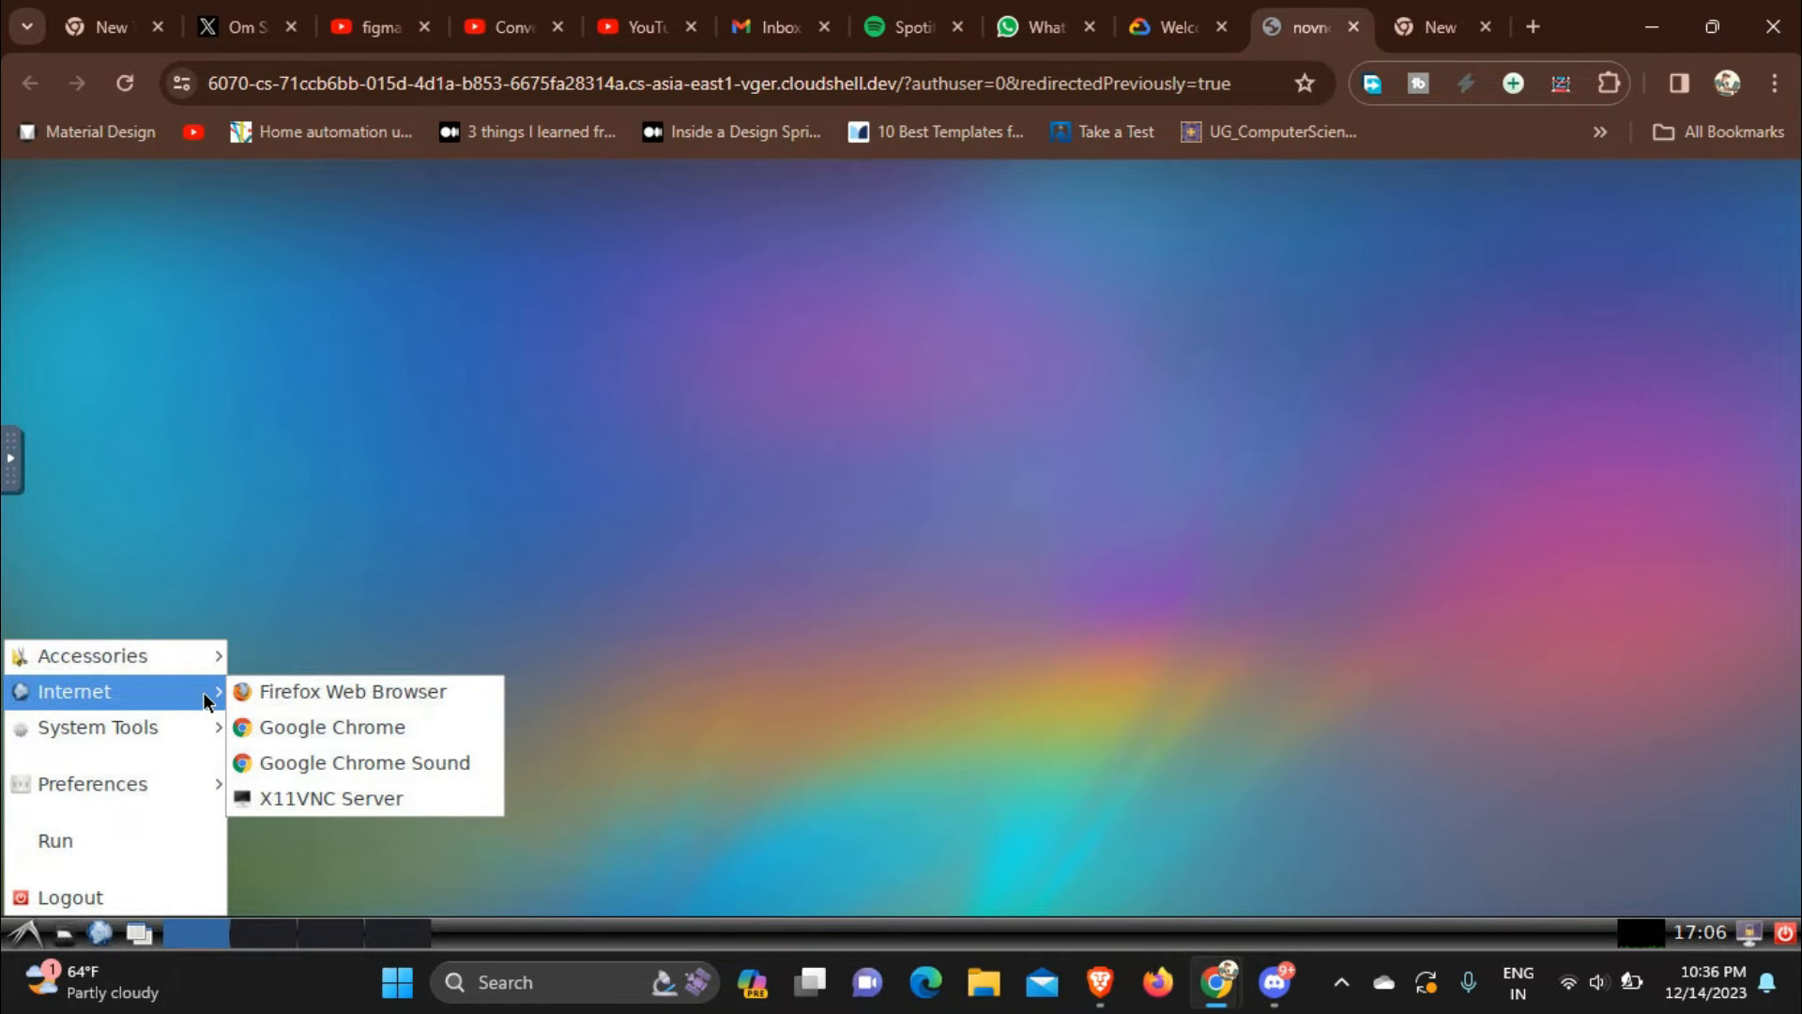
{"action": "mouse_move", "coordinate": [353, 690]}
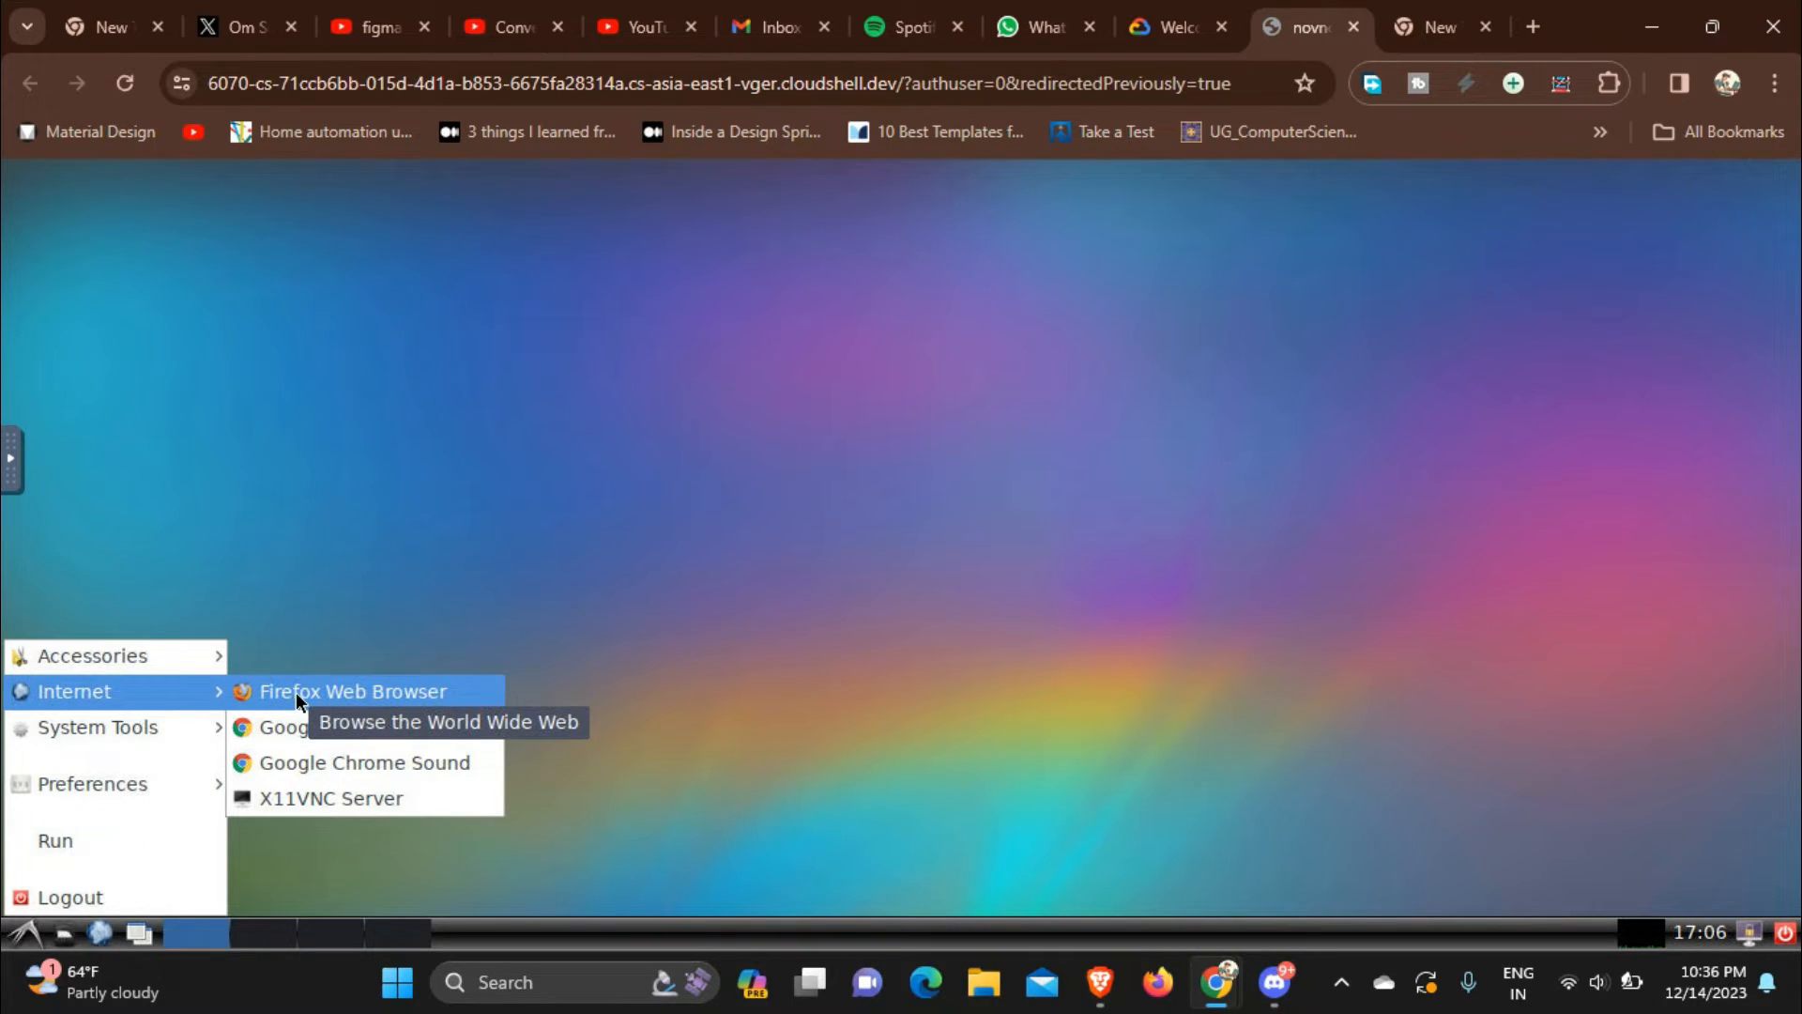
Step: Launch Firefox Web Browser from the LXDE Internet menu
{"action": "left_click", "coordinate": [353, 691]}
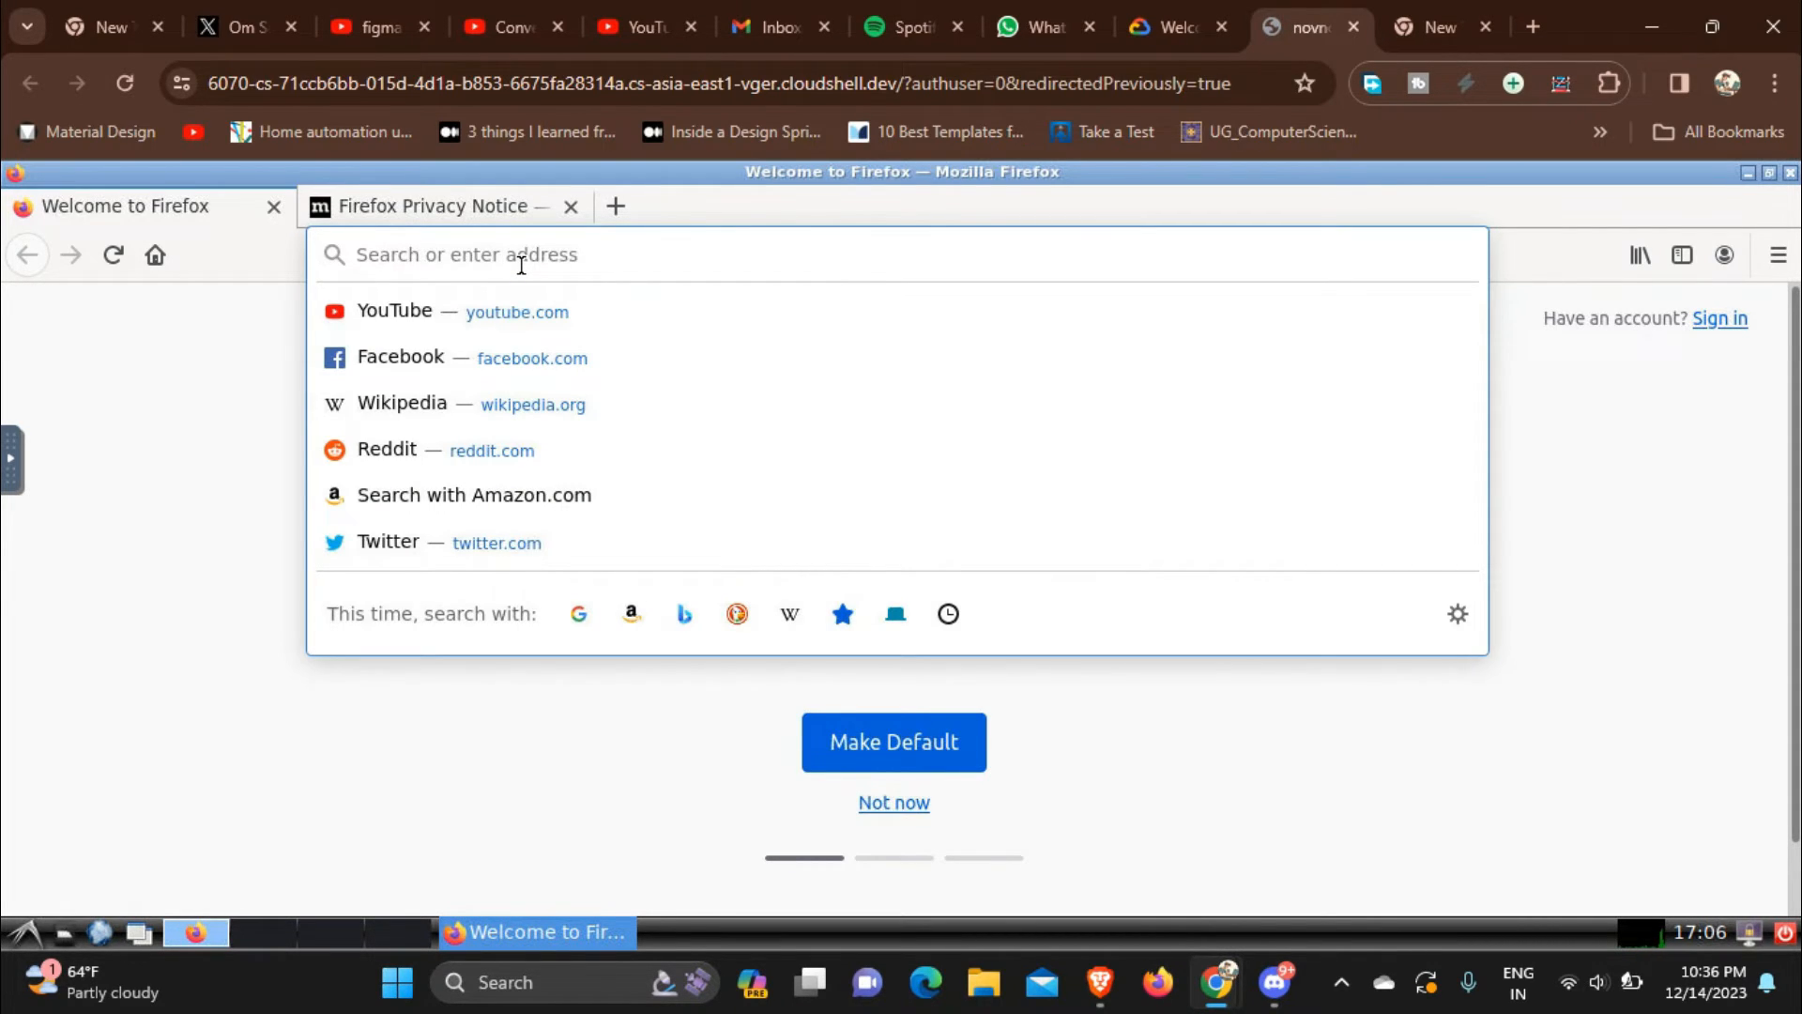
Step: Run Google's internet speed test in English, getting 985.8 Mbps down, 1655.7 up
{"action": "type", "text": "internet+speed"}
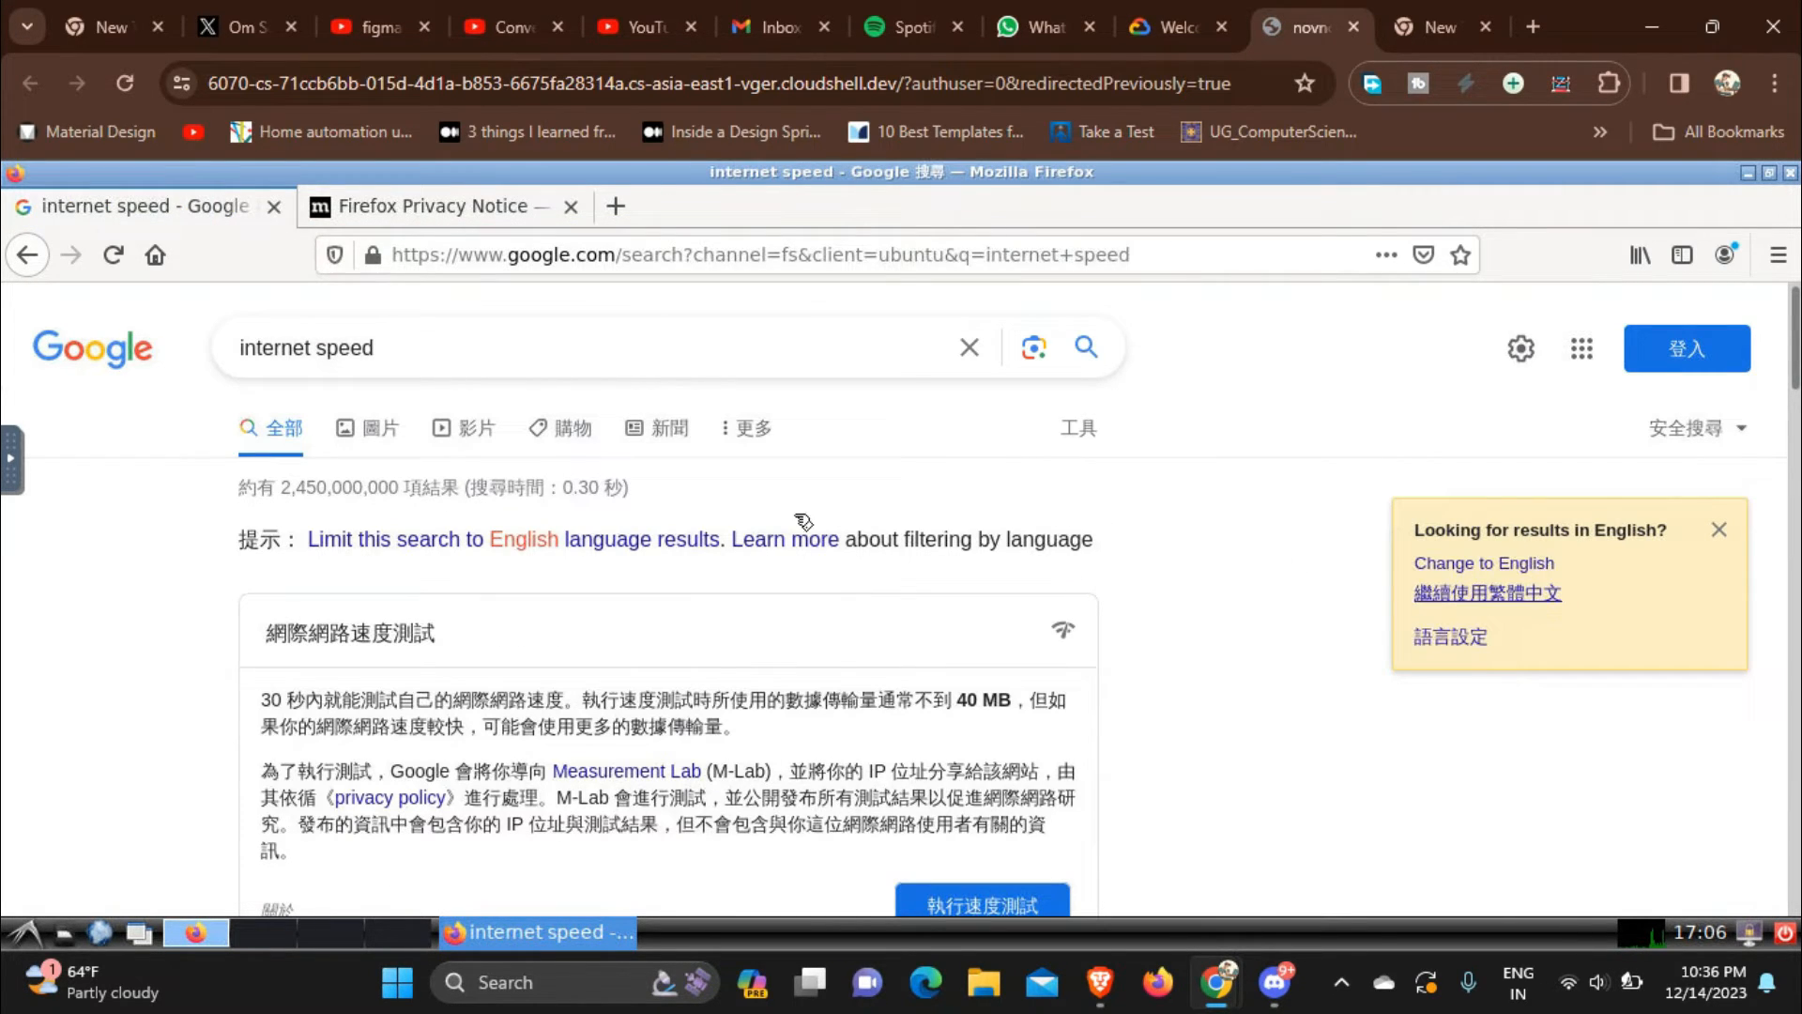
{"action": "mouse_move", "coordinate": [1577, 513]}
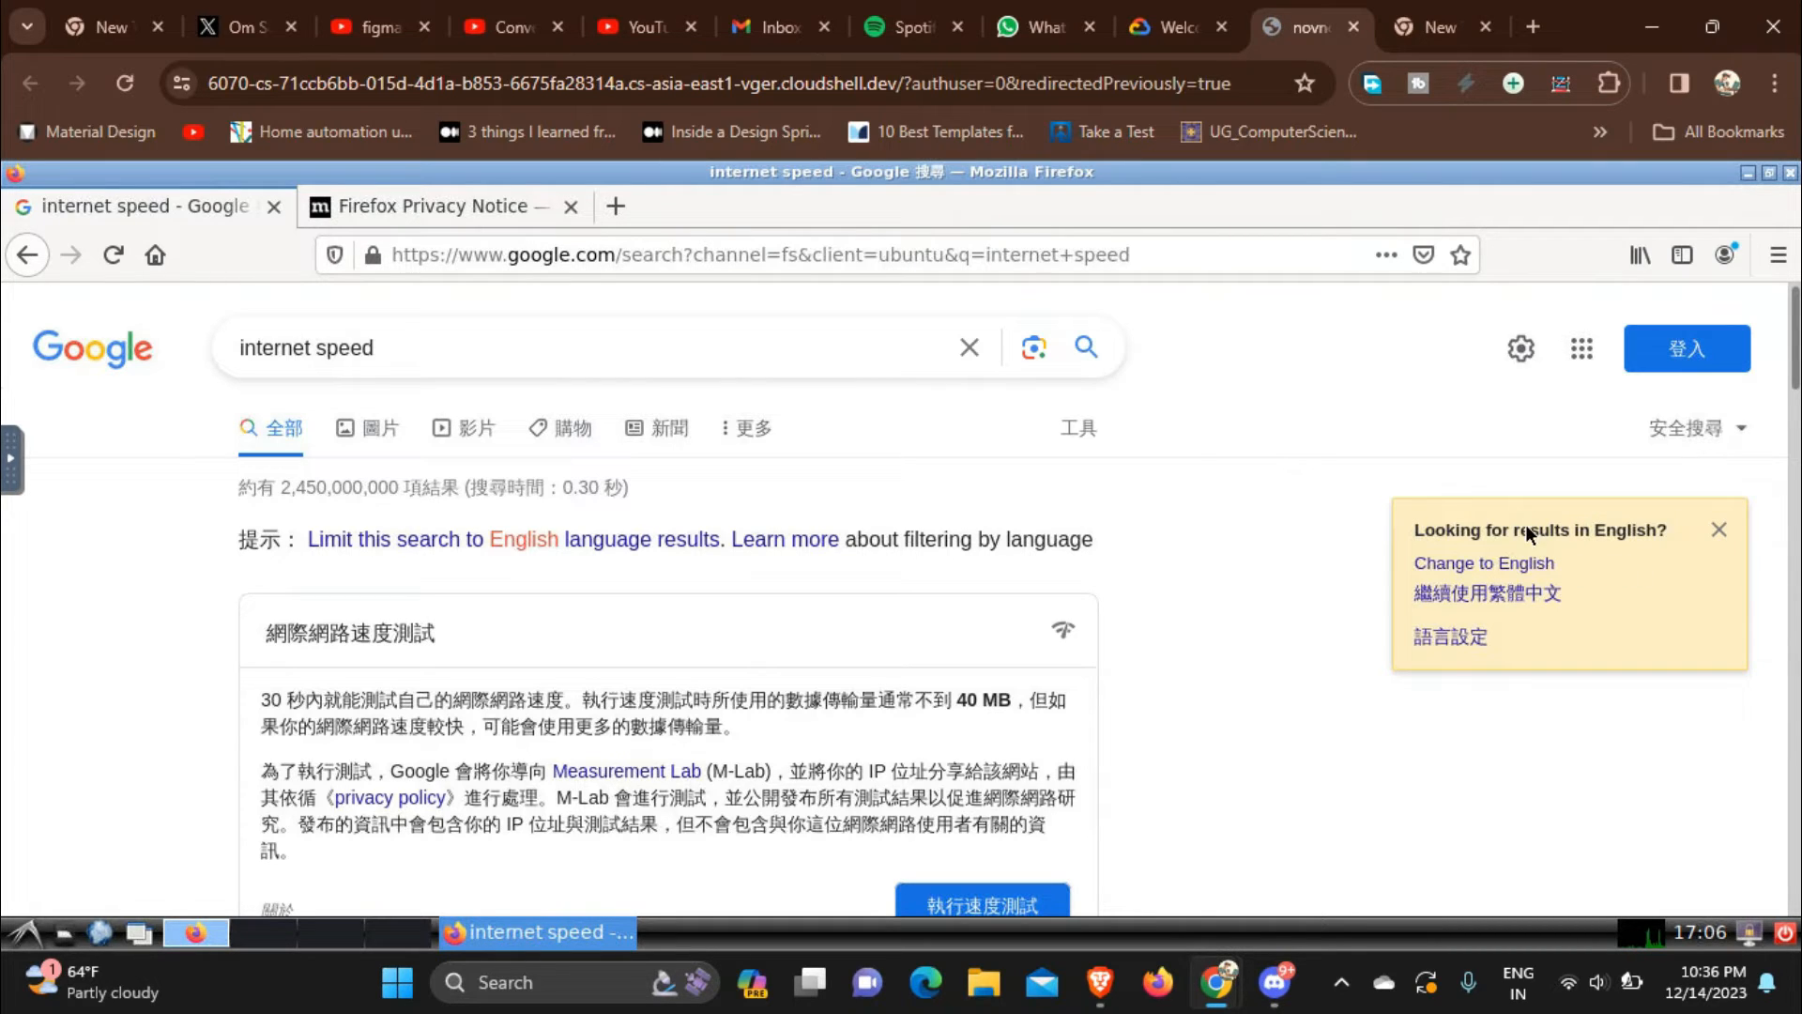
{"action": "mouse_move", "coordinate": [1484, 564]}
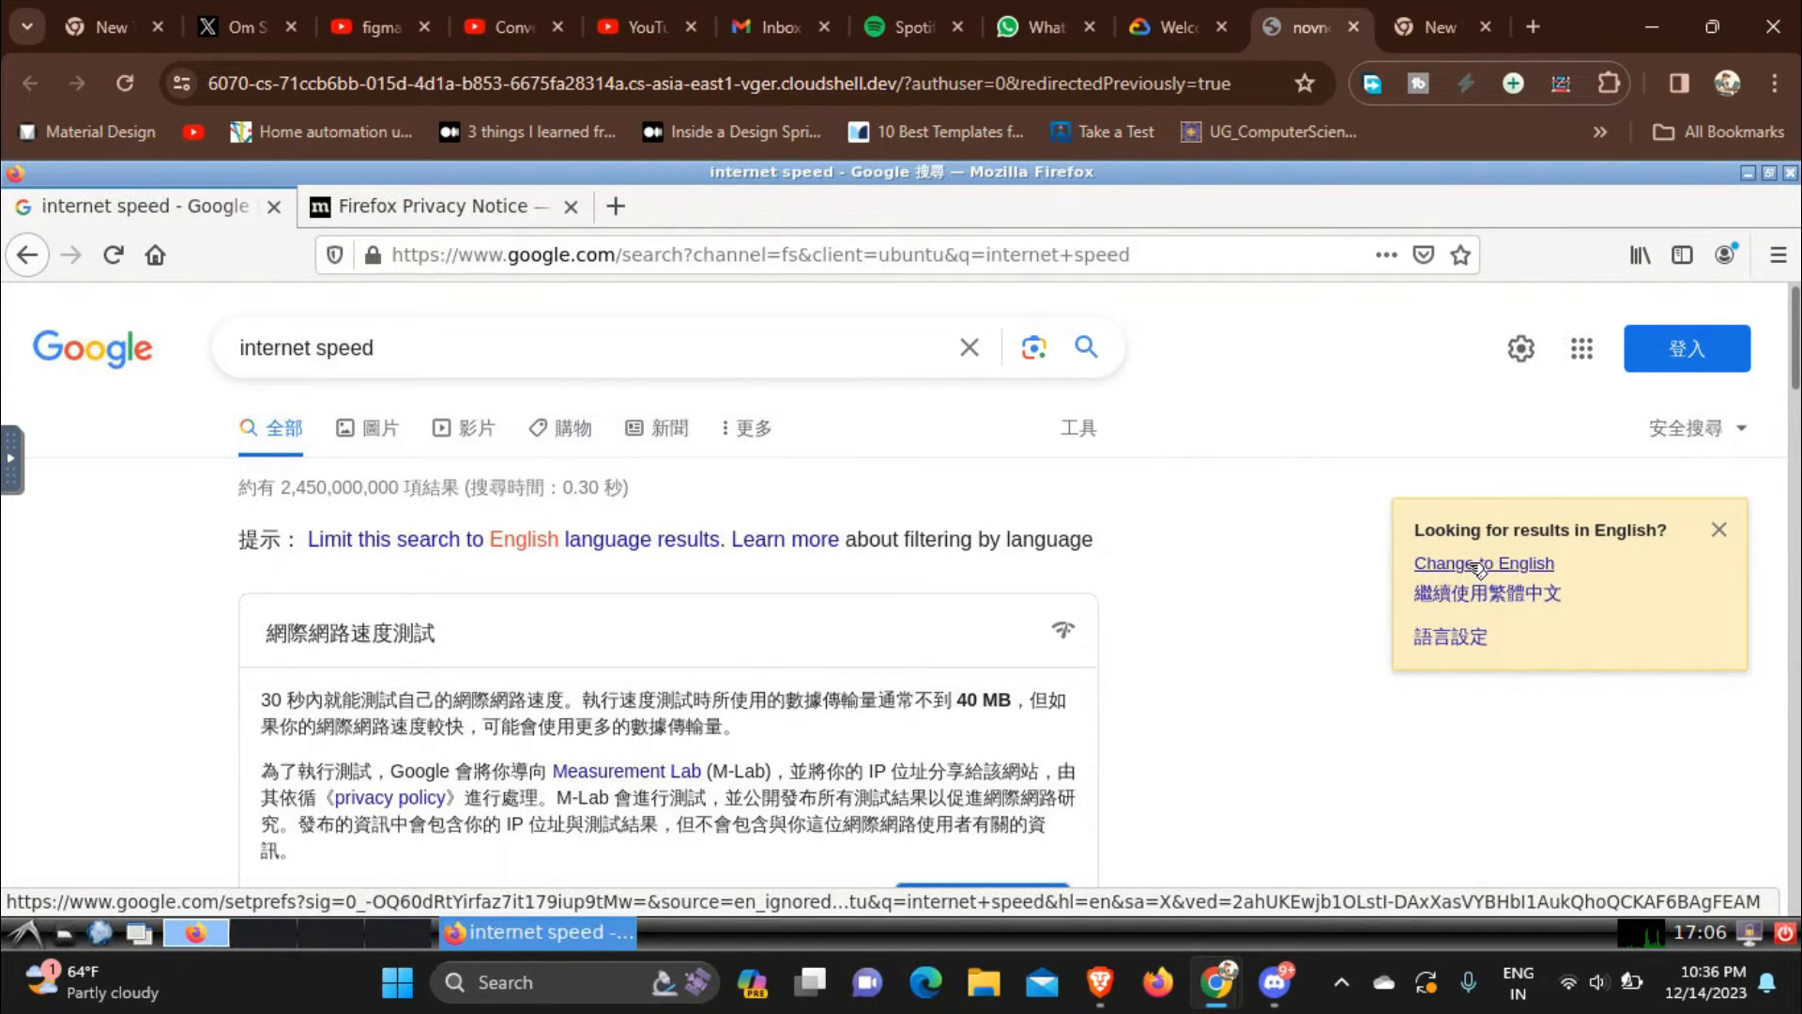
{"action": "left_click", "coordinate": [1483, 563]}
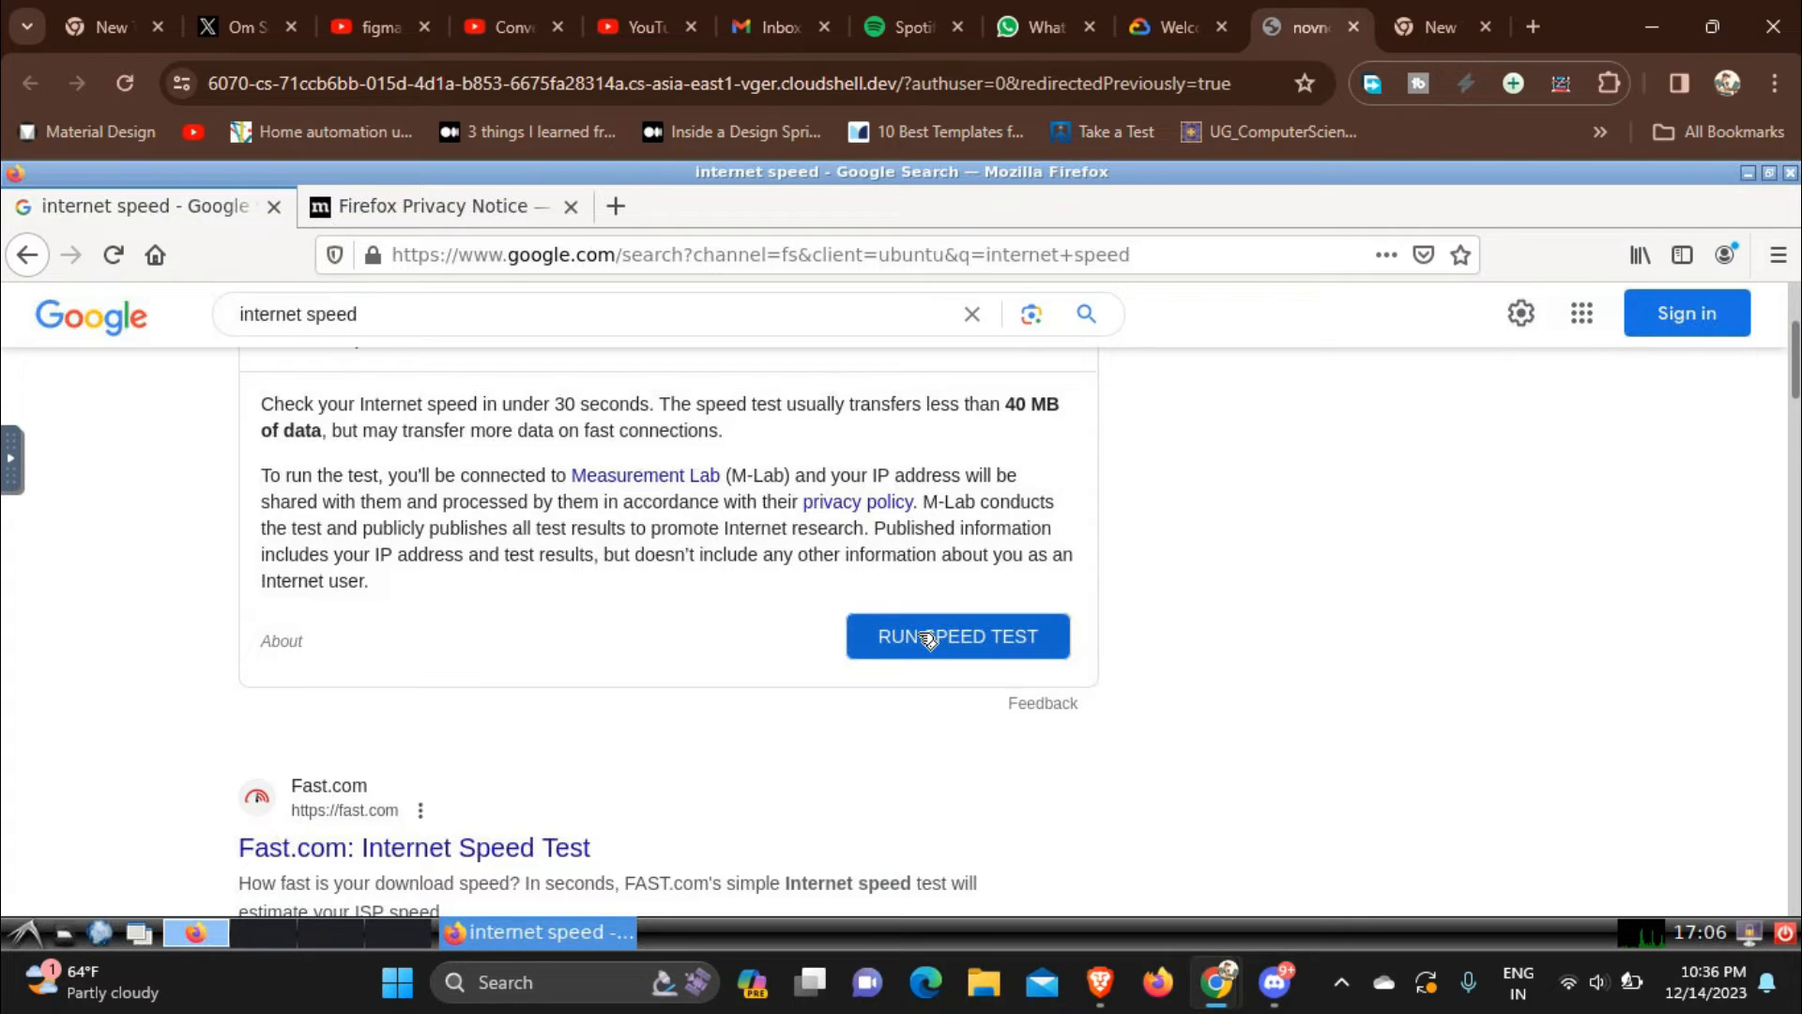
{"action": "left_click", "coordinate": [958, 636]}
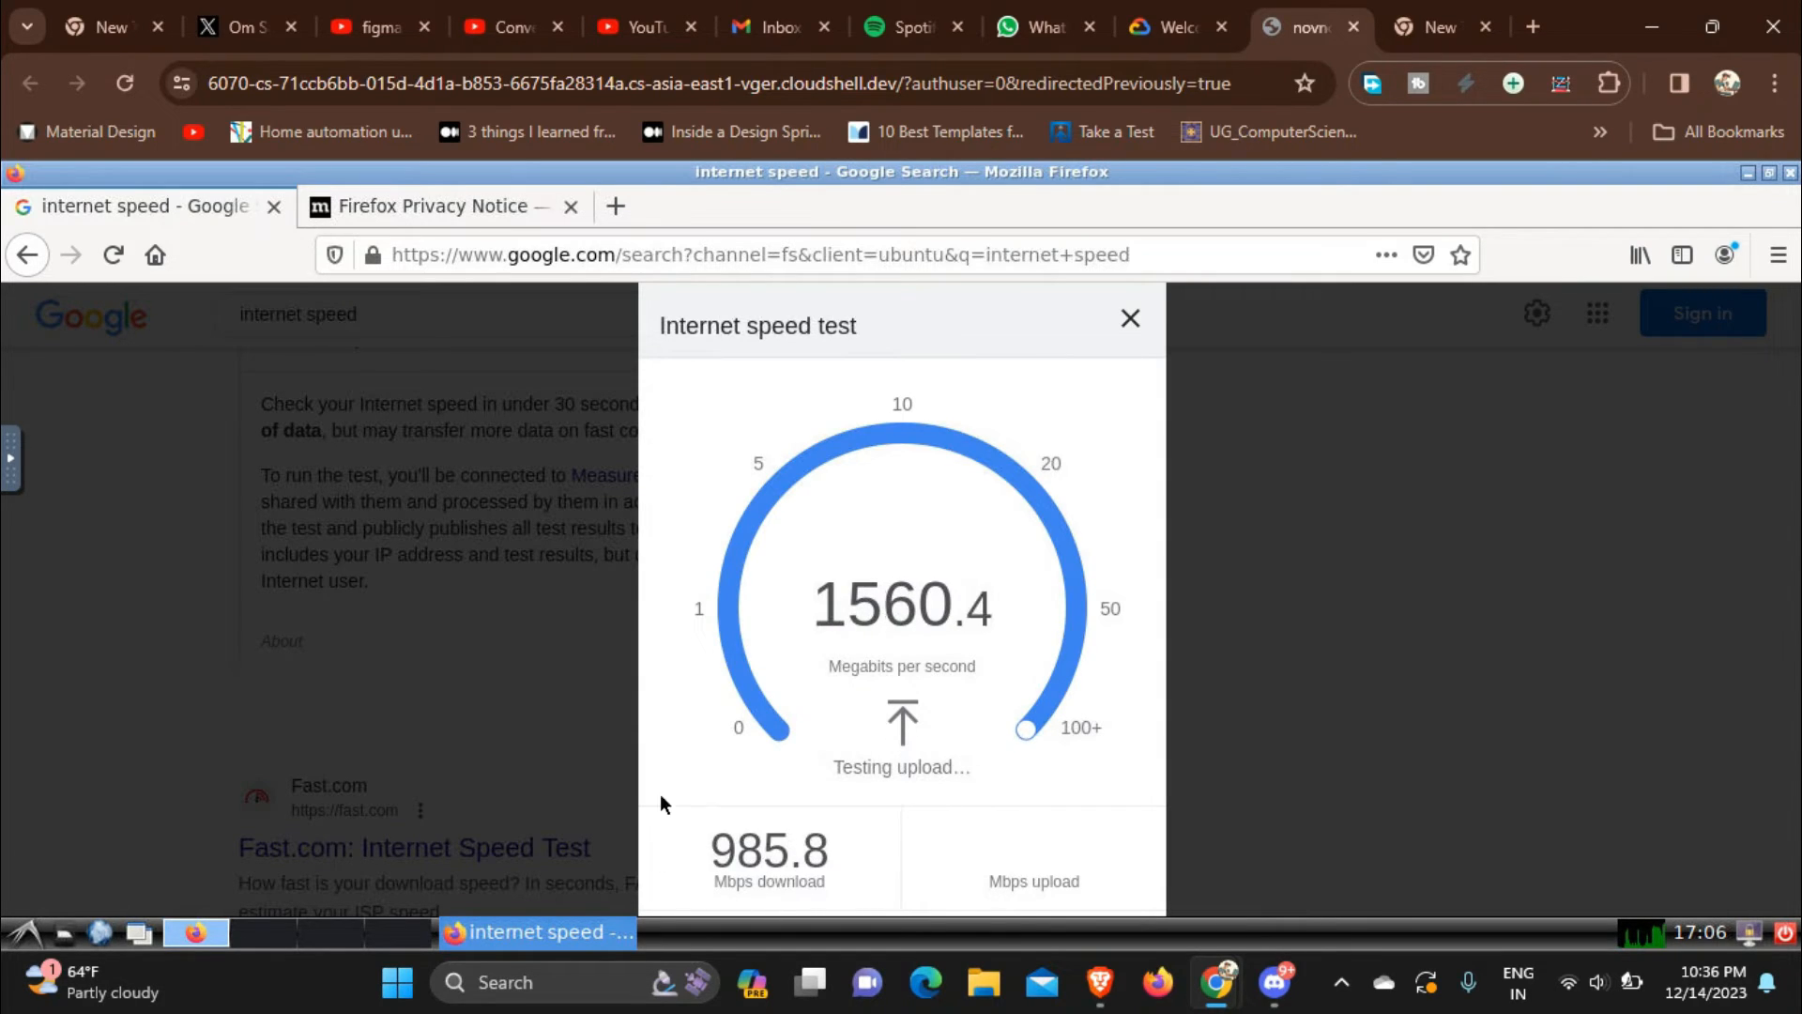
{"action": "mouse_move", "coordinate": [773, 880]}
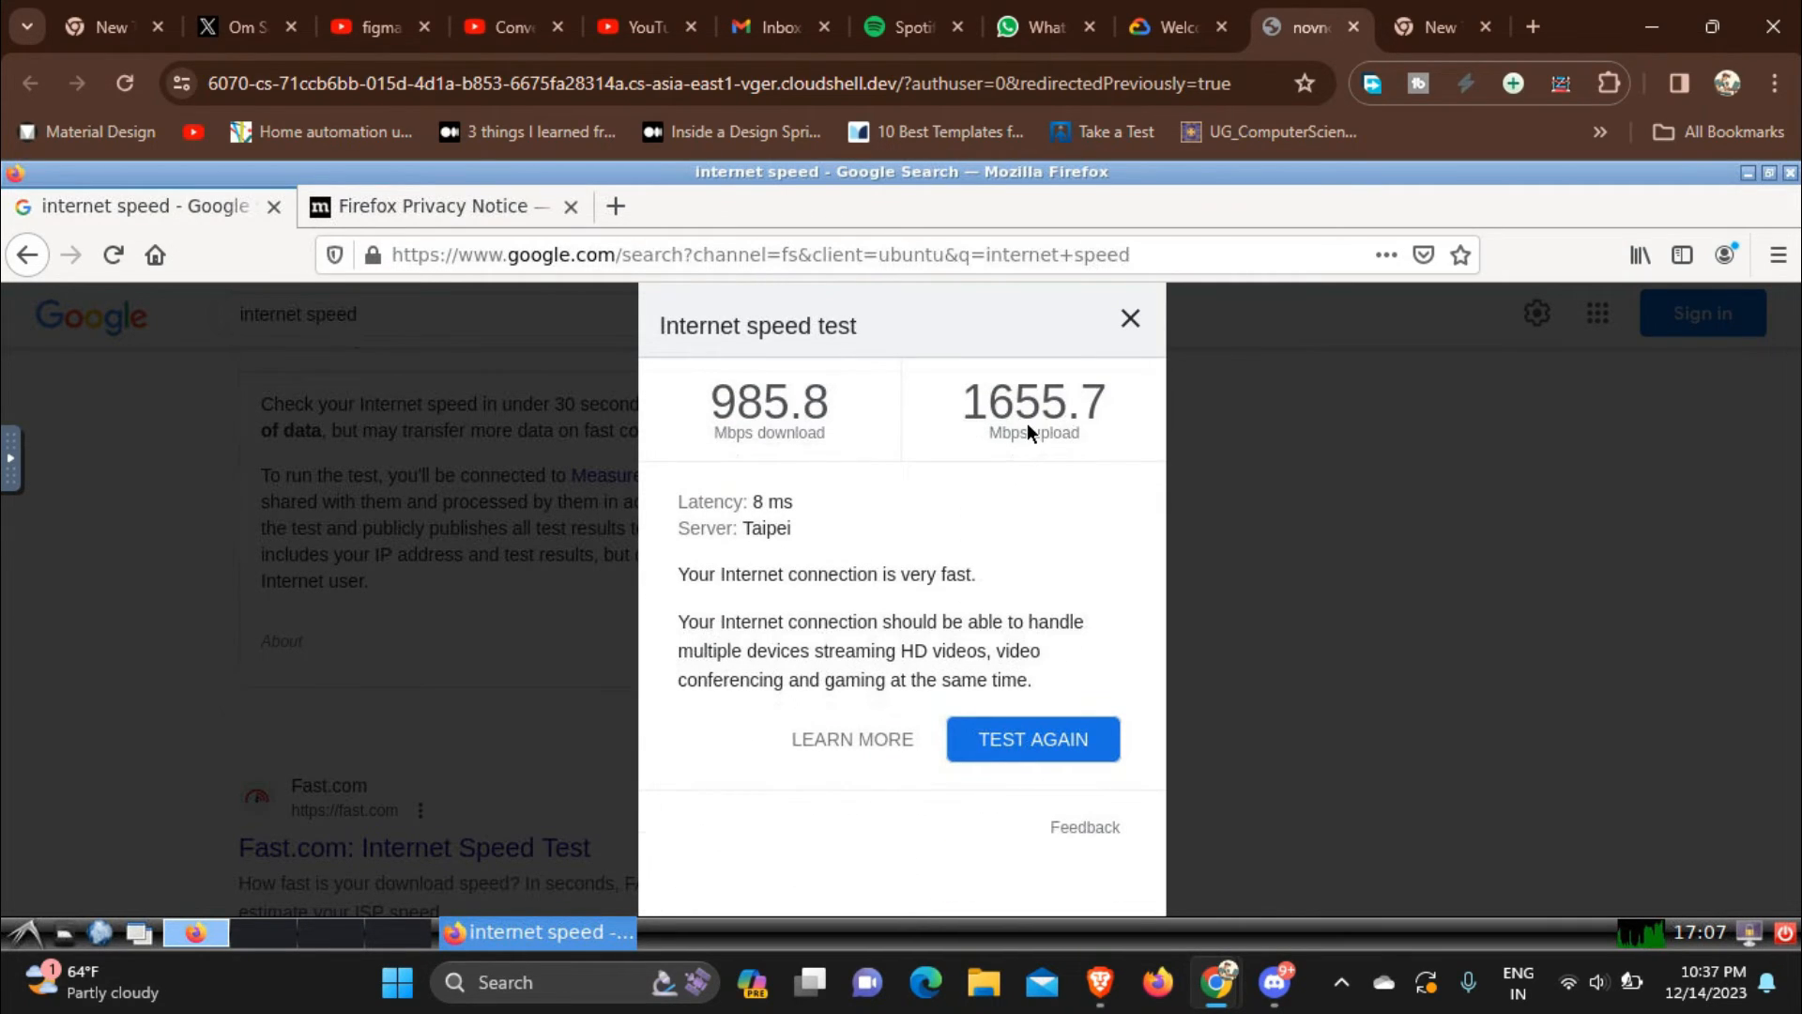
{"action": "mouse_move", "coordinate": [798, 537]}
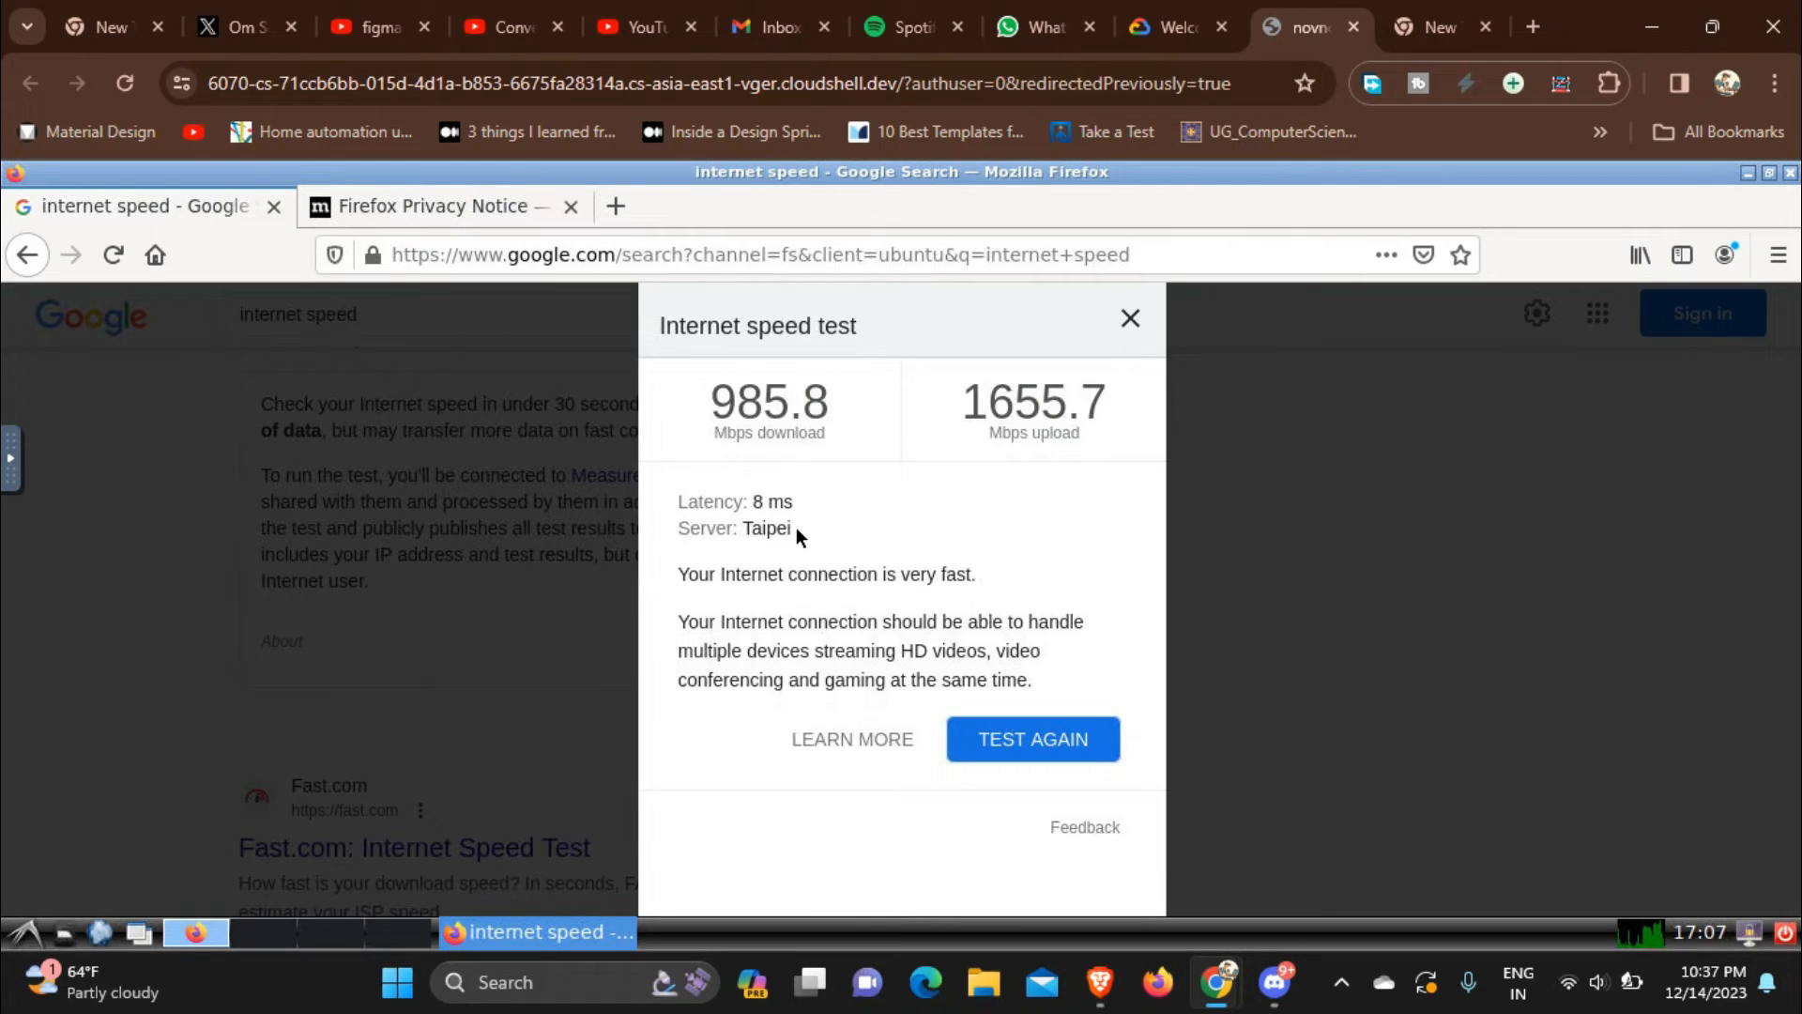
{"action": "double_click", "coordinate": [764, 527]}
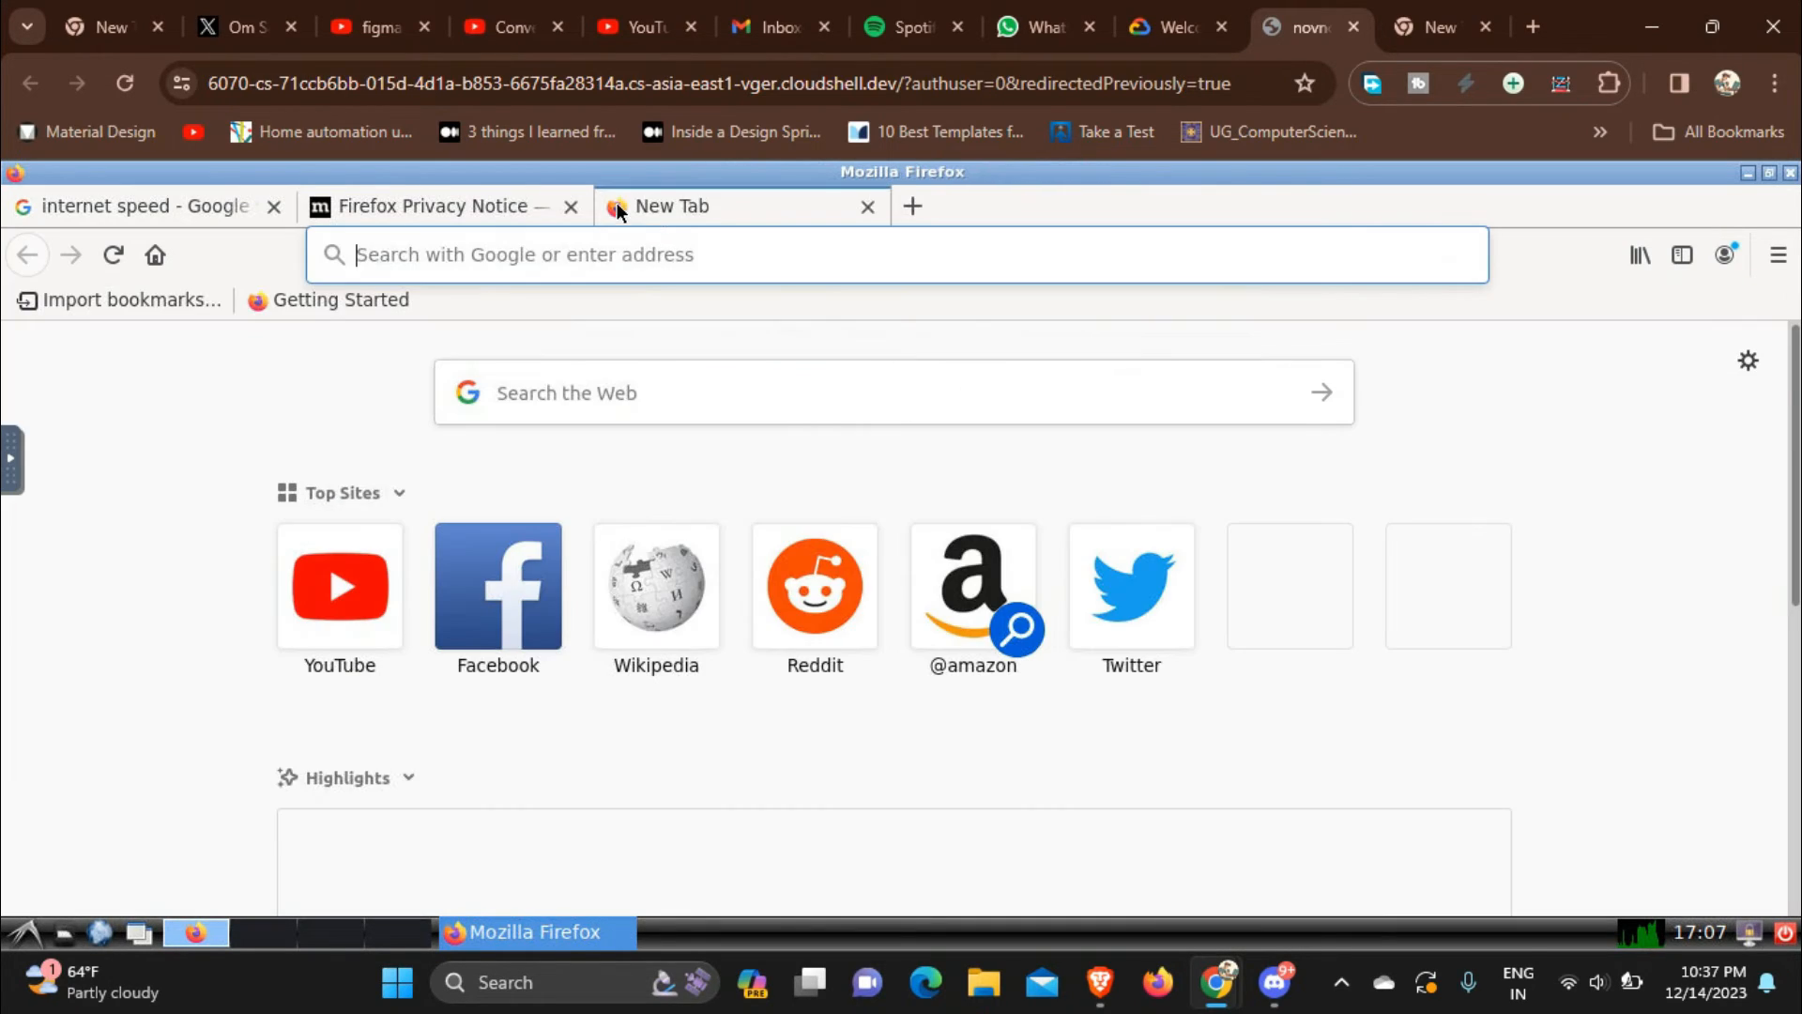
Step: Search 'whatismyip' and open whatismyipaddress.com to view IP 35.229.215.106 in Taipei
{"action": "type", "text": "w"}
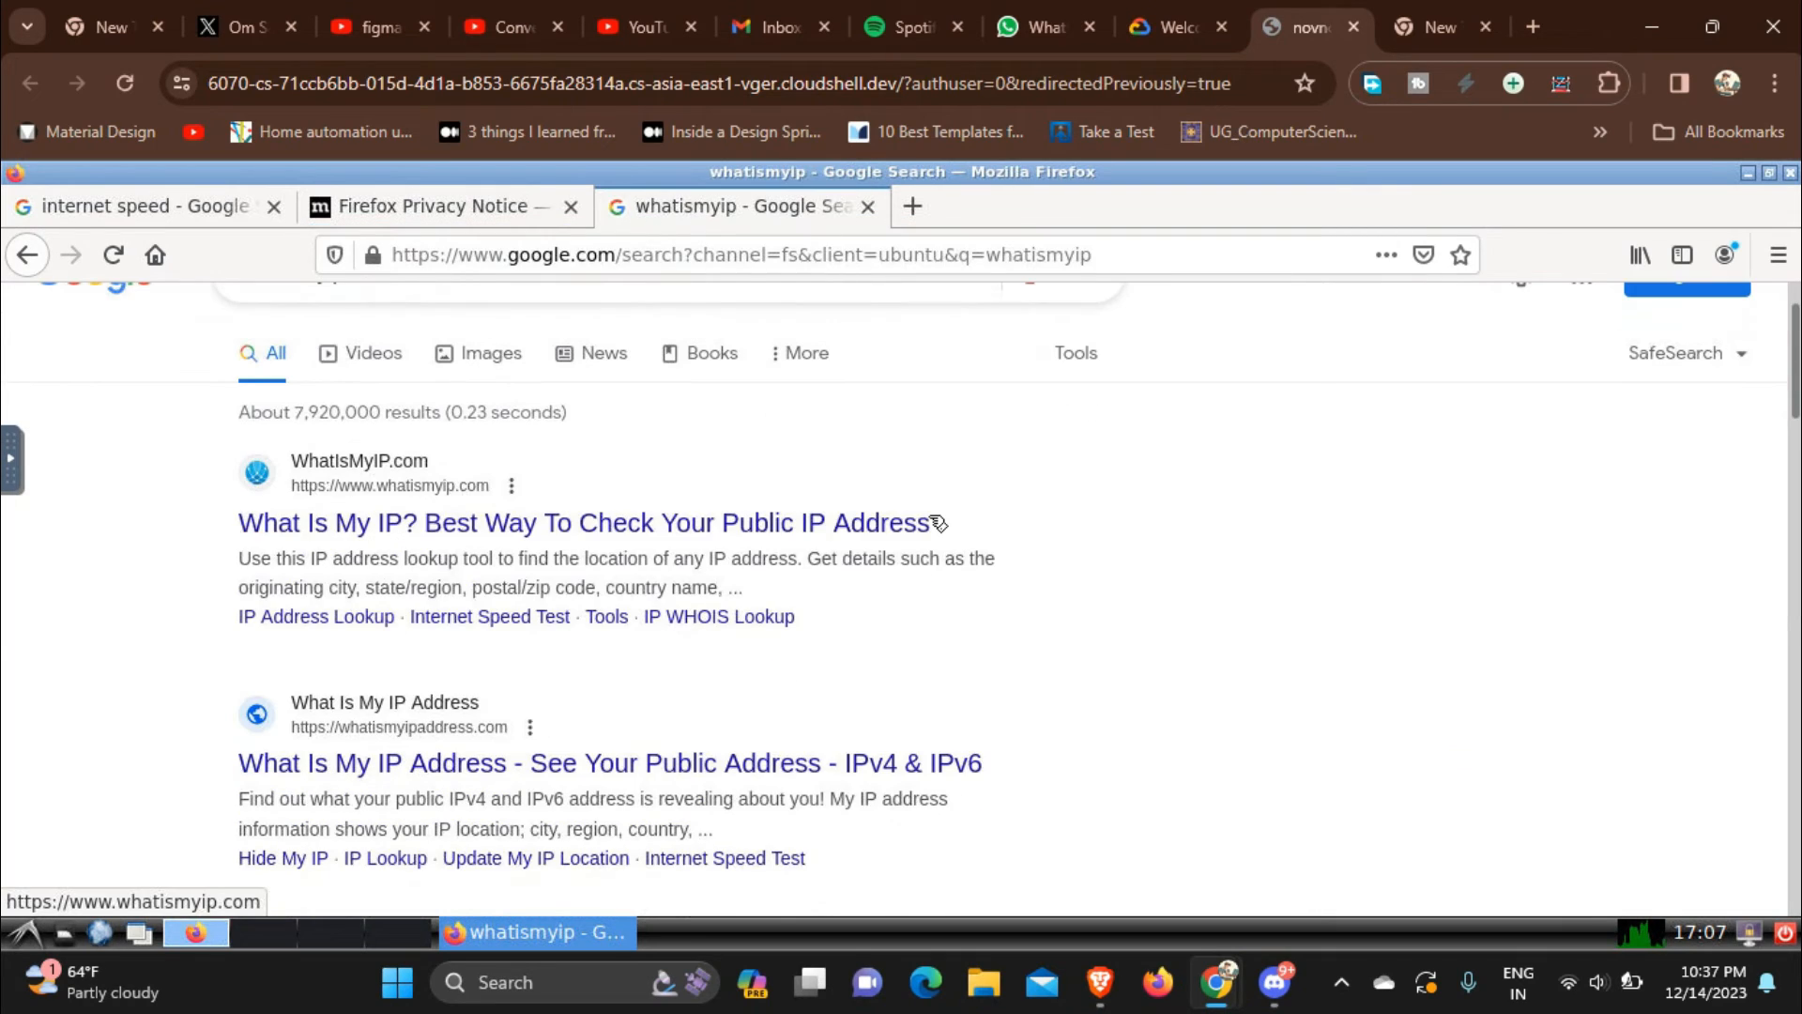
{"action": "mouse_move", "coordinate": [592, 762]}
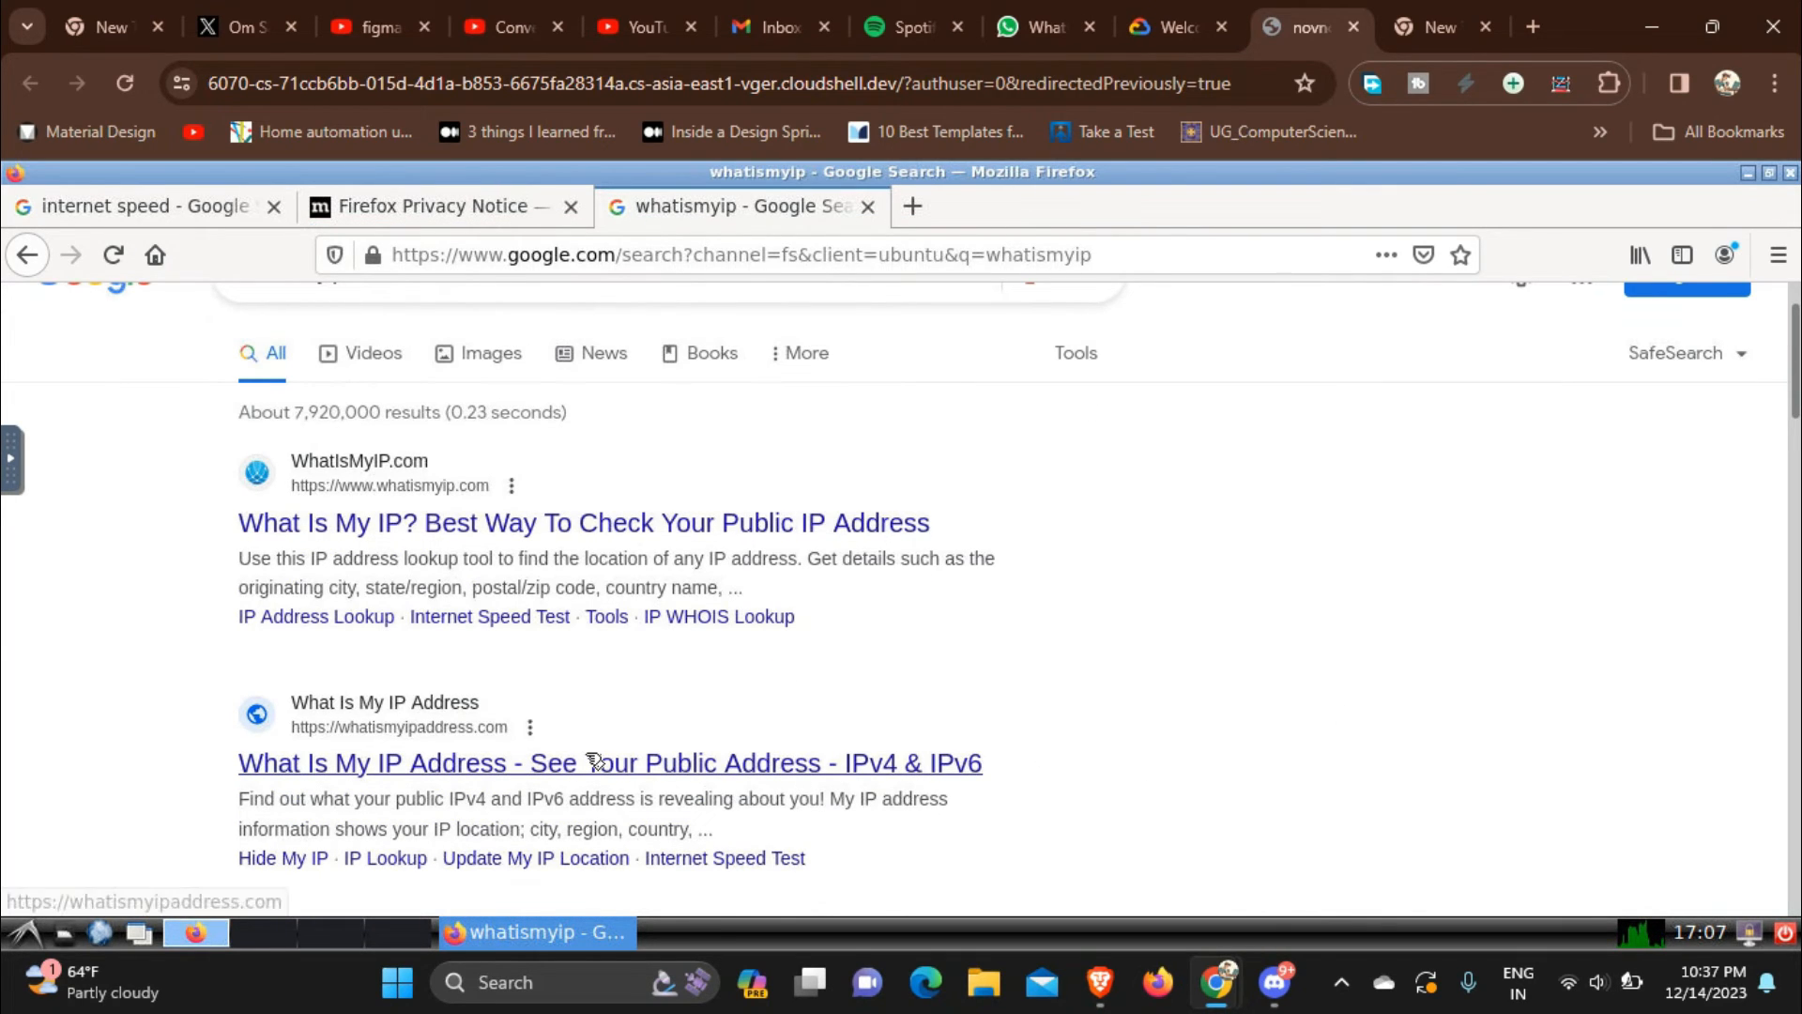
{"action": "left_click", "coordinate": [609, 762]}
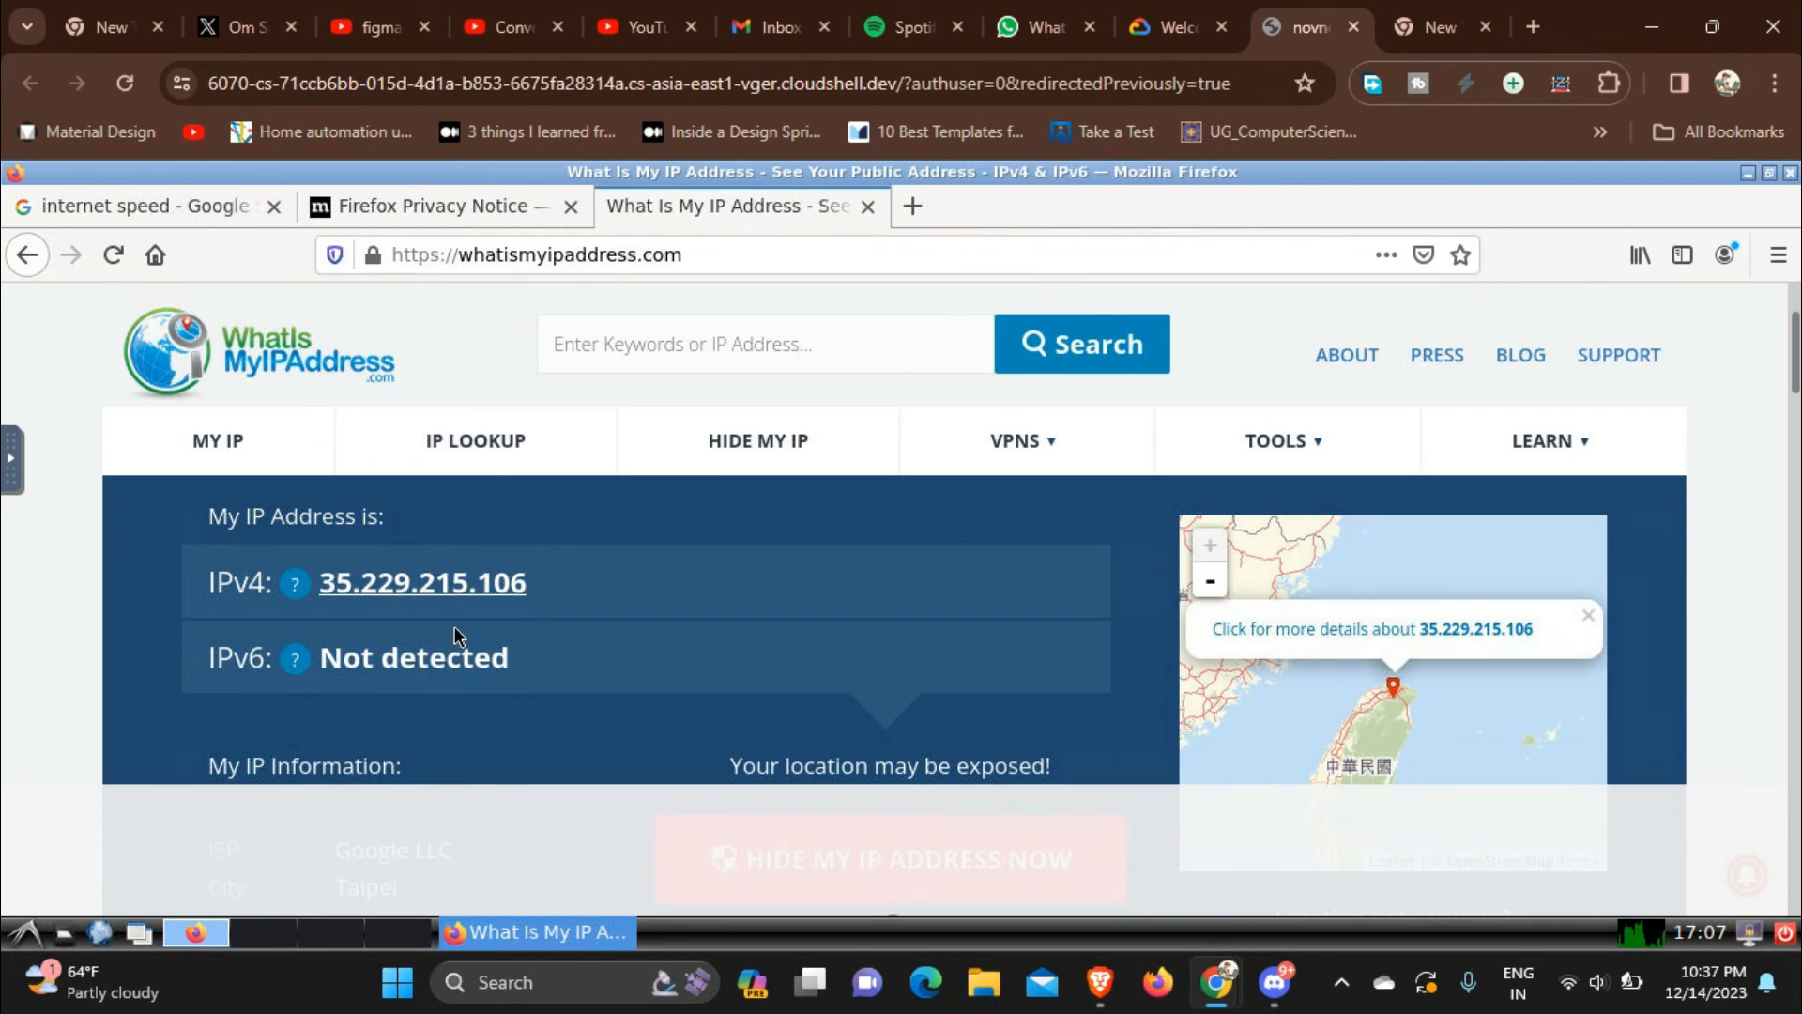
{"action": "scroll", "scroll_direction": "down", "scroll_amount": 3}
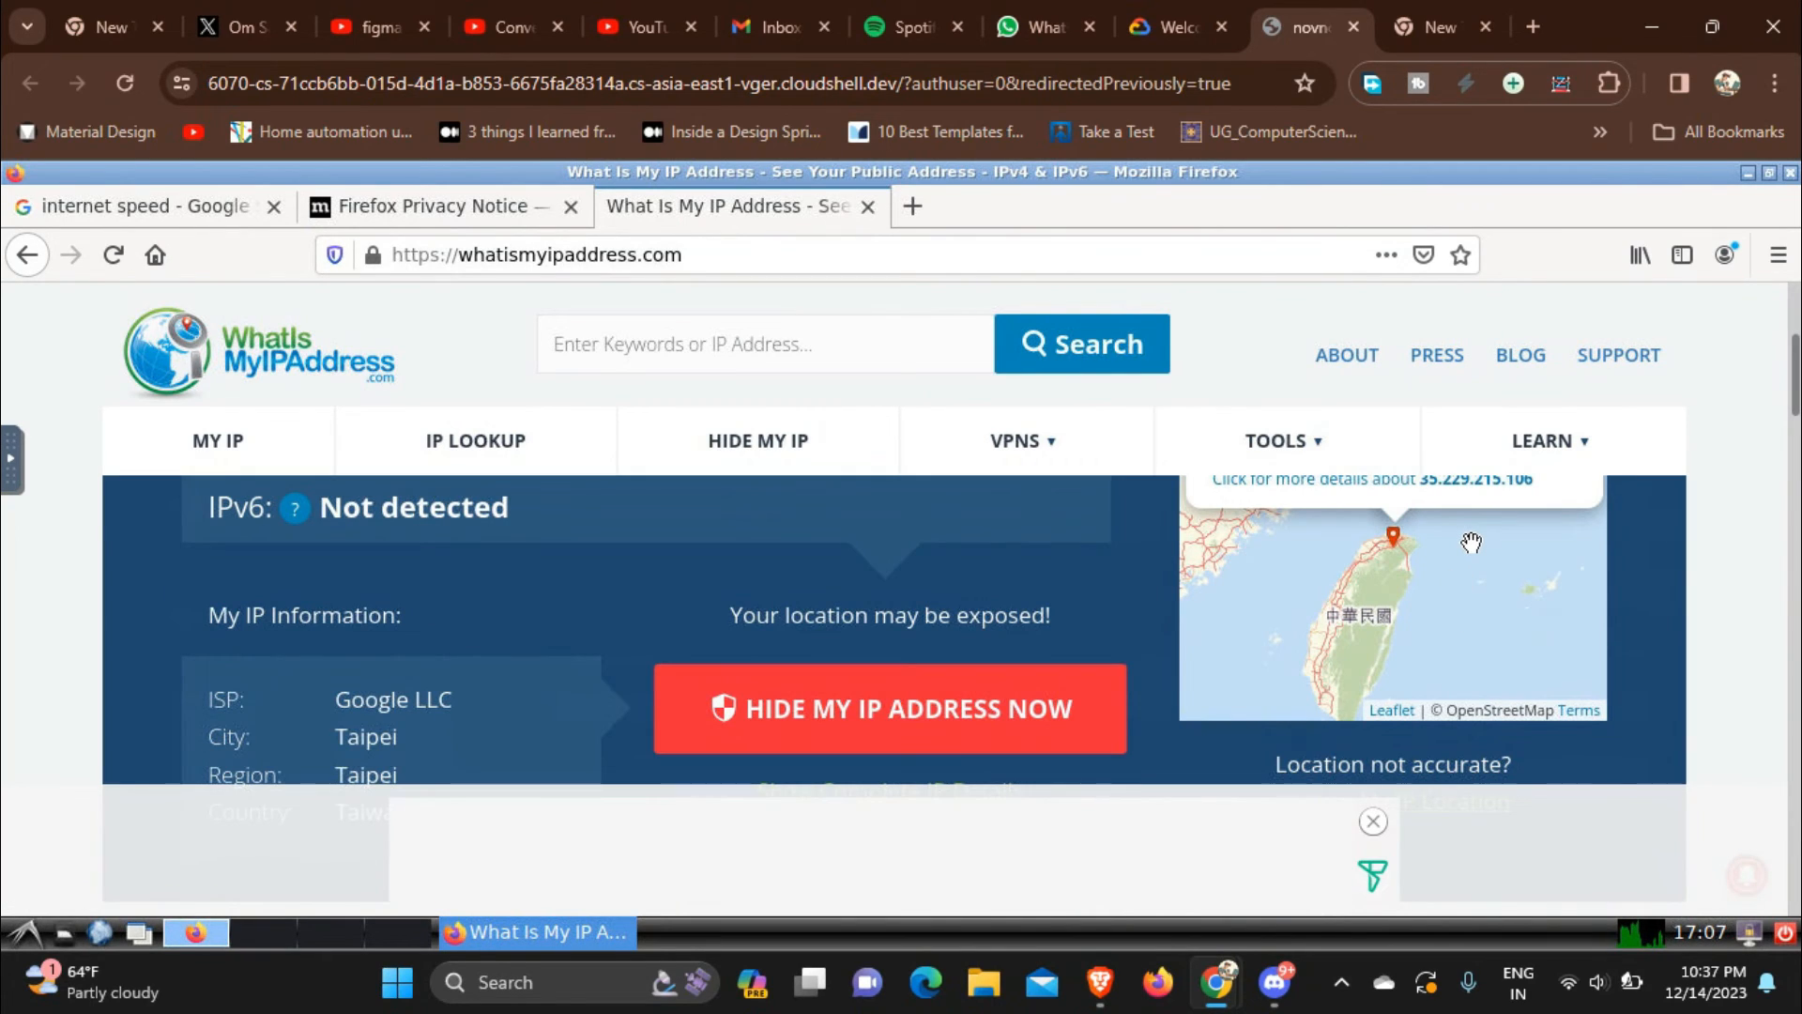
{"action": "mouse_move", "coordinate": [1392, 557]}
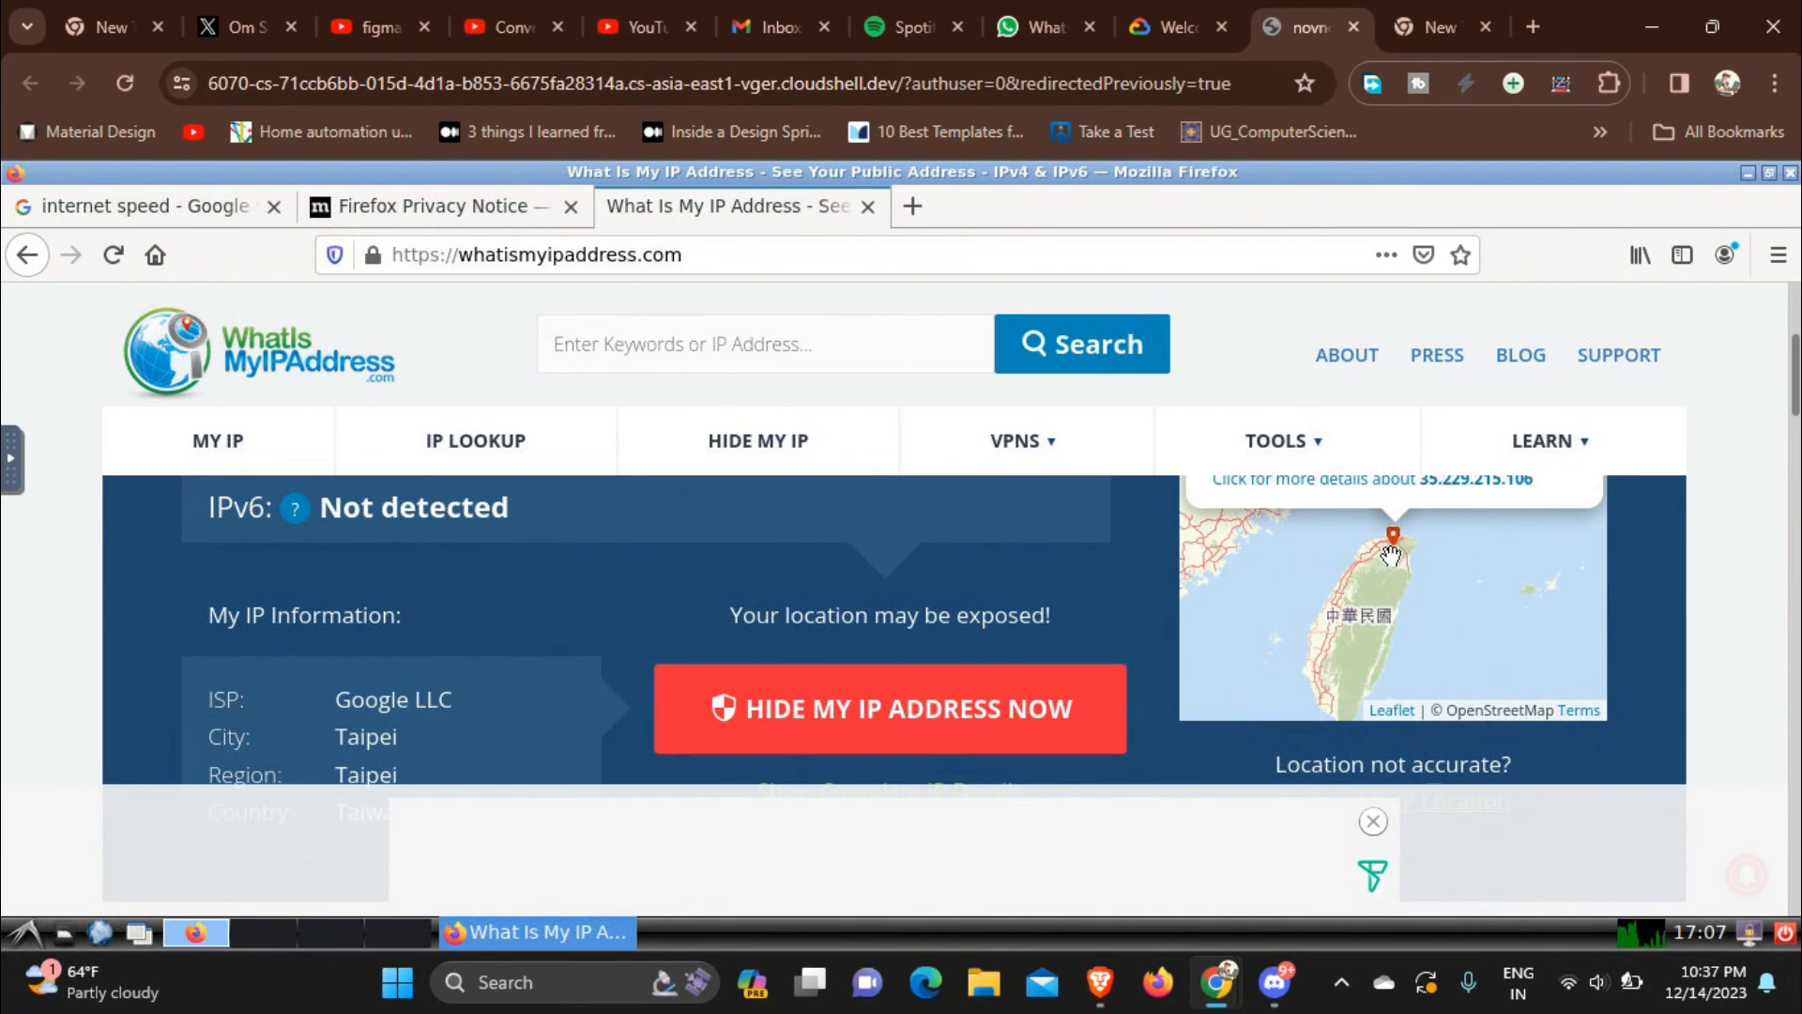
{"action": "mouse_move", "coordinate": [1673, 155]}
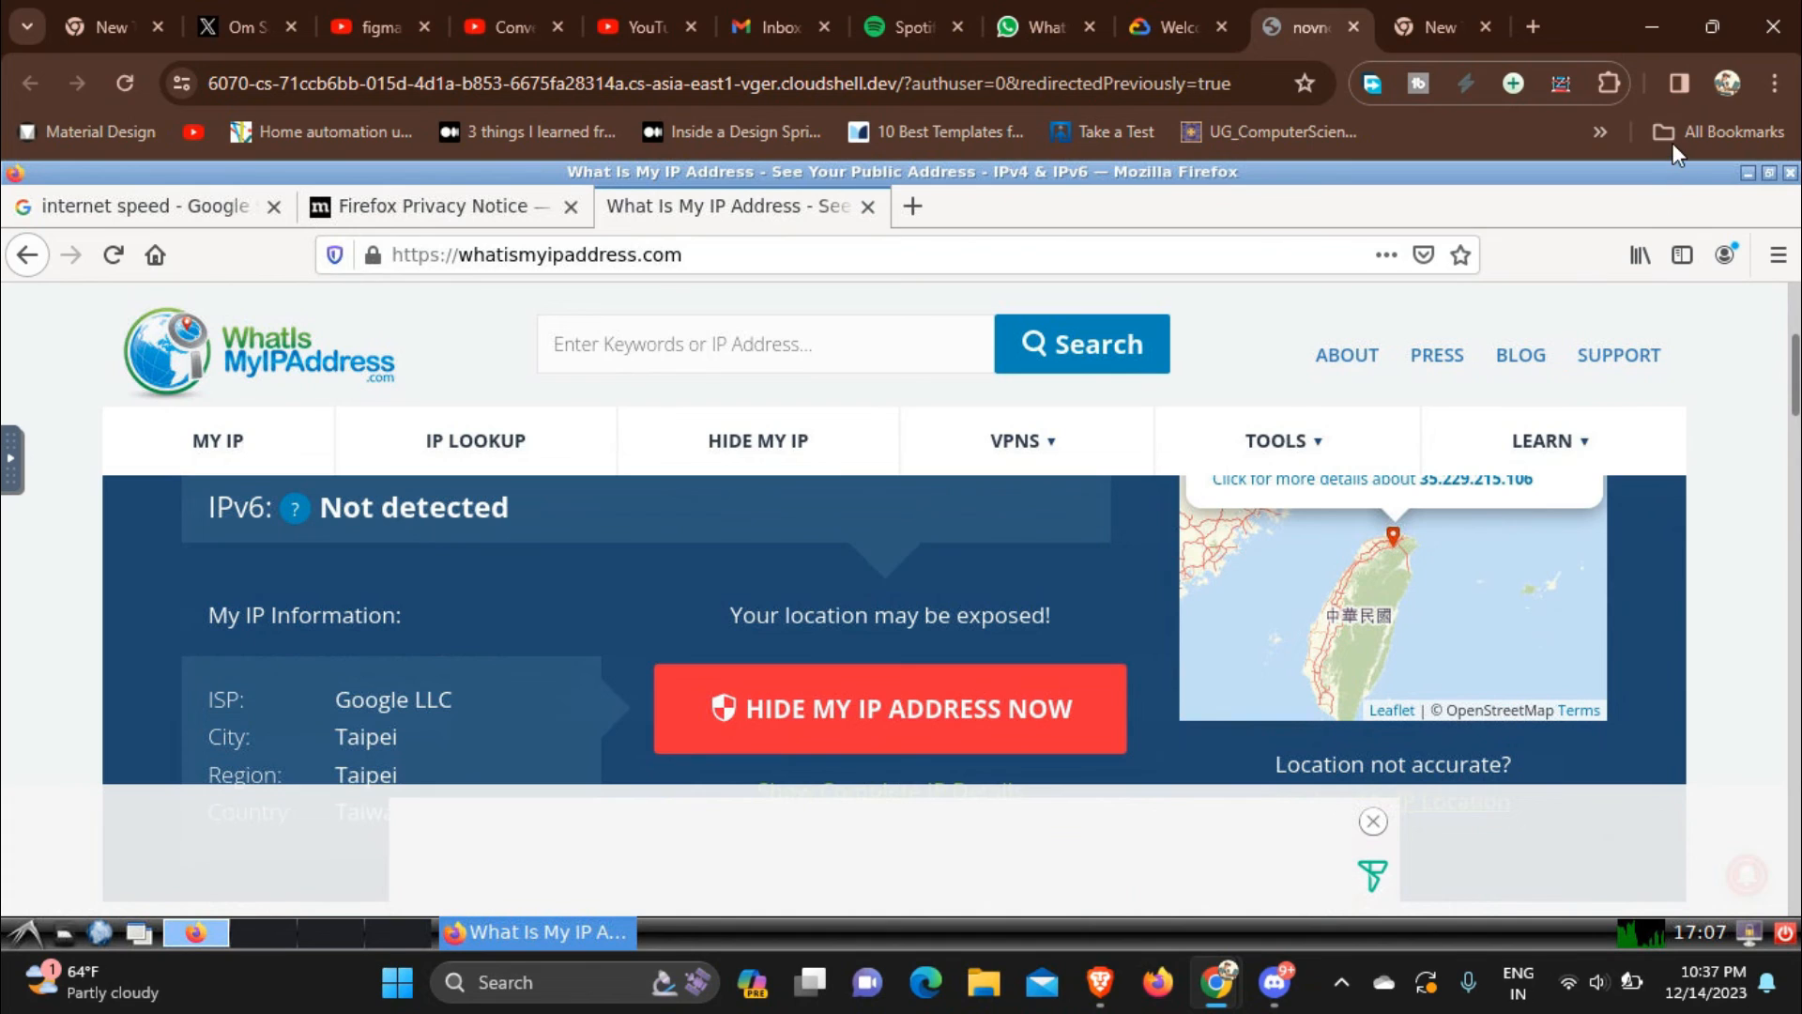
{"action": "mouse_move", "coordinate": [1690, 216]}
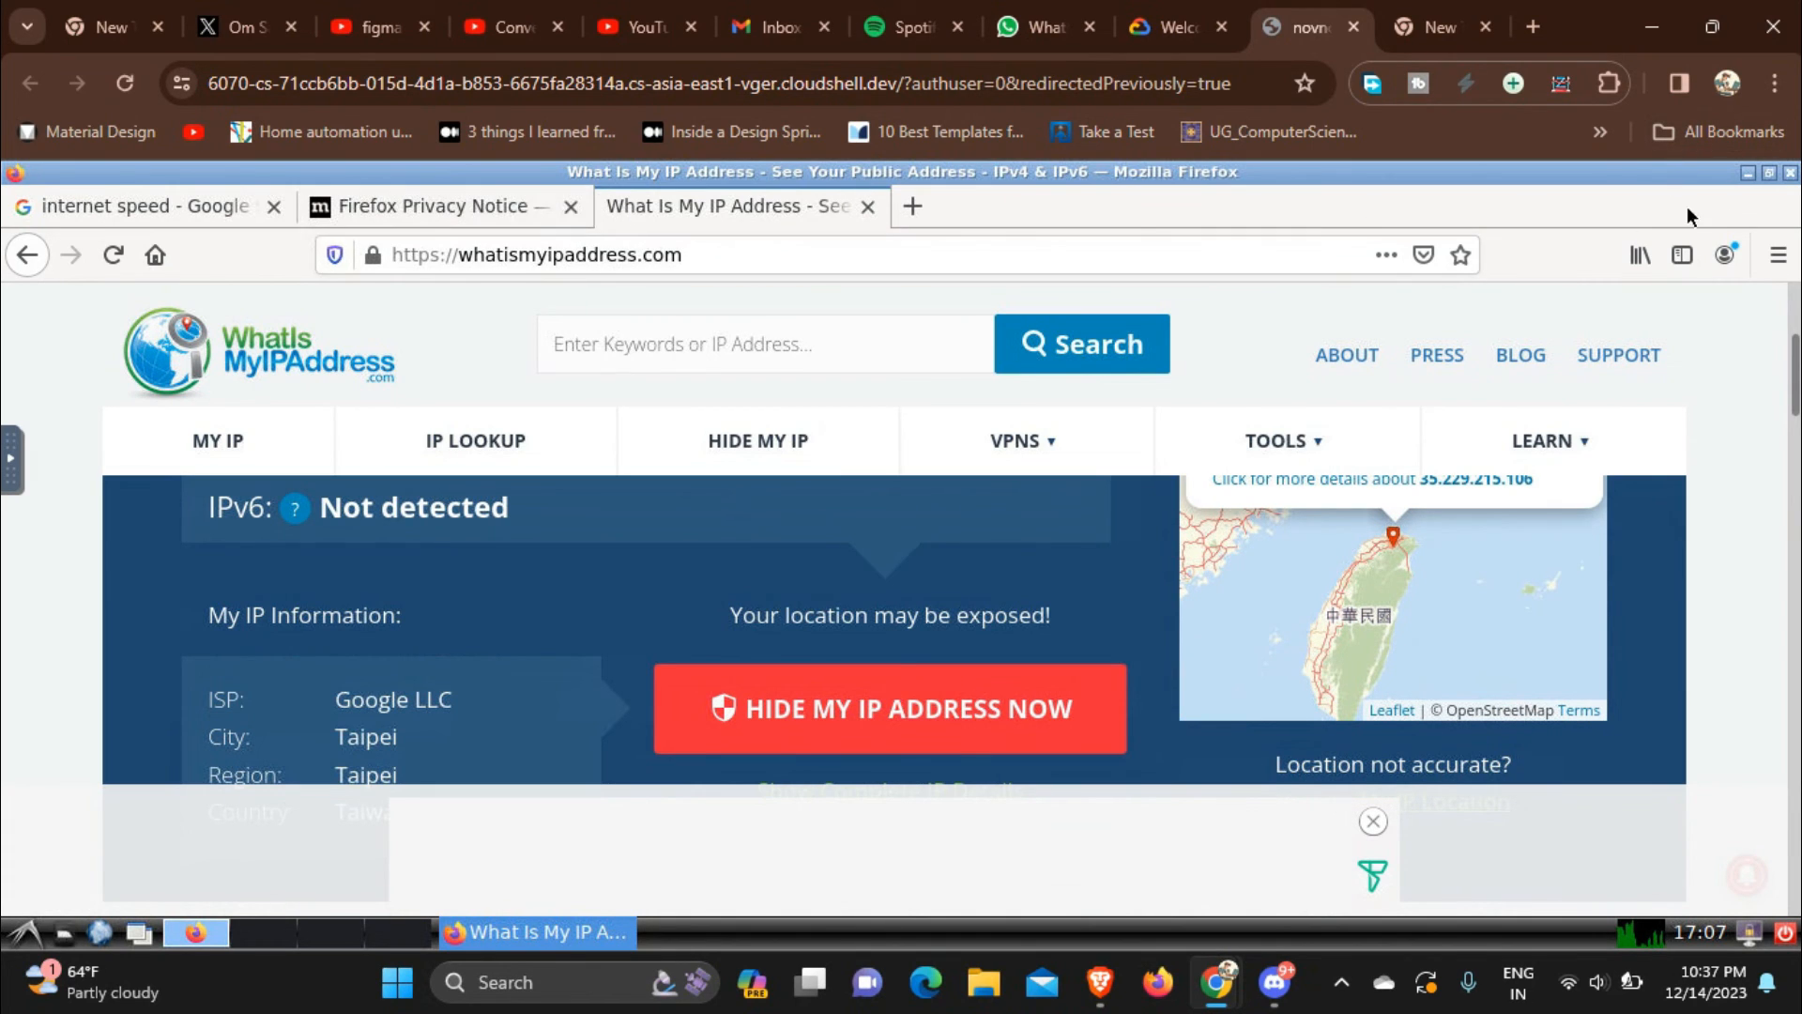